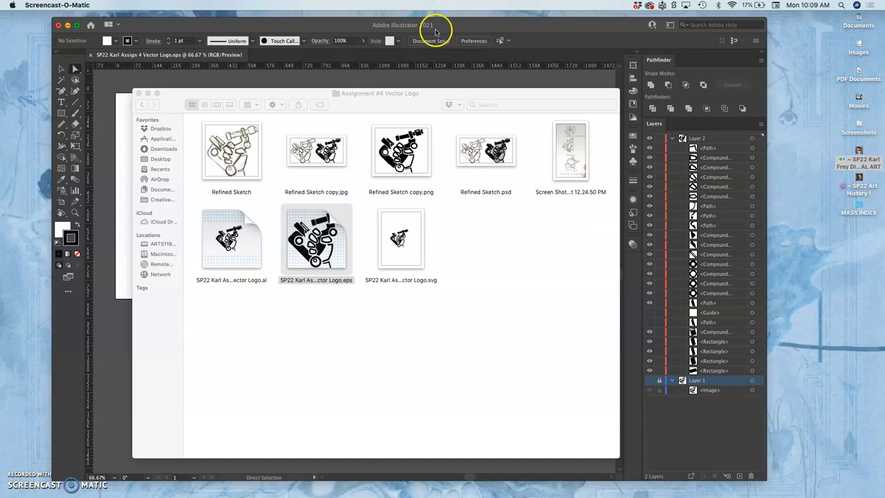
Step: Open the vector camera logo file, select the whole logo and zoom in on its shapes
double_click(315, 240)
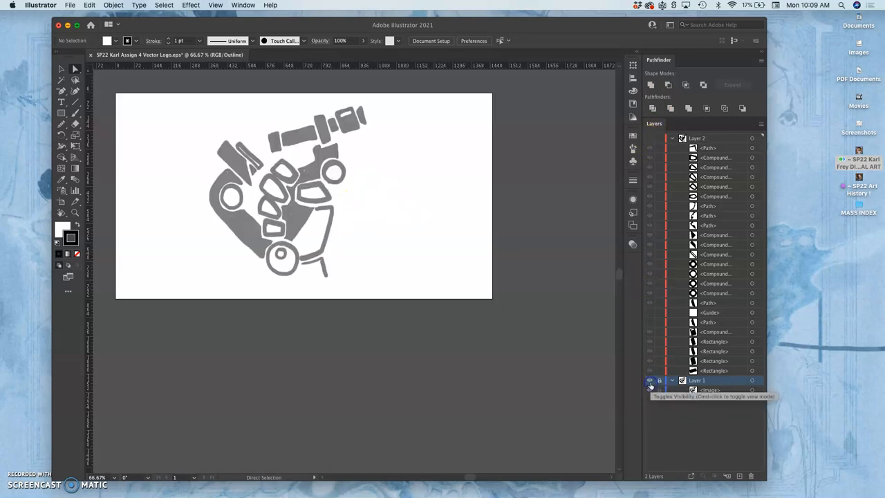
click(650, 380)
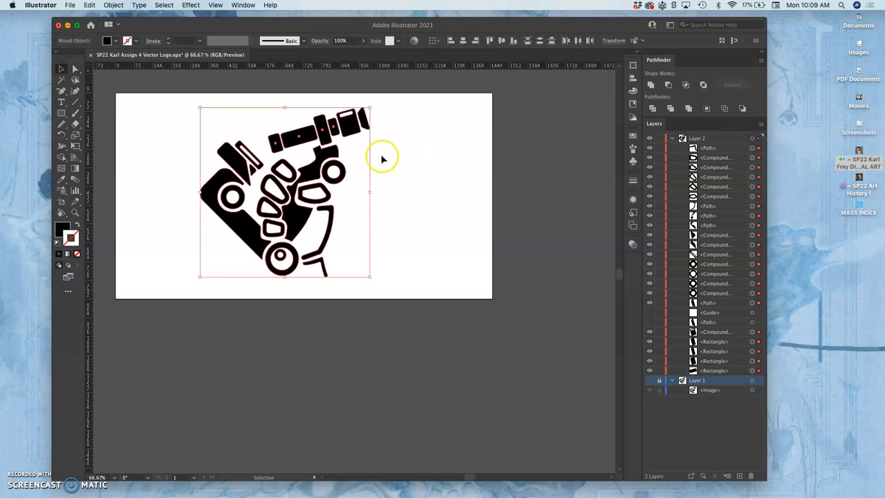
drag(285, 190, 403, 368)
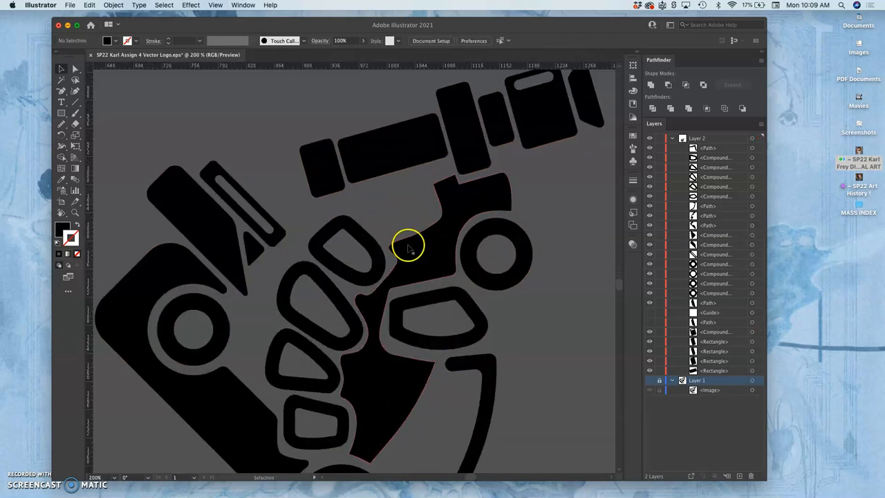
scroll(down, 3)
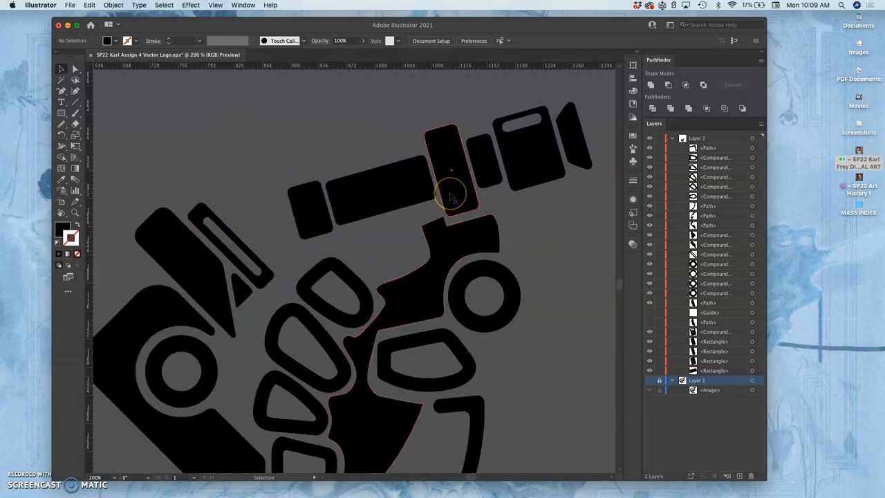
mouse_move(499, 183)
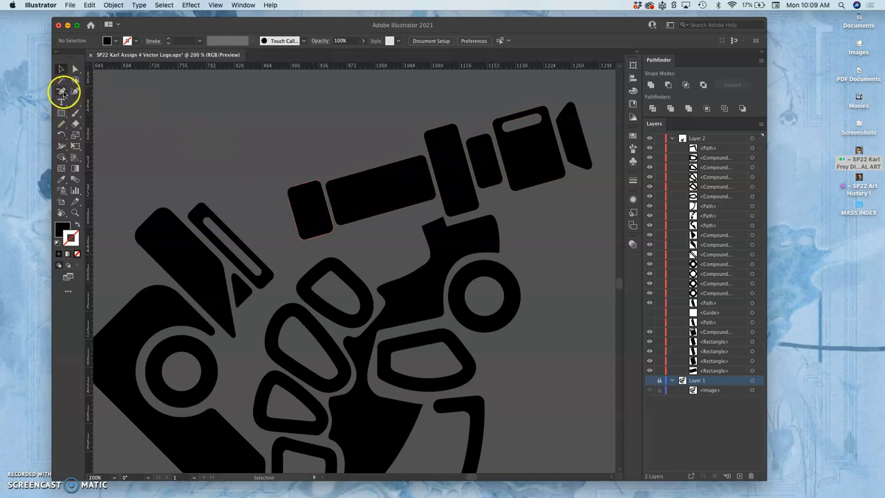
mouse_move(75, 99)
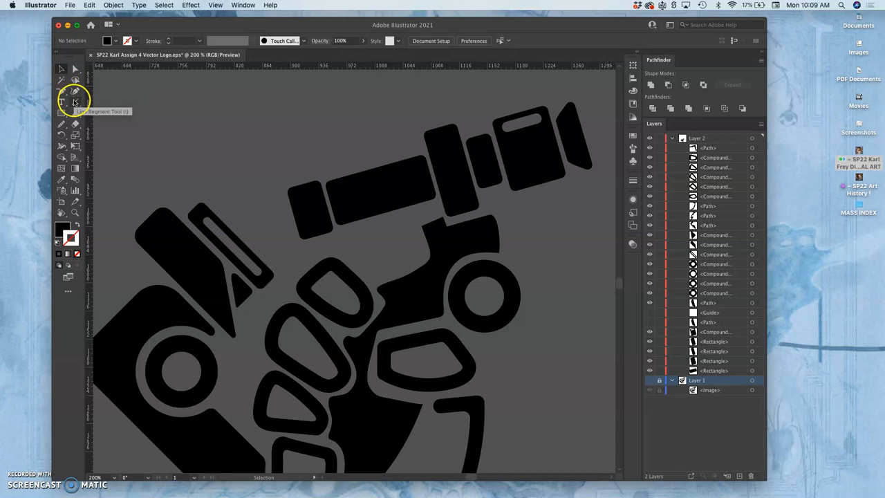
Step: Draw a black-stroked ring with the Ellipse tool for the top of the camera logo
click(63, 124)
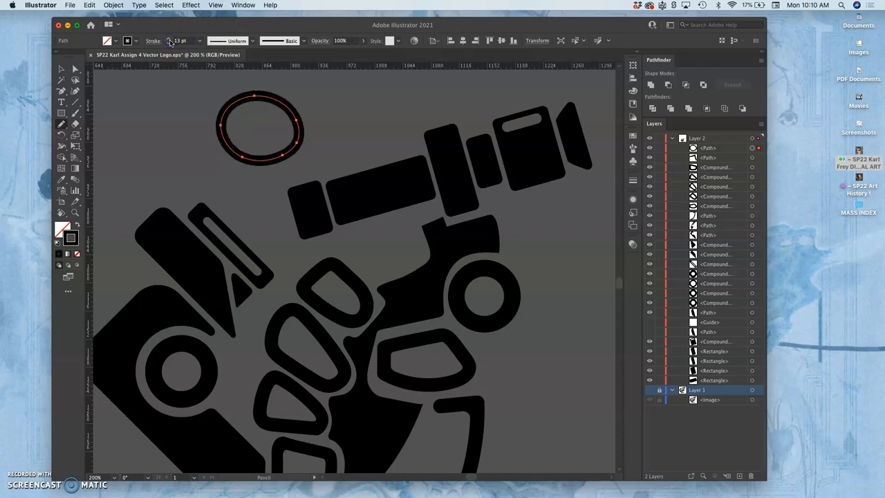
mouse_move(169, 41)
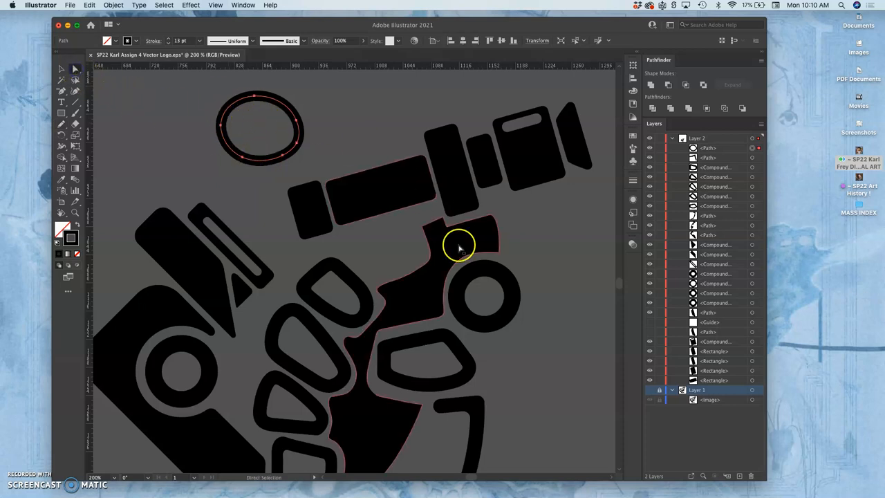
click(315, 274)
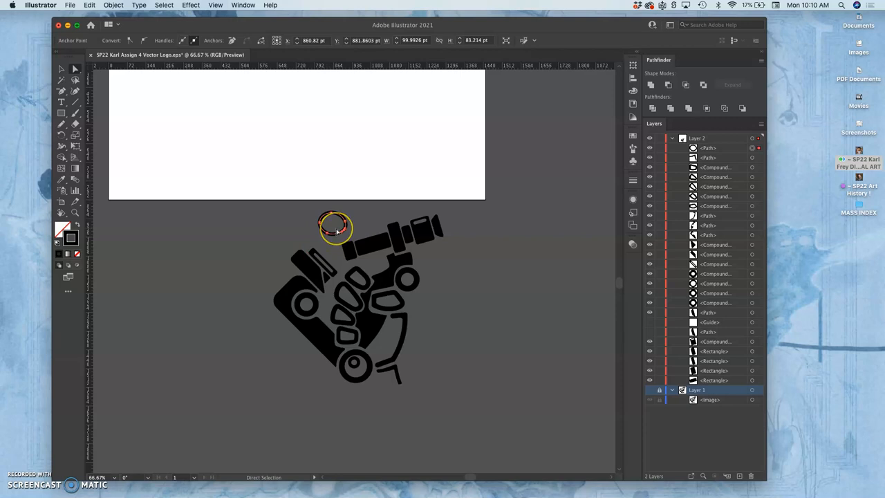
Step: Move the ring onto the logo top and select everything sharing its stroke colour
drag(334, 229, 330, 213)
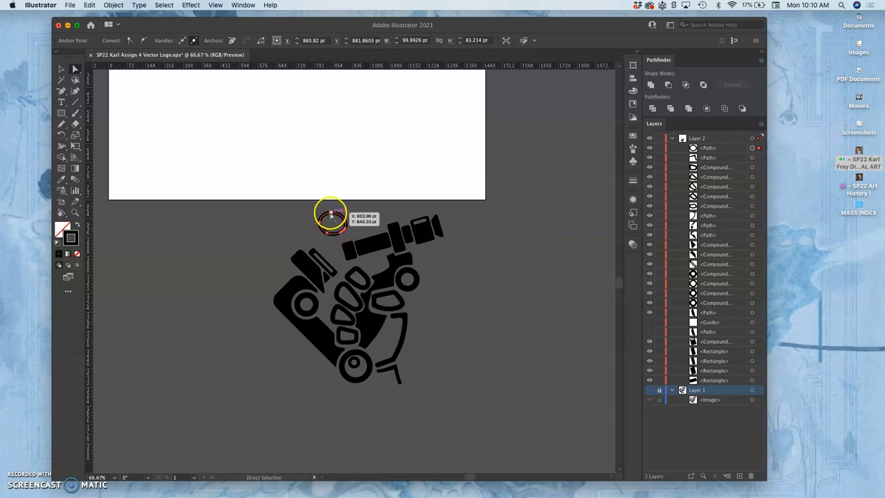
mouse_move(370, 222)
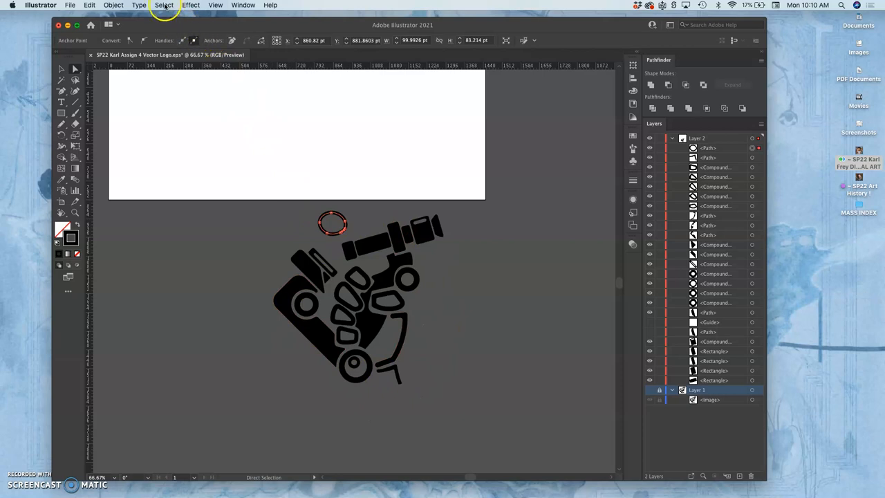
click(163, 5)
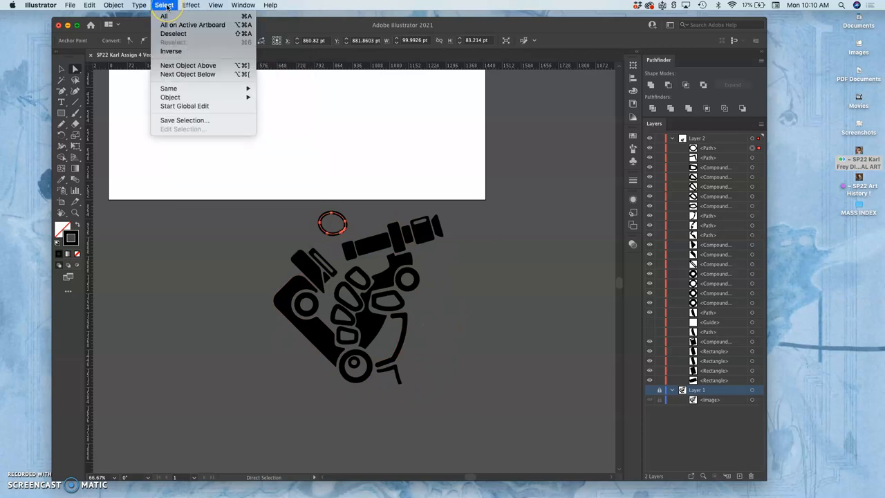
mouse_move(168, 89)
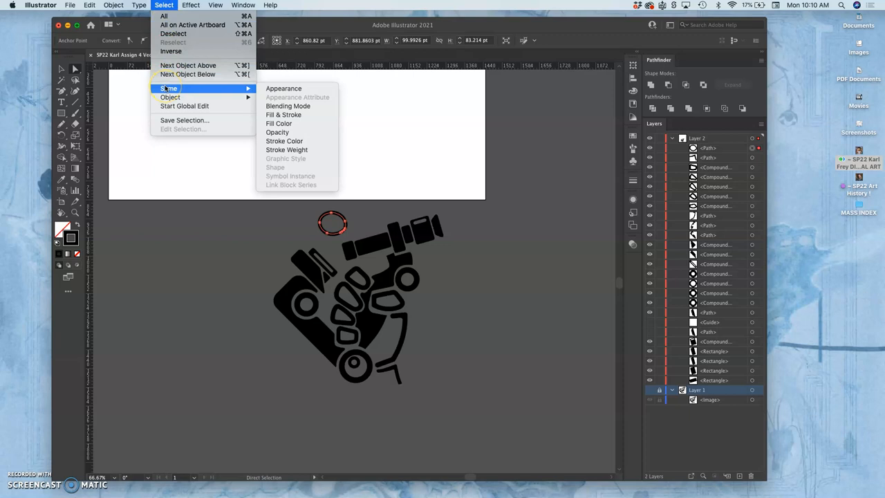
mouse_move(280, 123)
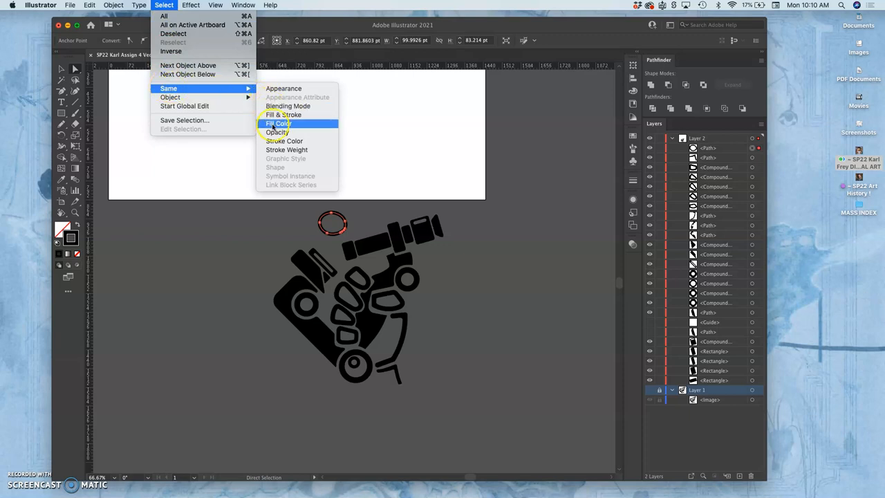
mouse_move(285, 141)
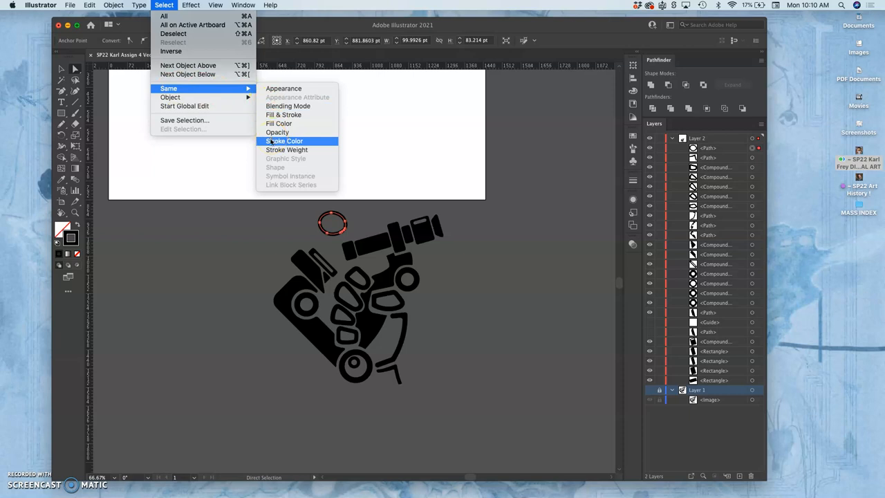
click(284, 141)
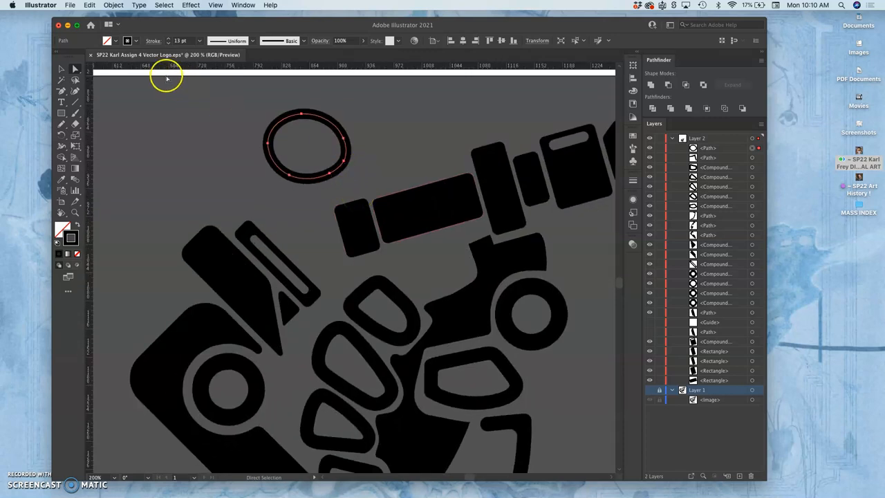
Step: Convert the ring's stroke into a filled compound path via Outline Stroke
click(88, 6)
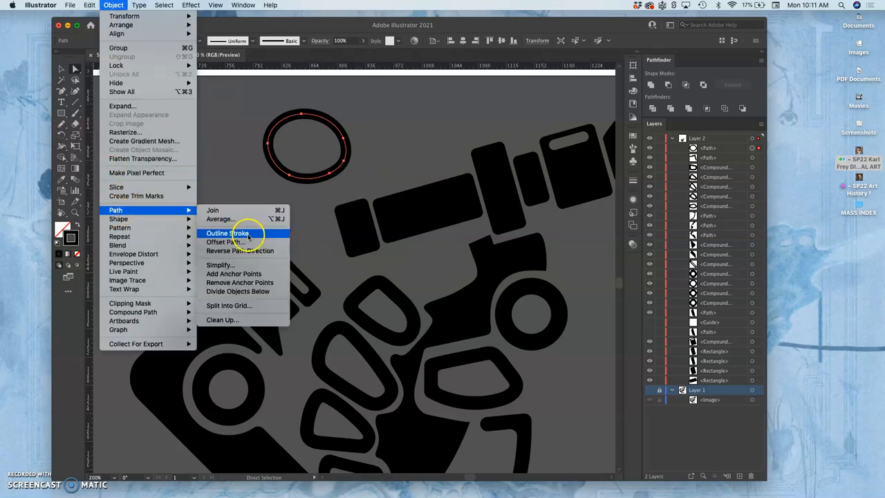
click(227, 232)
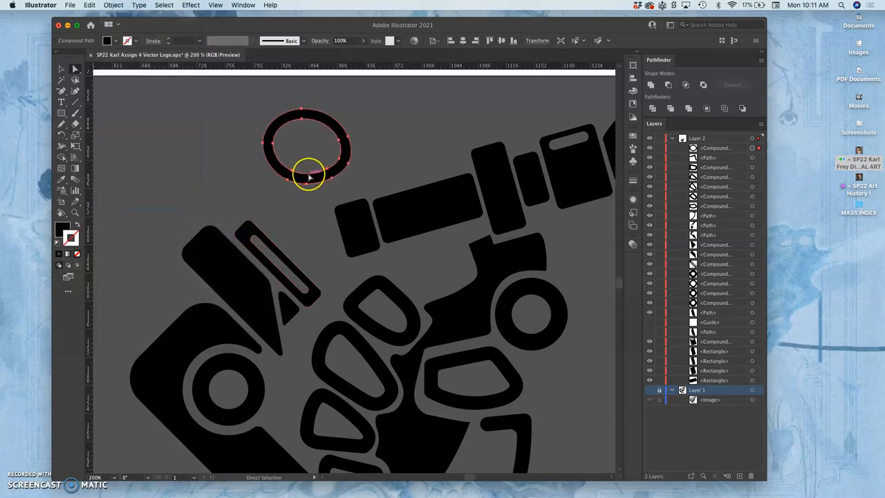
mouse_move(310, 177)
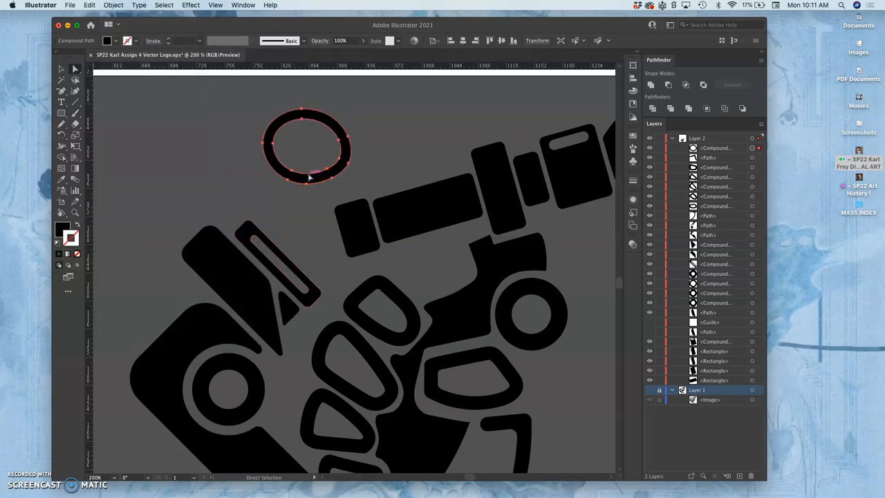
click(306, 150)
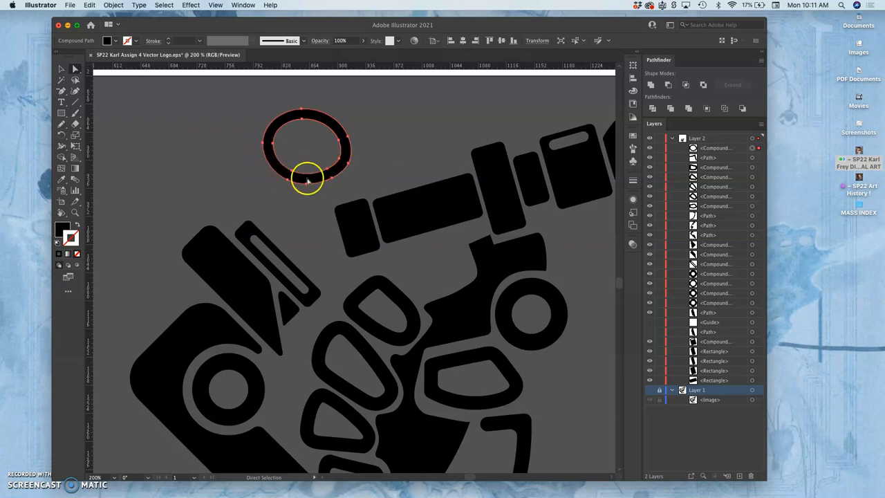
mouse_move(313, 178)
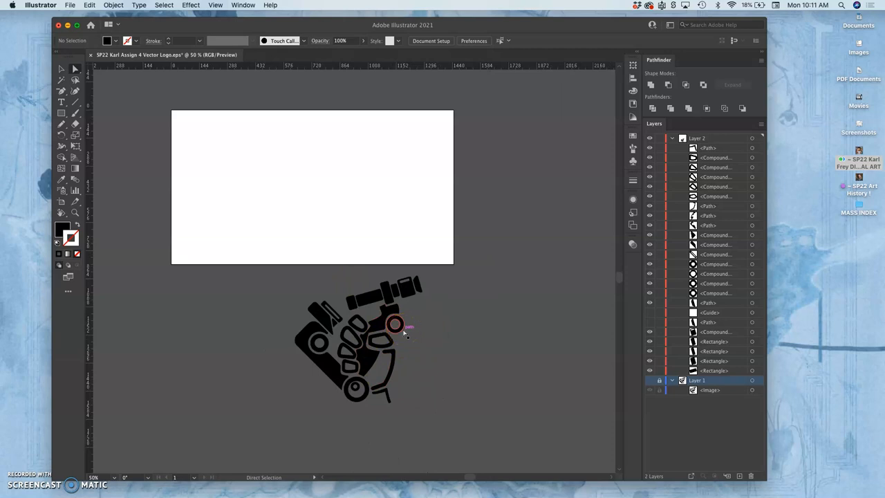
mouse_move(338, 329)
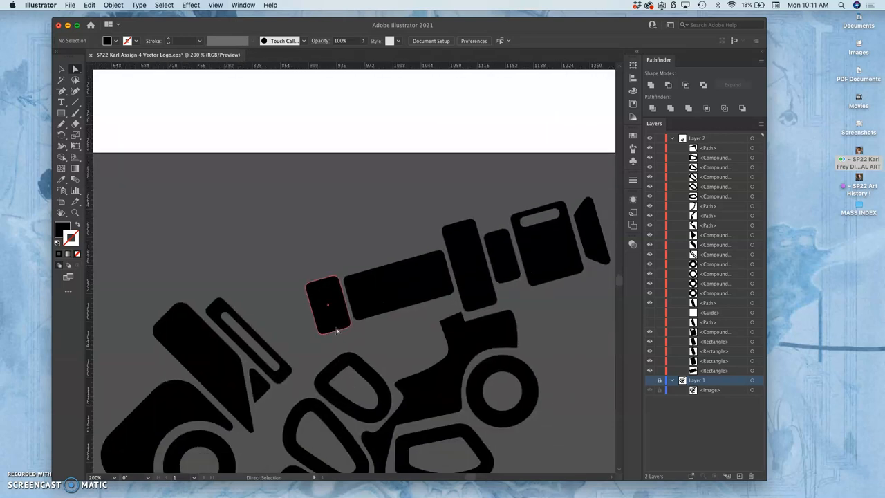
click(202, 196)
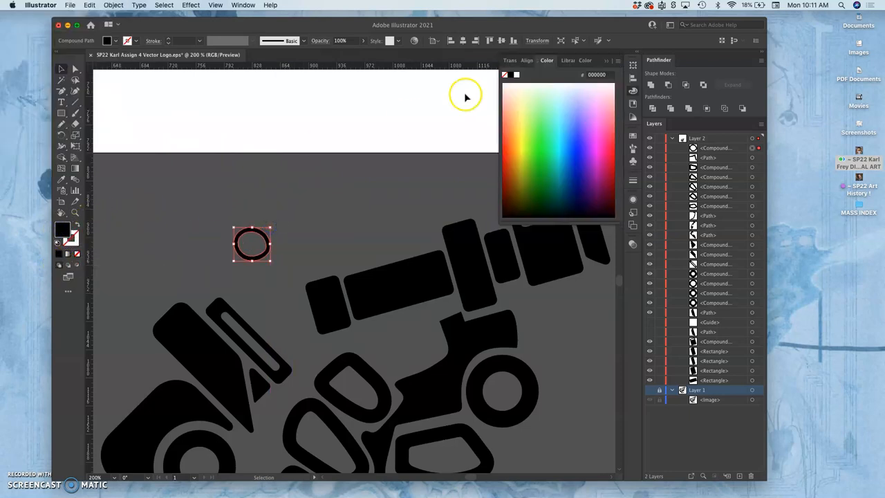
click(614, 90)
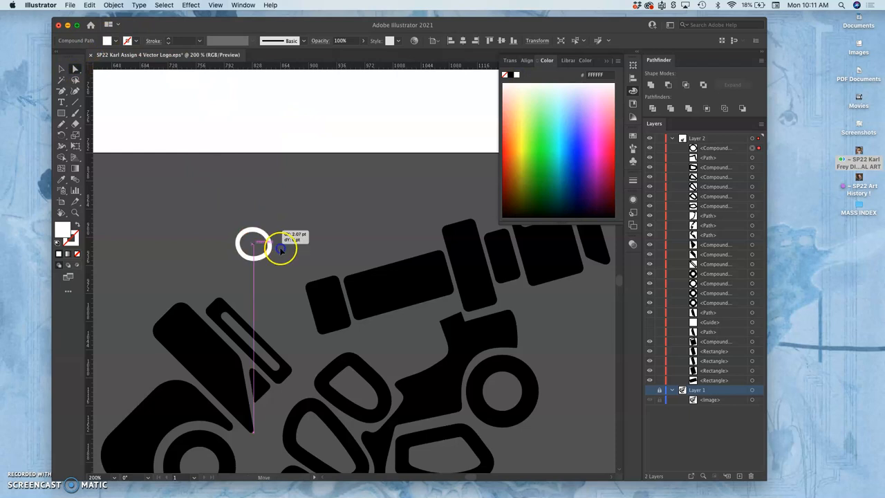
drag(279, 249, 197, 345)
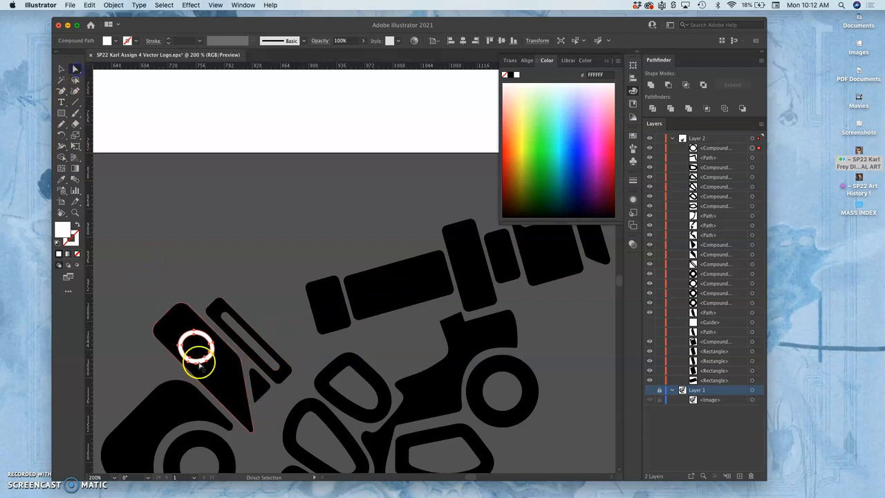
click(196, 352)
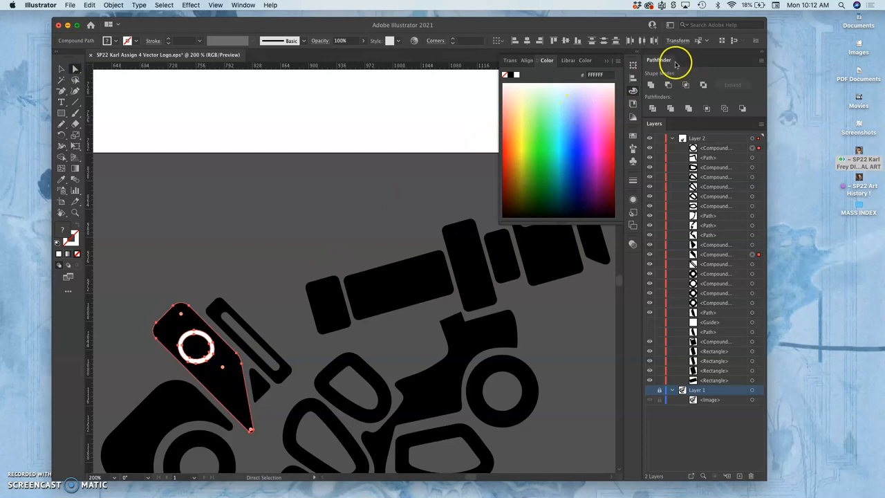
mouse_move(216, 5)
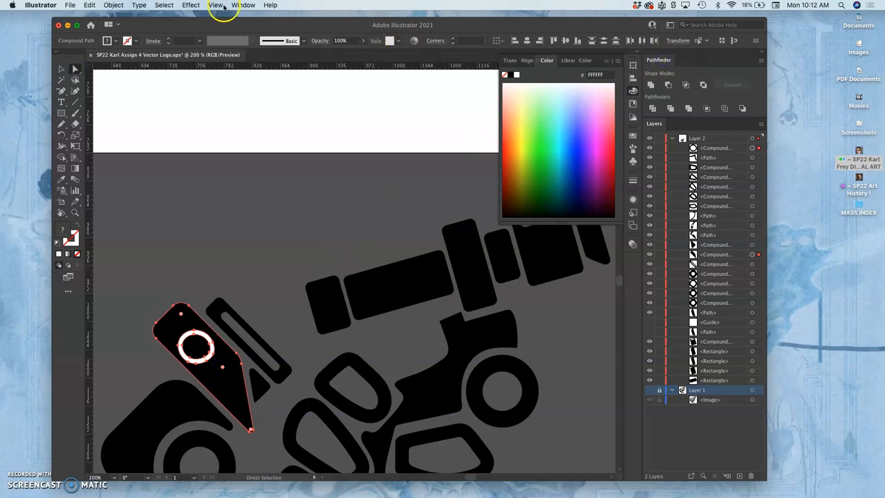
click(244, 6)
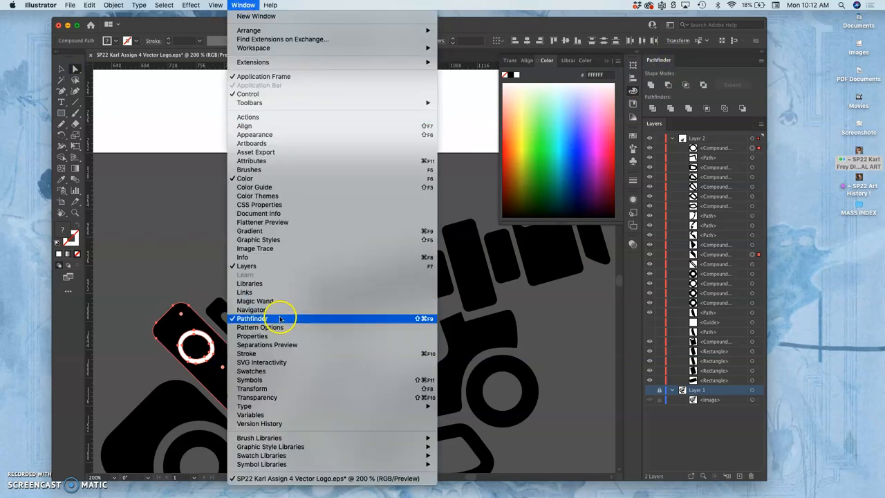
click(252, 318)
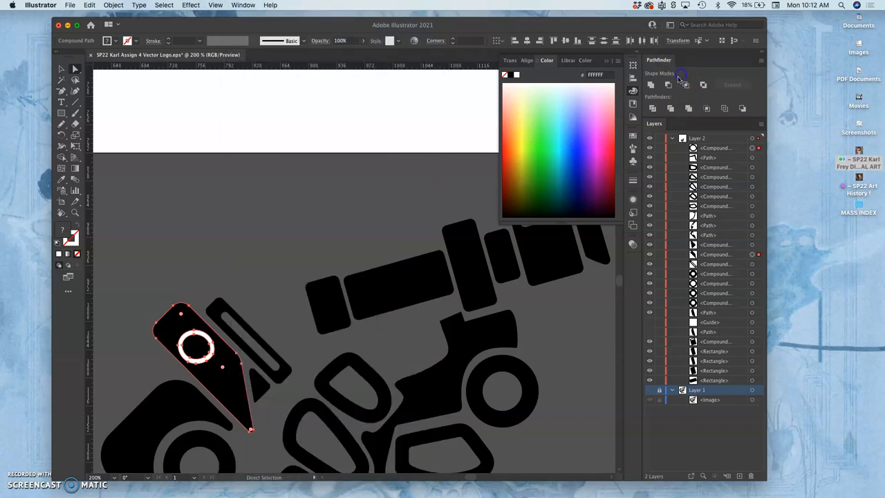
click(651, 84)
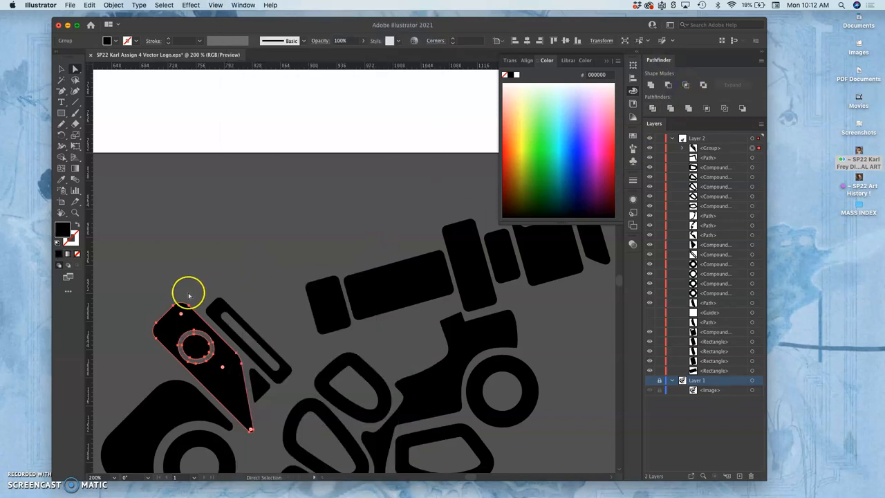
click(188, 276)
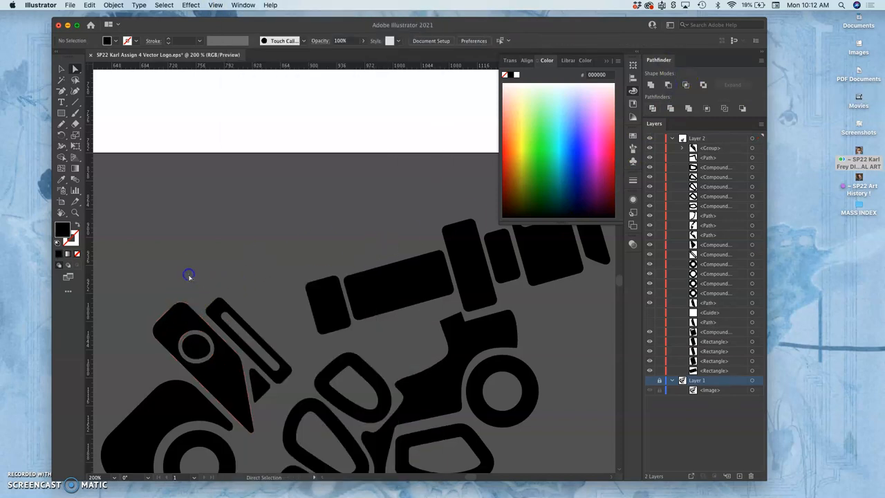
mouse_move(304, 365)
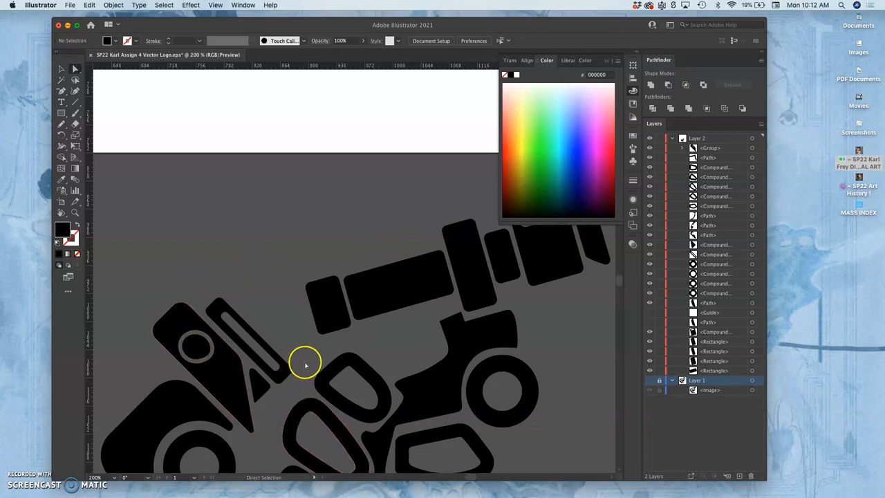
mouse_move(279, 380)
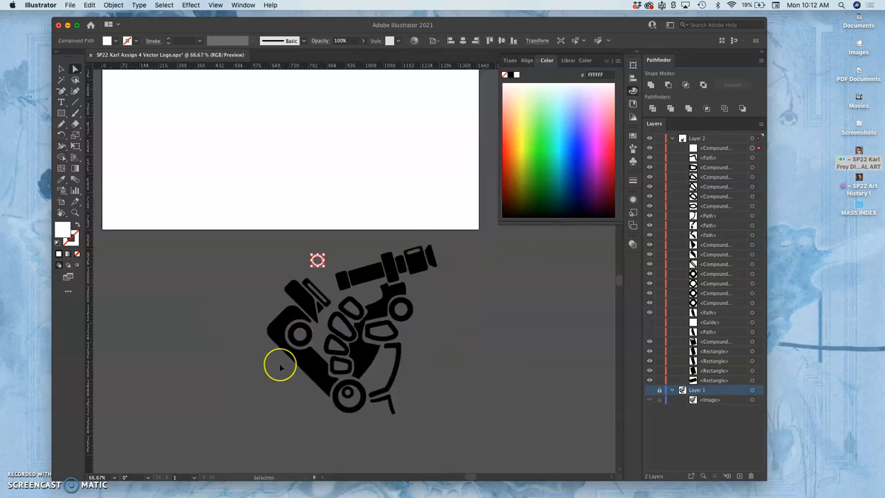
Step: Move the whole black logo onto the white artboard and deselect it
click(327, 253)
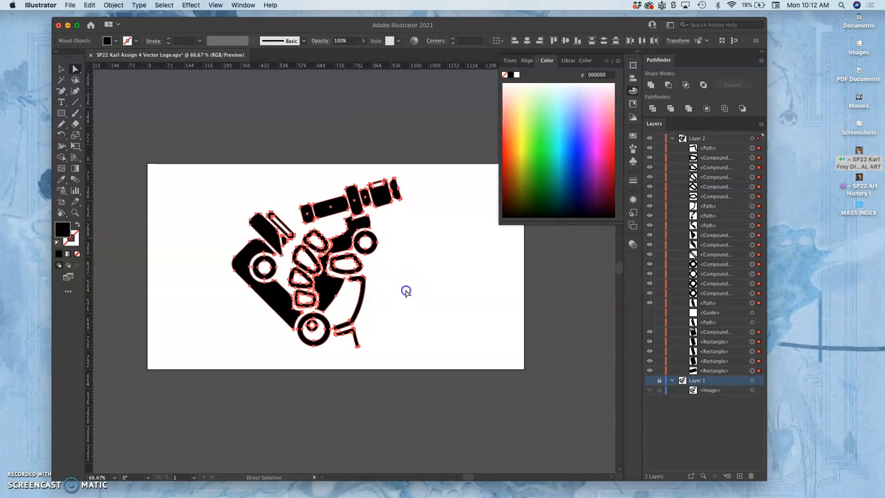
click(69, 6)
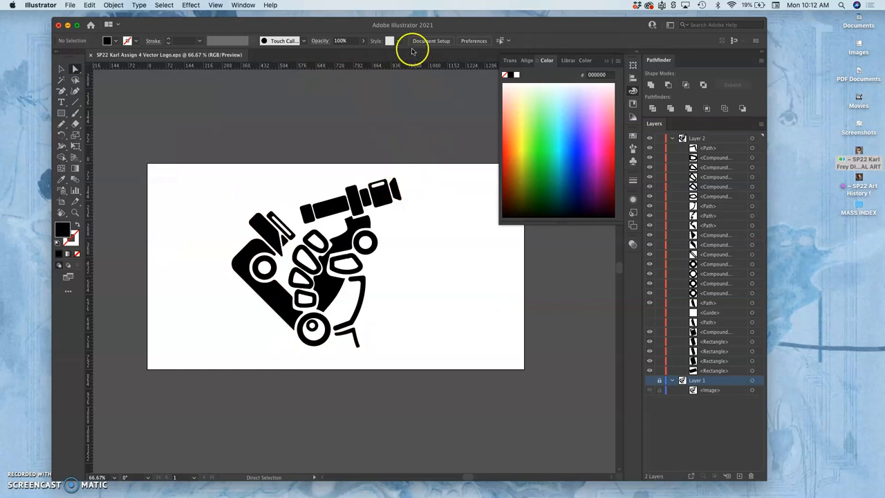
mouse_move(222, 141)
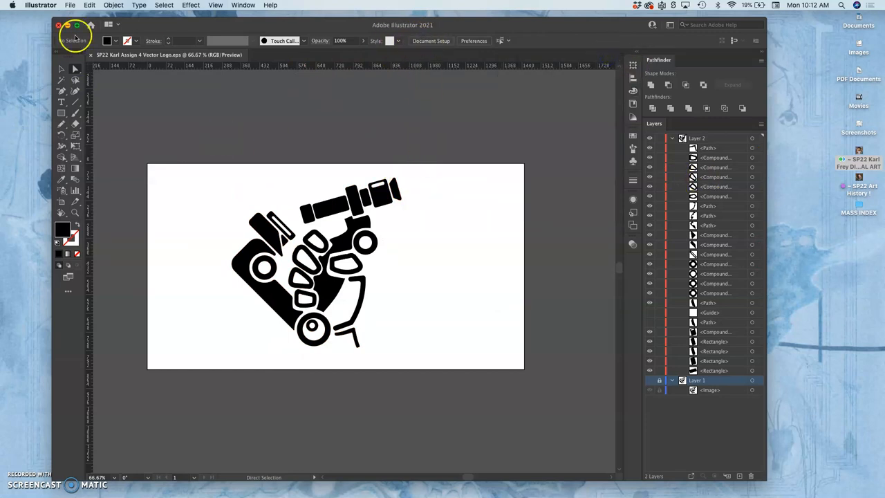
Step: Save the logo as an Illustrator EPS in the assignment folder, replacing the existing copy
click(69, 5)
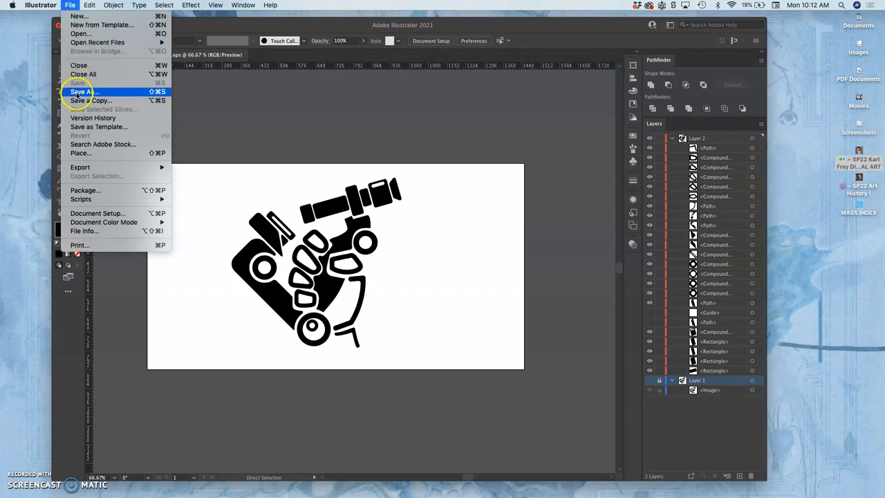
click(83, 91)
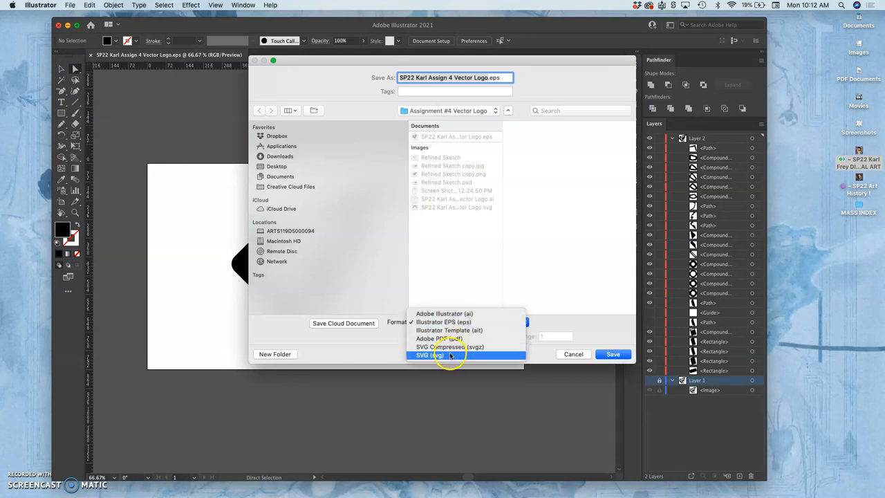
mouse_move(442, 320)
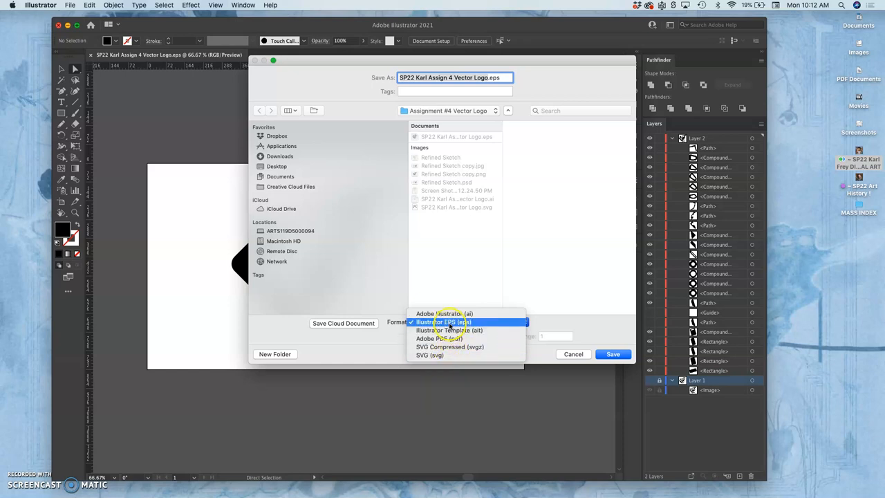
click(442, 321)
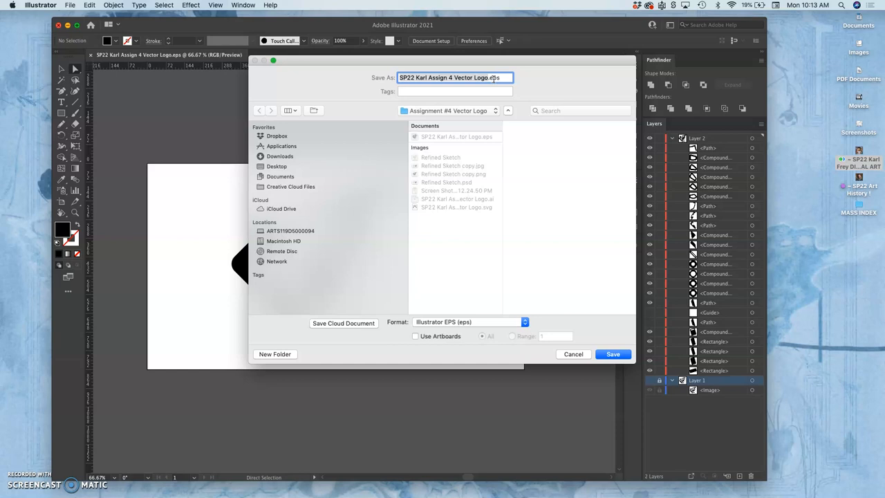
click(613, 354)
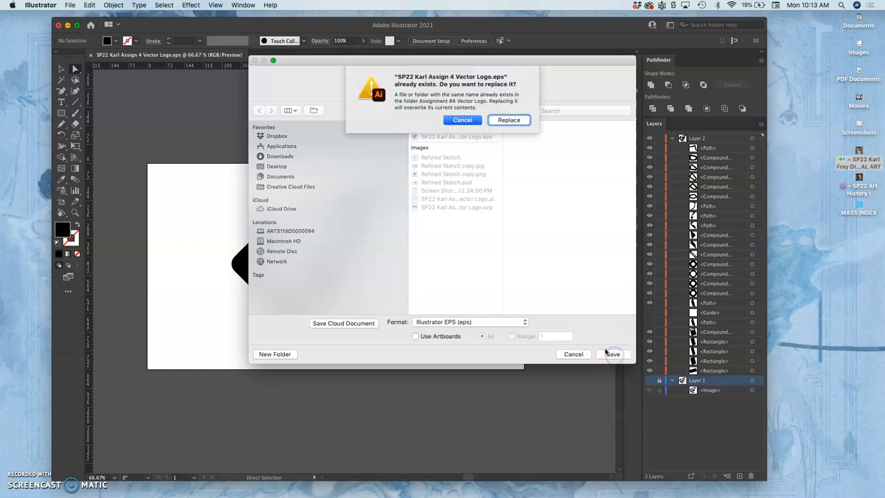
click(509, 119)
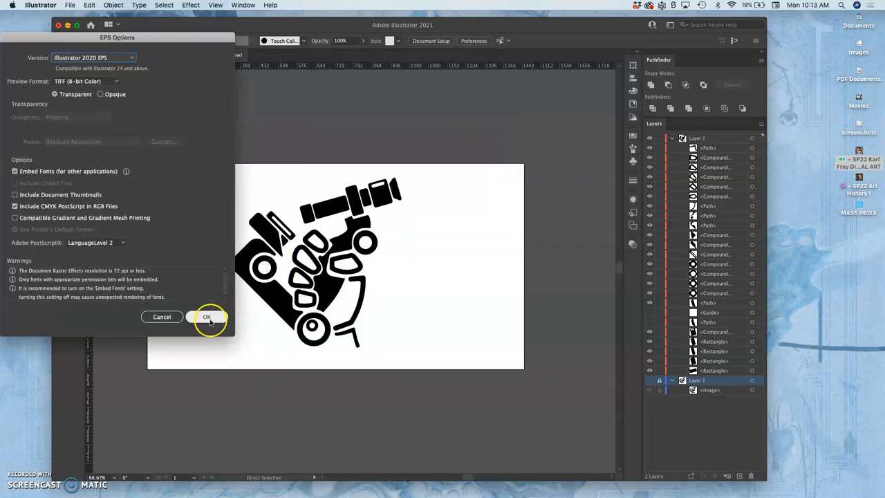
click(207, 316)
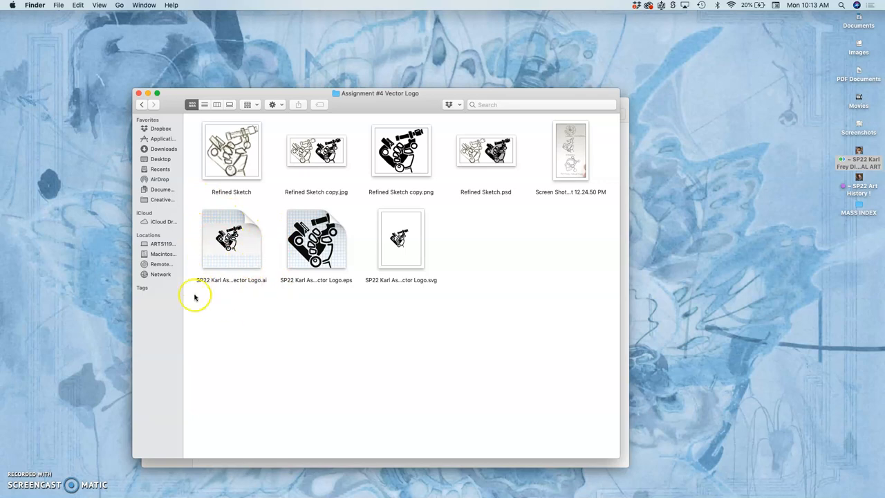
mouse_move(409, 266)
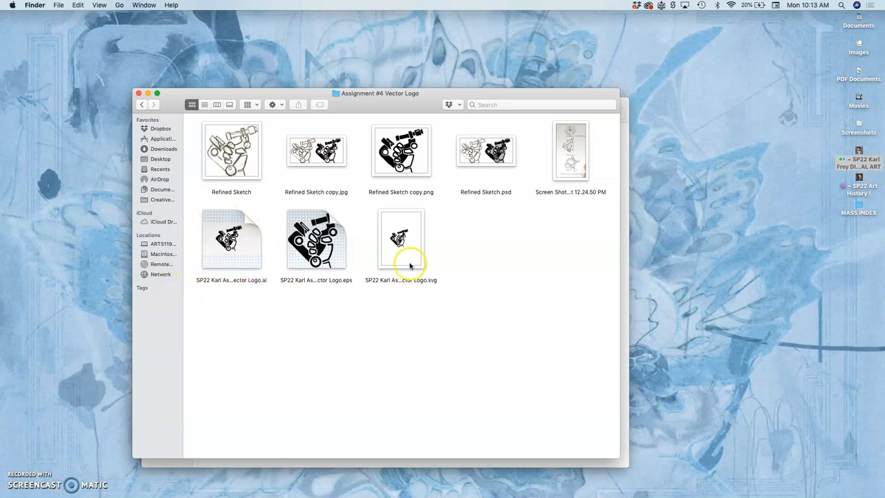
double_click(401, 240)
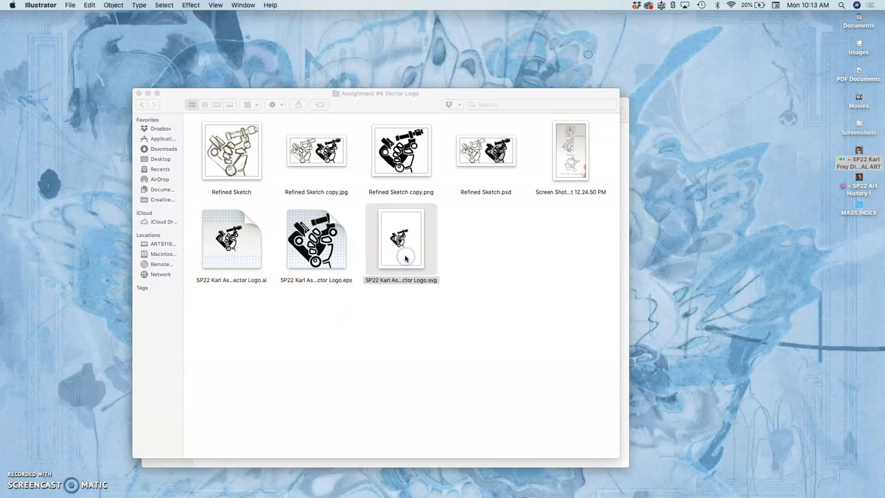
double_click(401, 237)
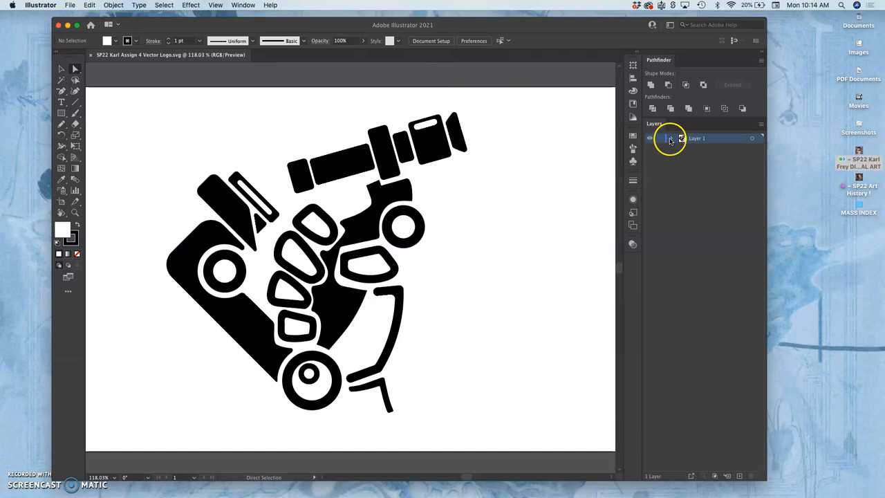
click(672, 138)
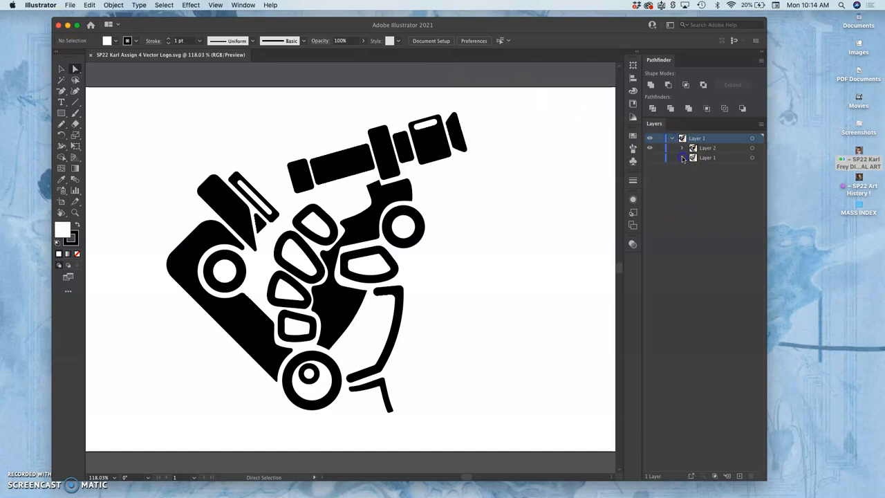
click(680, 157)
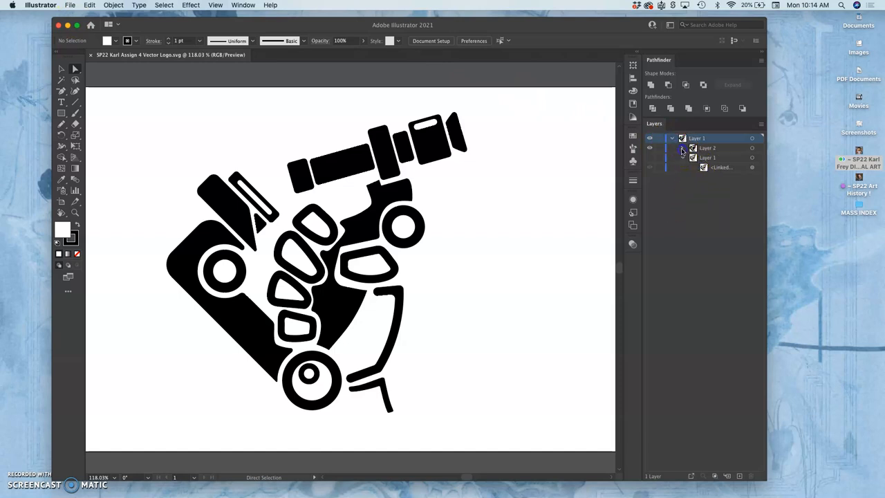
click(683, 148)
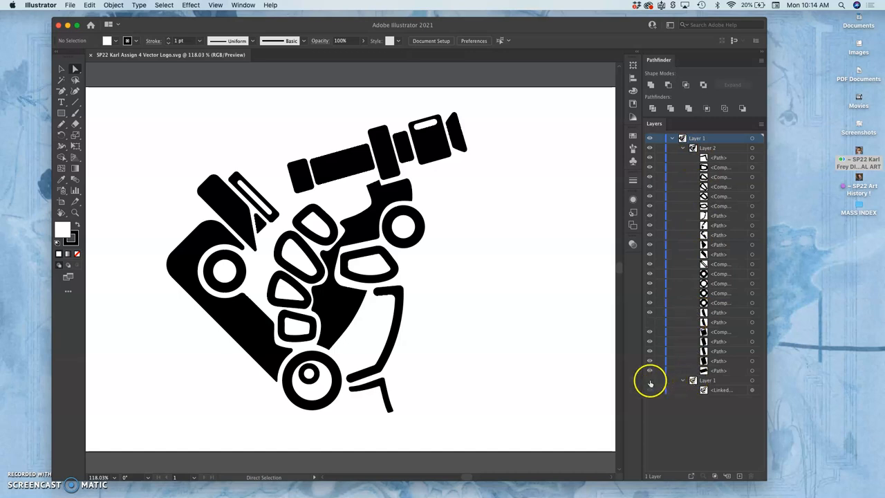
click(649, 370)
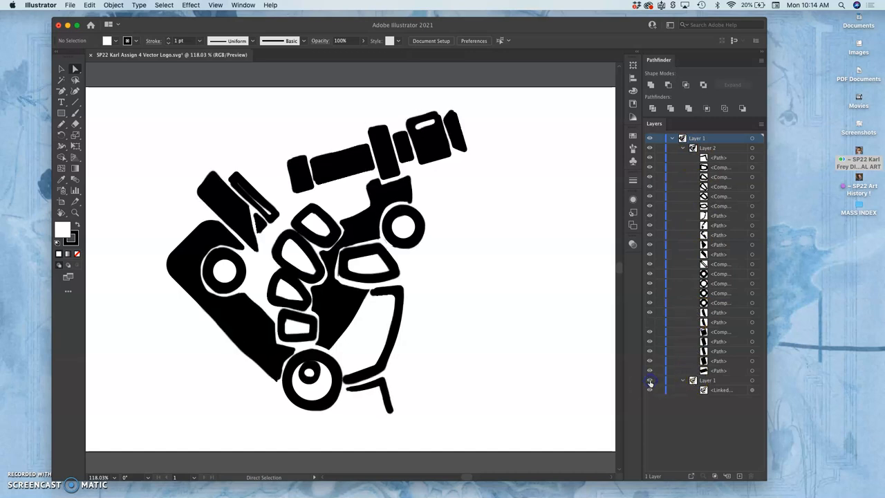
click(650, 382)
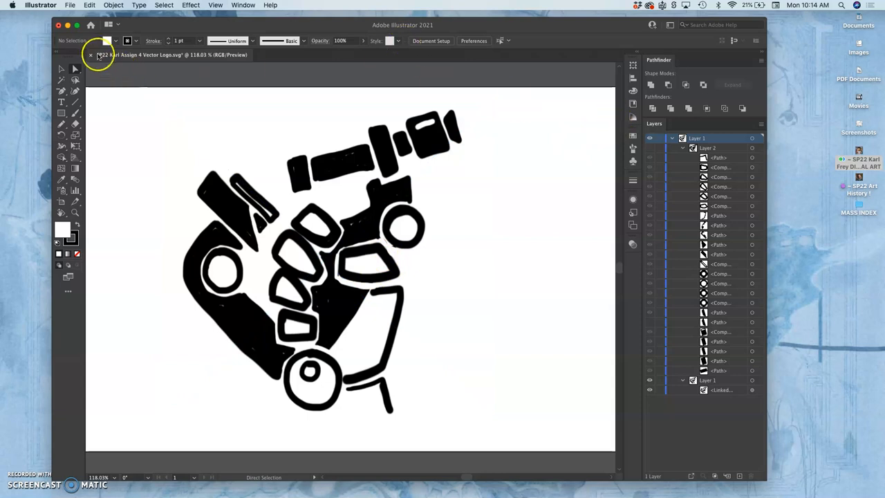
click(91, 56)
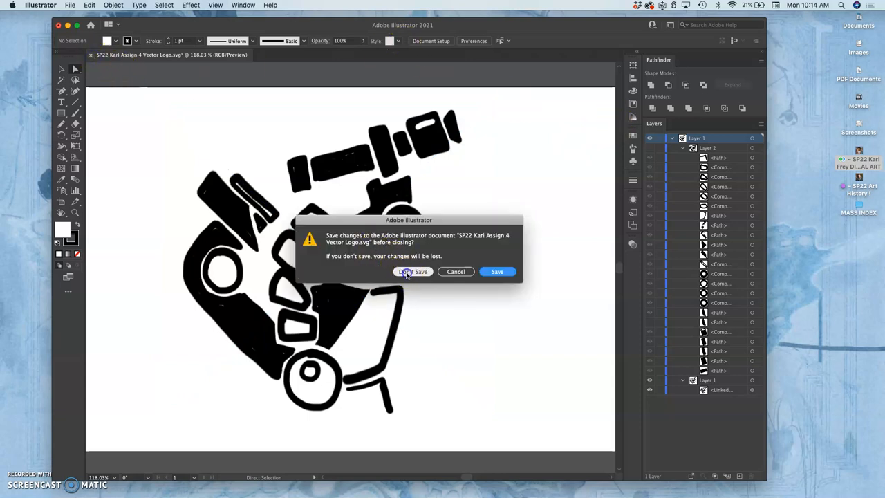
click(412, 271)
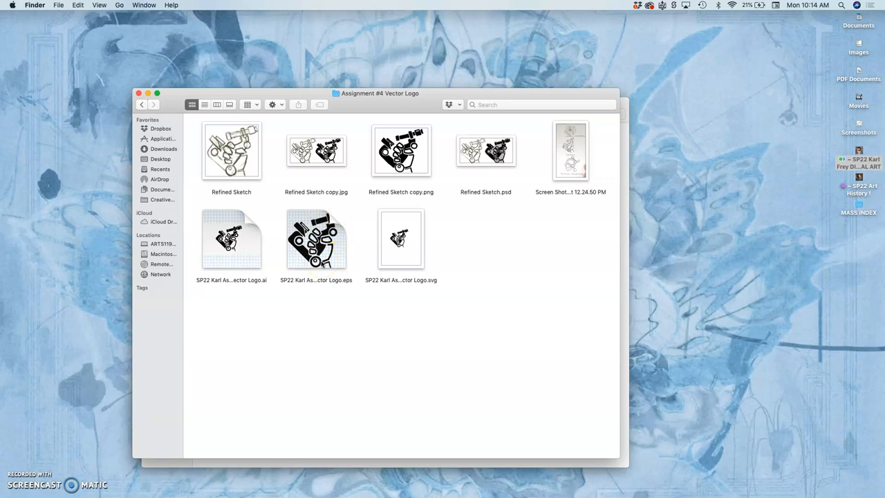
Step: Launch Photoshop from the EPS file's Finder actions and reach its start screen
right_click(315, 237)
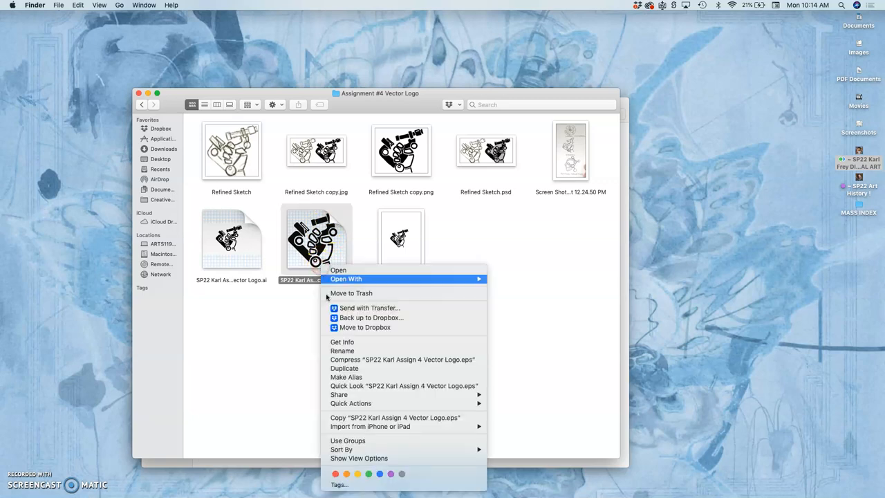
click(326, 324)
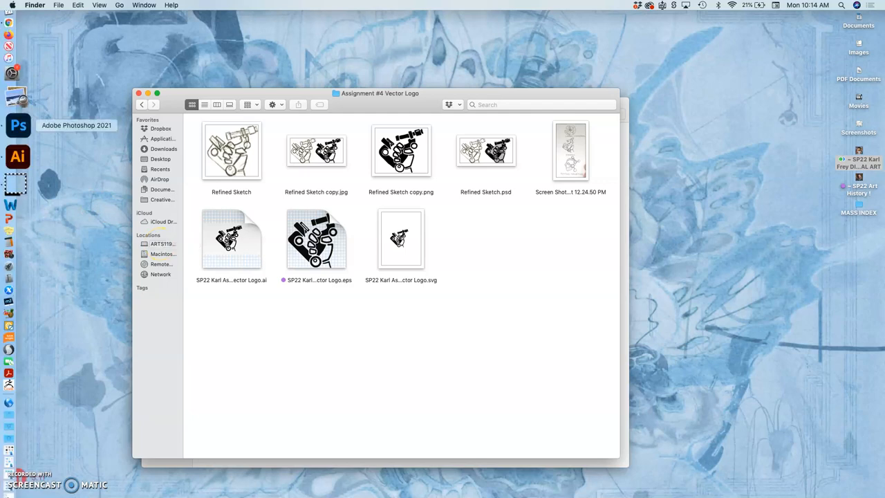
click(8, 133)
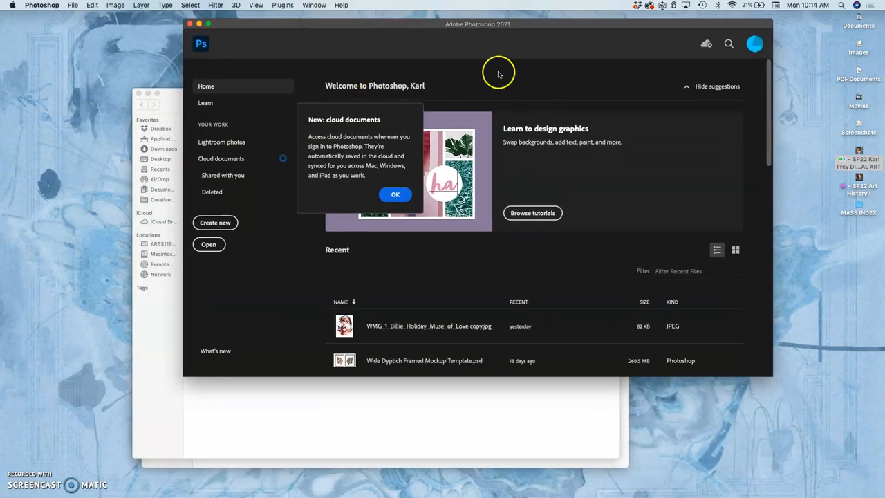
click(395, 193)
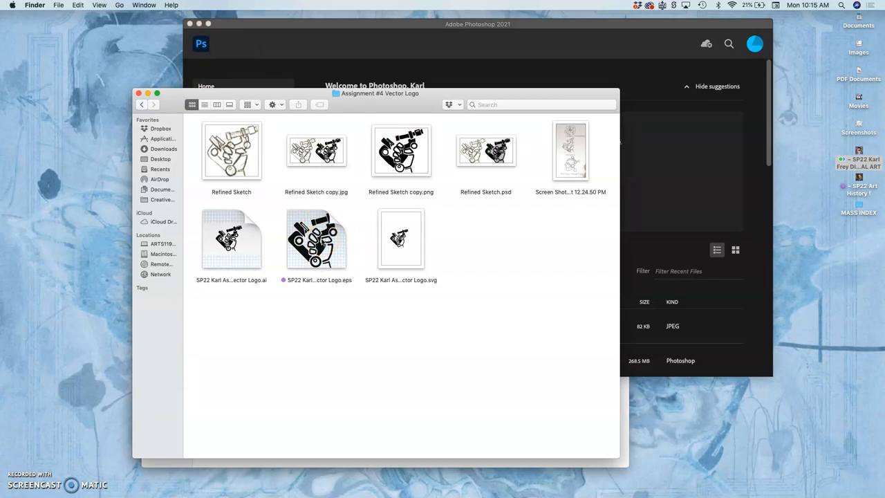
Step: Try opening the EPS in Photoshop, then cancel the Rasterize EPS Format dialog
right_click(315, 238)
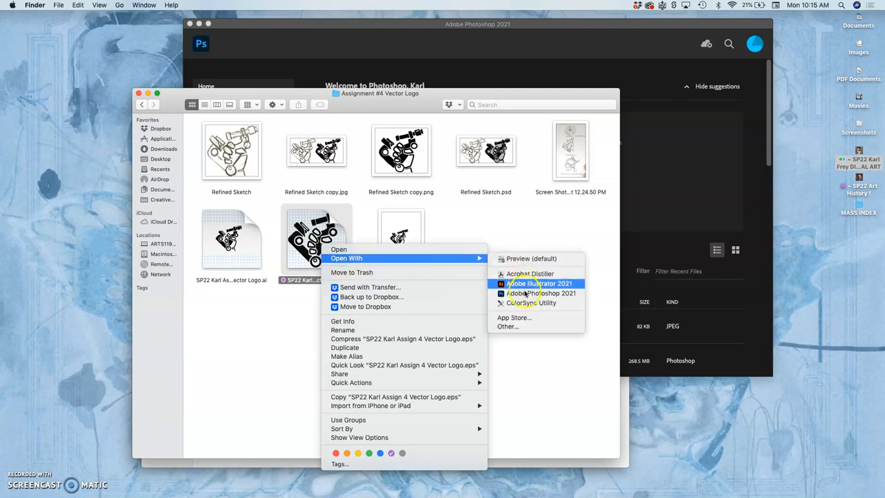
click(541, 293)
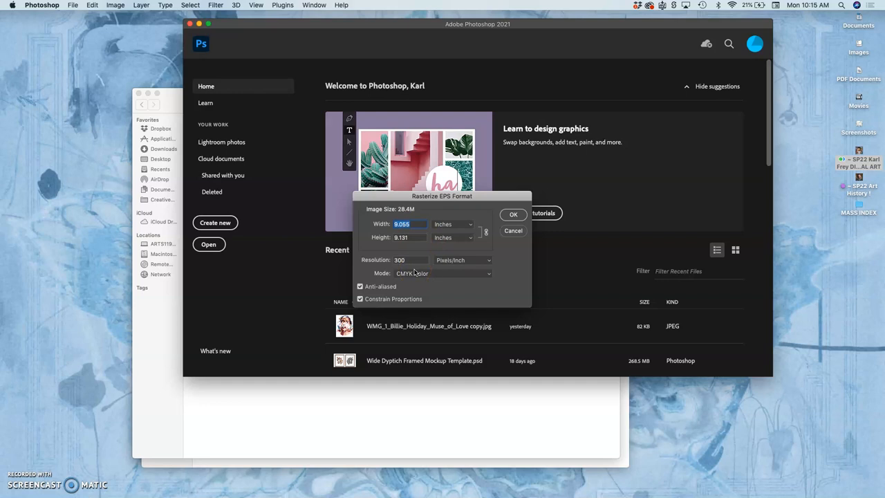
click(513, 230)
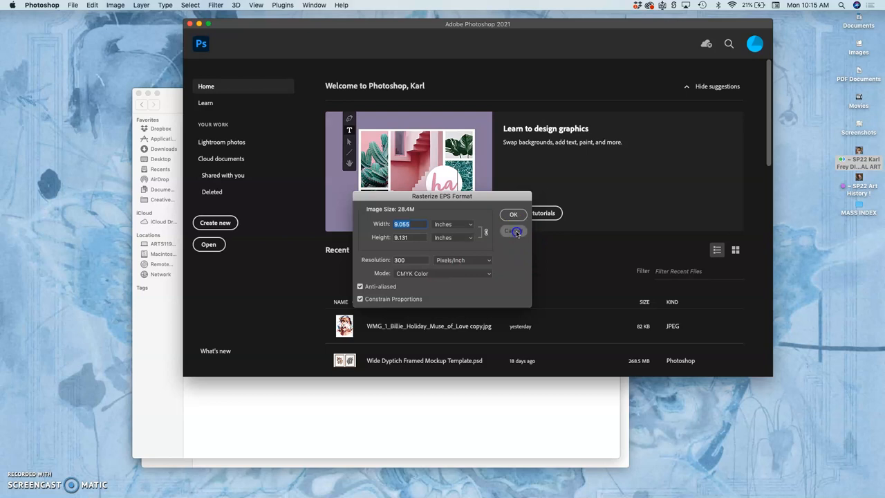
click(514, 231)
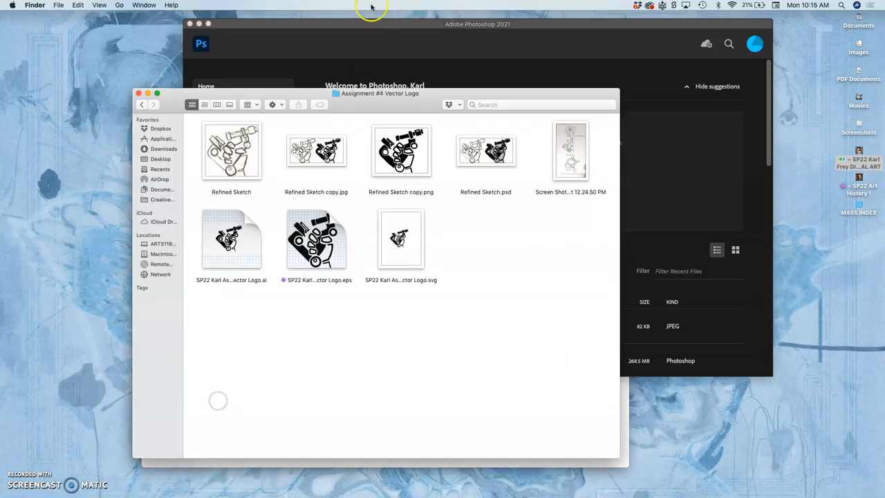
mouse_move(339, 27)
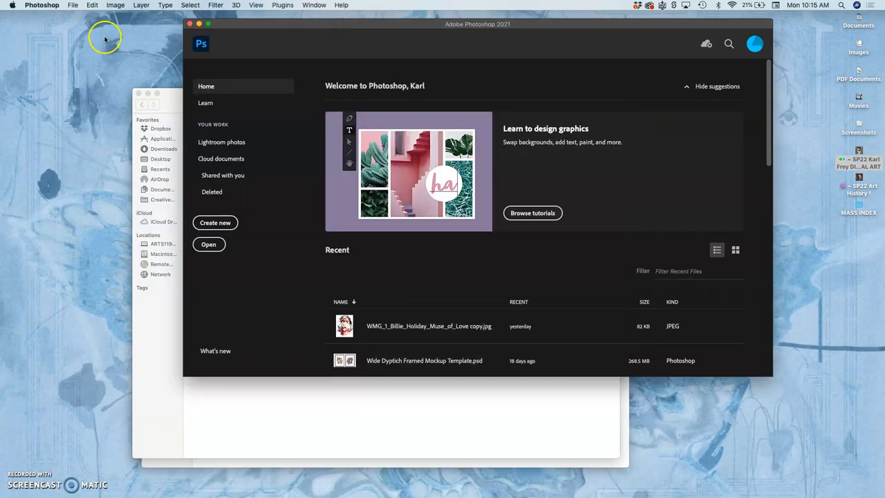
Step: Create a new Photoshop document 8 by 10 inches at 350 pixels per inch
click(72, 6)
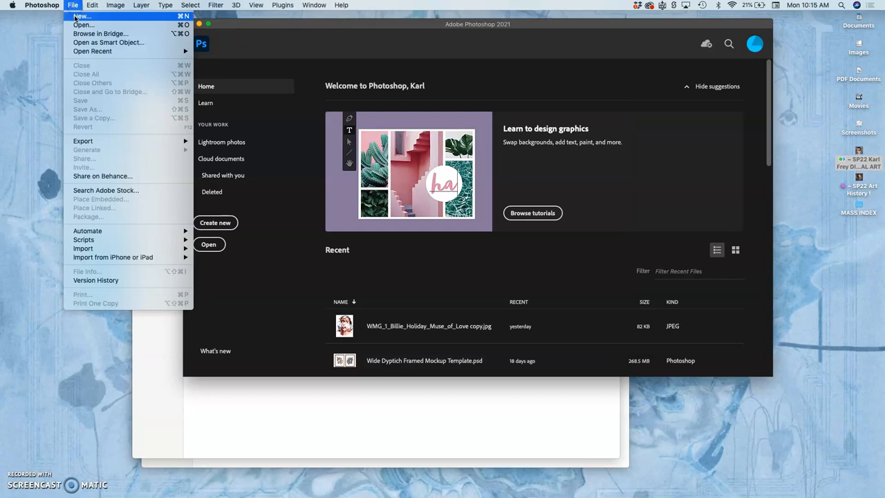
click(82, 16)
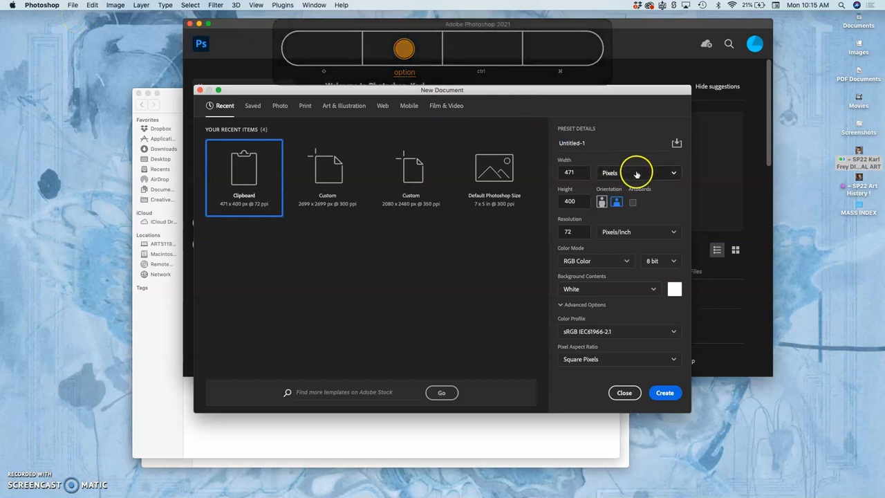
click(636, 173)
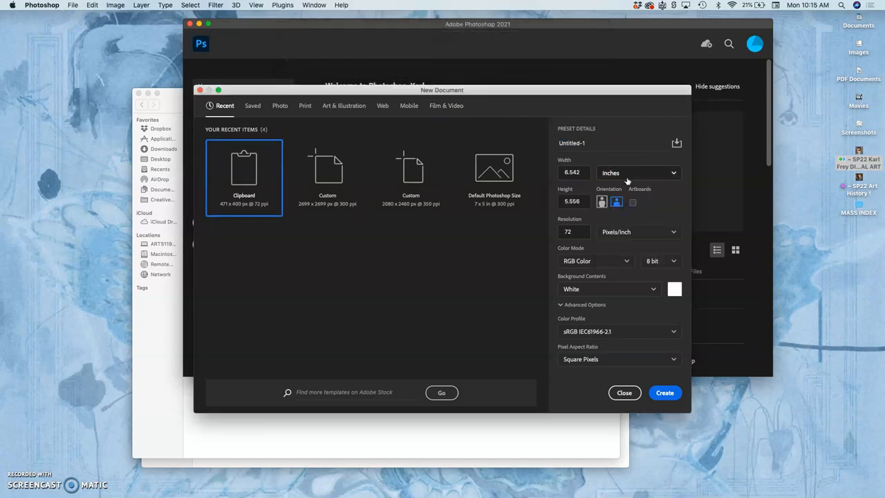
mouse_move(545, 174)
text(8)
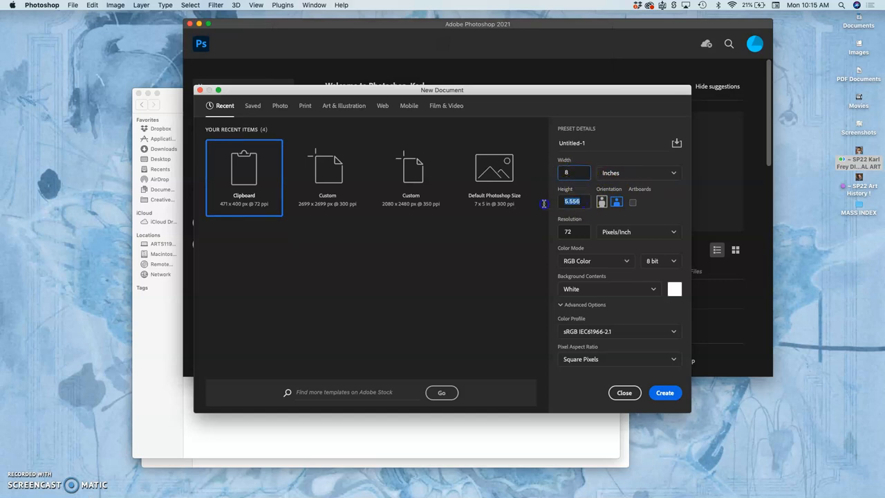
text(10)
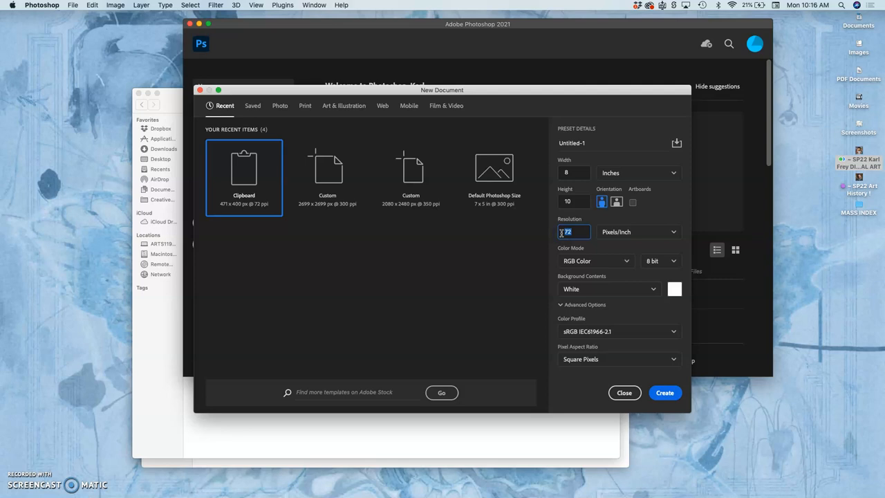
text(350)
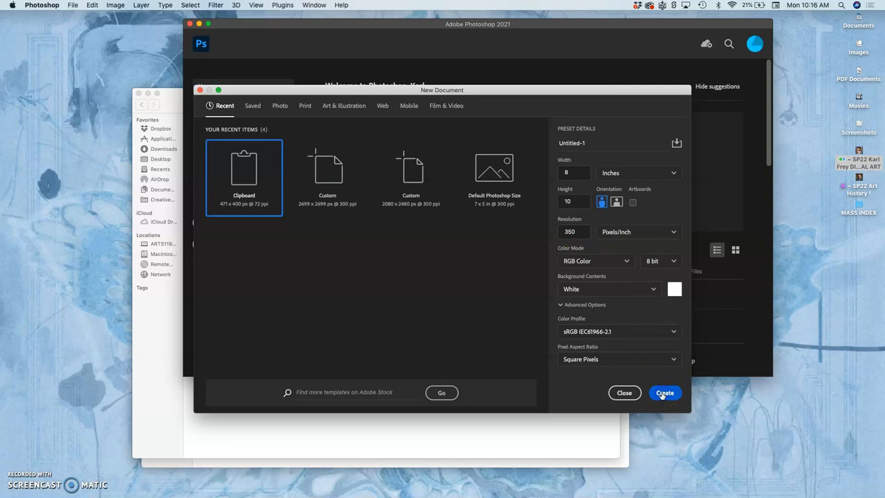
click(664, 392)
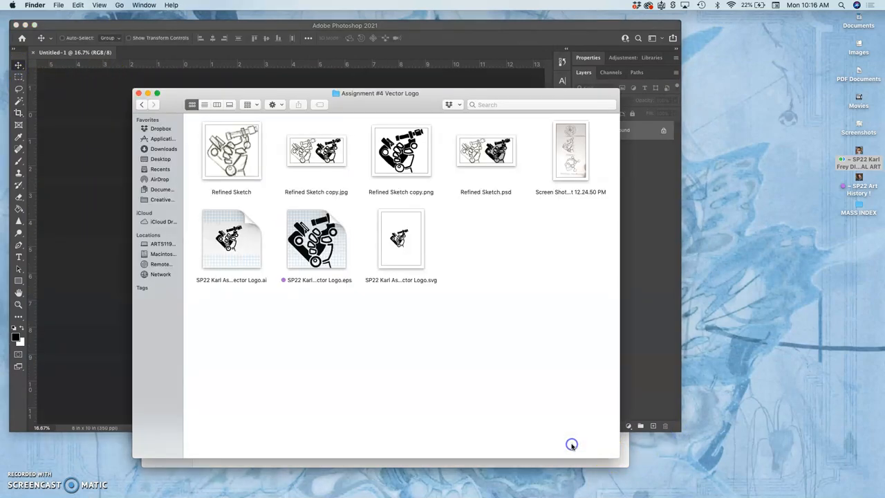
Step: Place the EPS logo onto the canvas and scale it to nearly fill the white canvas
drag(378, 93, 648, 148)
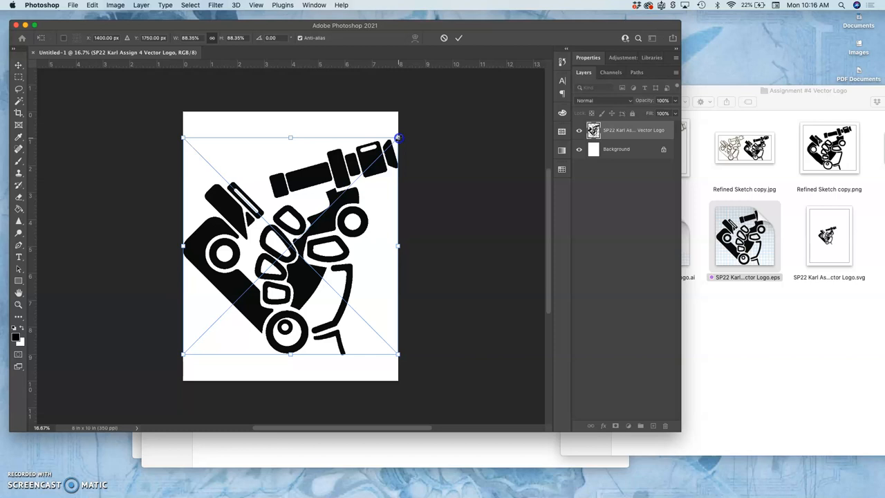
drag(398, 138, 370, 156)
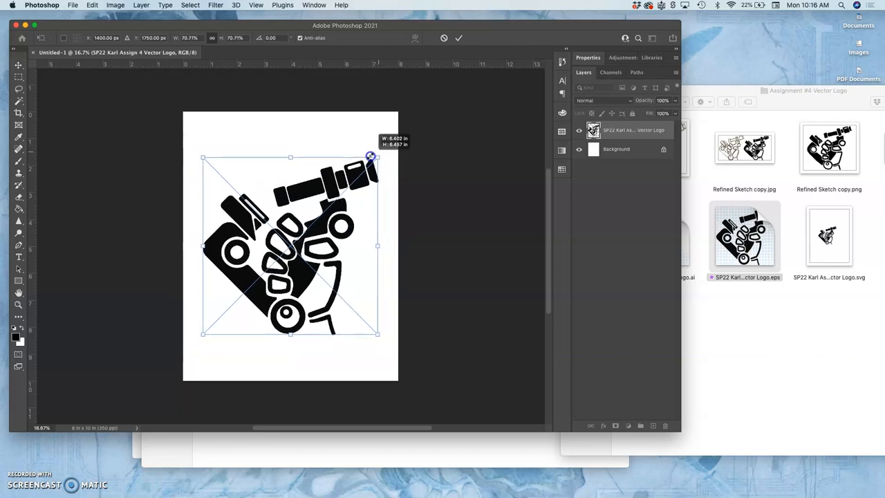
drag(370, 156, 352, 172)
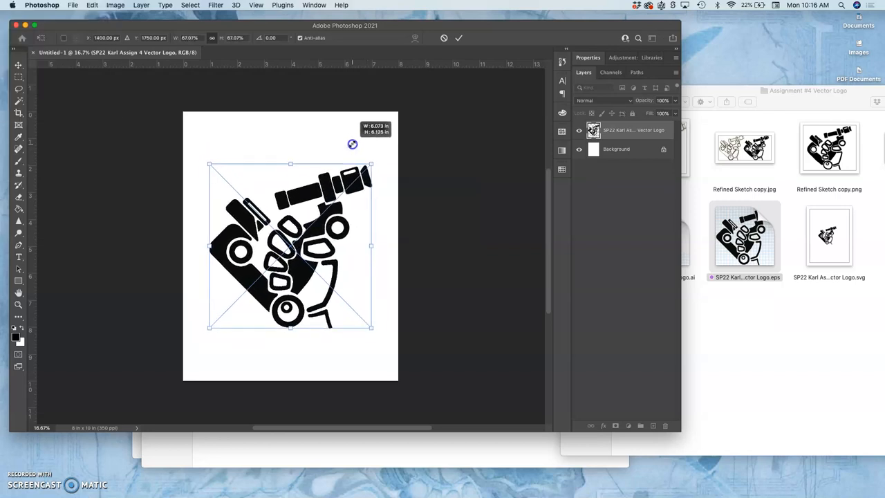
drag(371, 328, 376, 332)
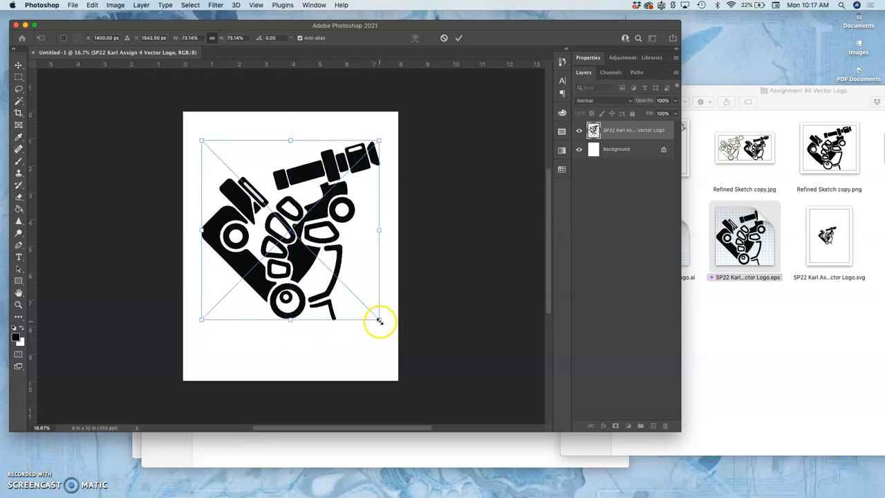
drag(379, 318, 386, 327)
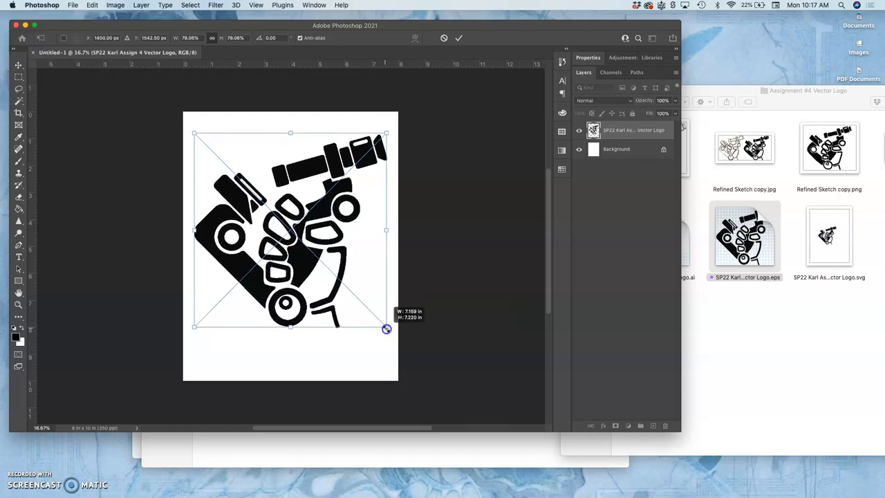
drag(387, 329, 386, 326)
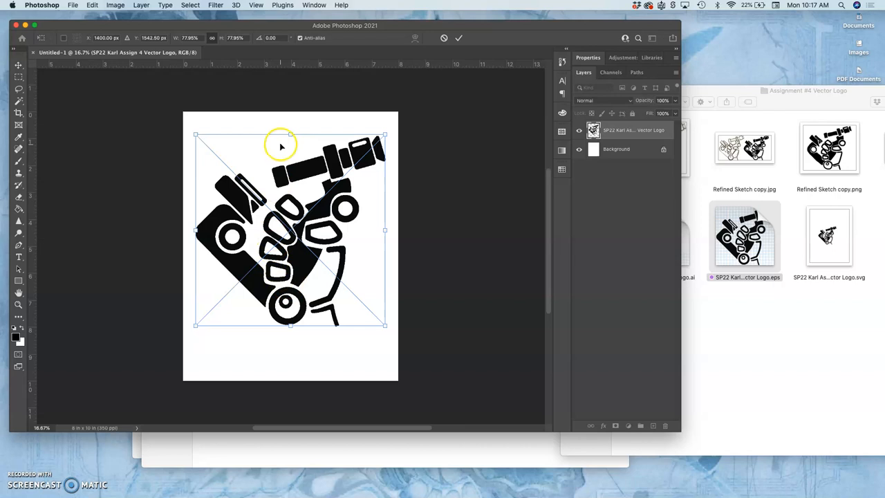
mouse_move(265, 185)
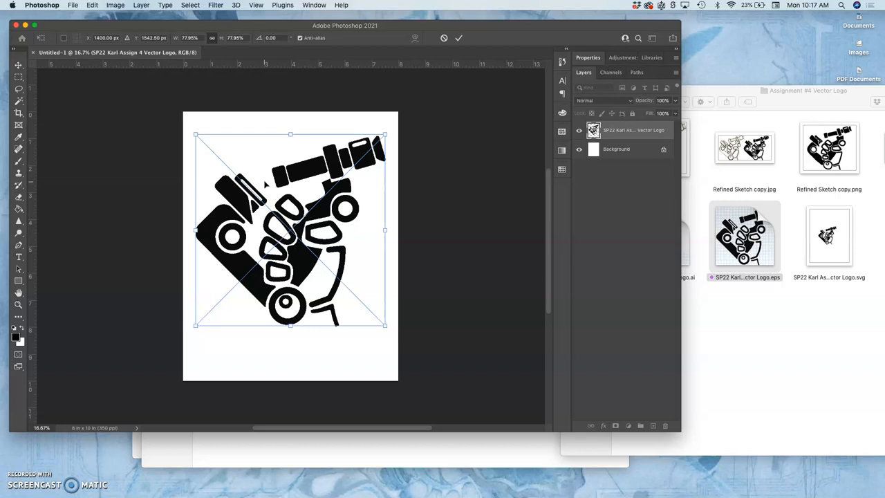
mouse_move(155, 88)
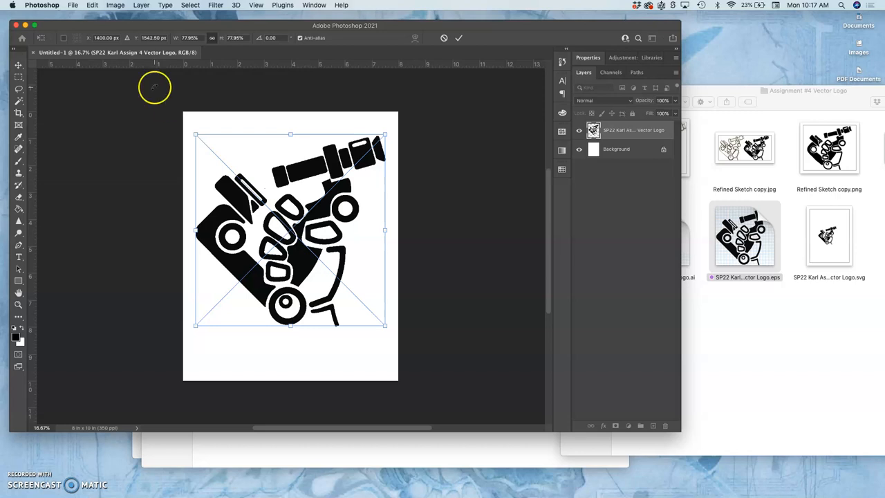
mouse_move(404, 286)
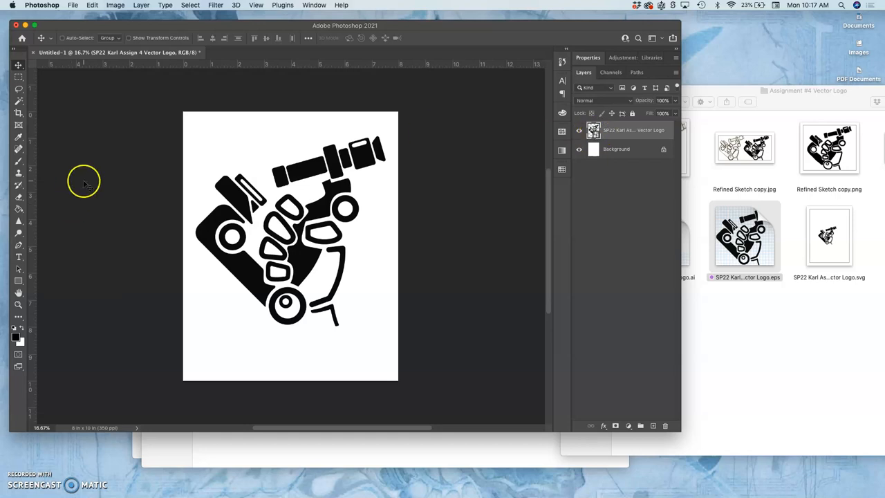
mouse_move(18, 207)
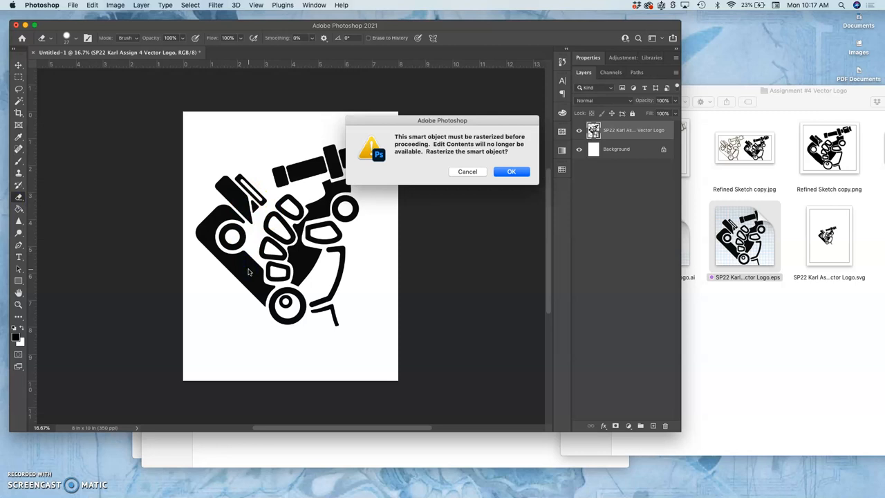
mouse_move(351, 214)
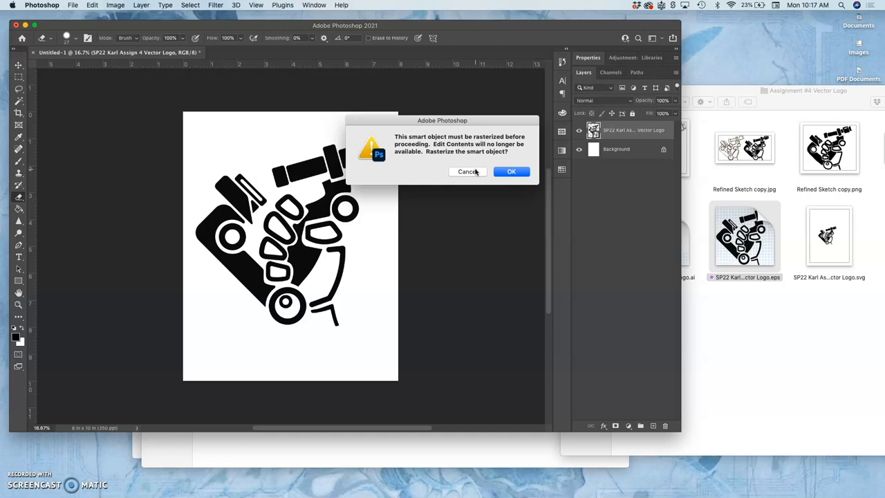
Step: Keep the logo as an unrasterized smart object and hide the white Background layer
click(512, 172)
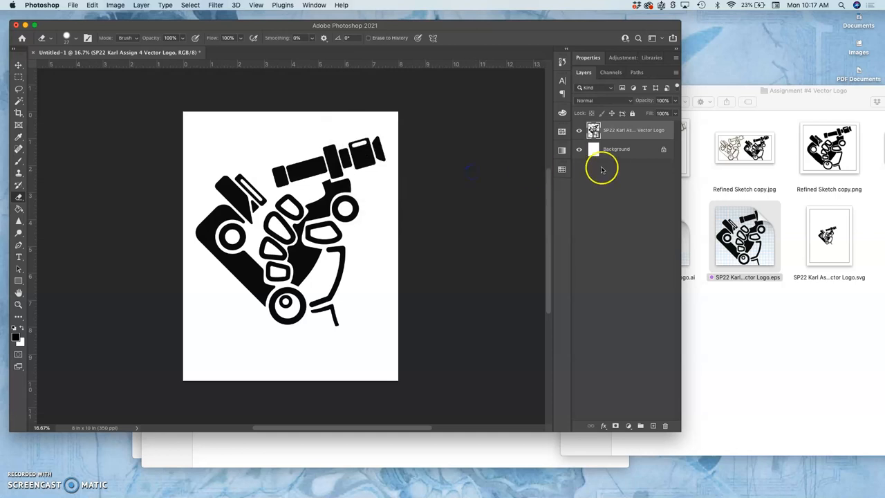
mouse_move(365, 205)
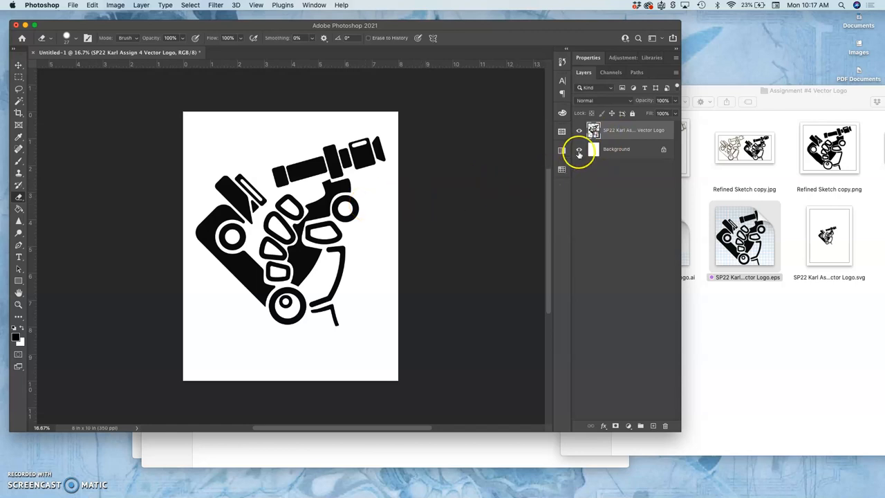
click(579, 149)
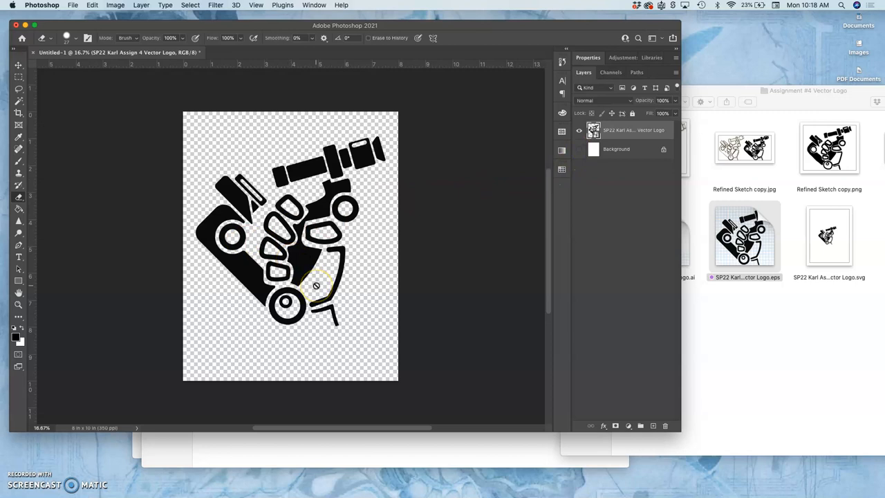
click(72, 5)
text(SP22 Karl Vector Logo Black Shape.psd)
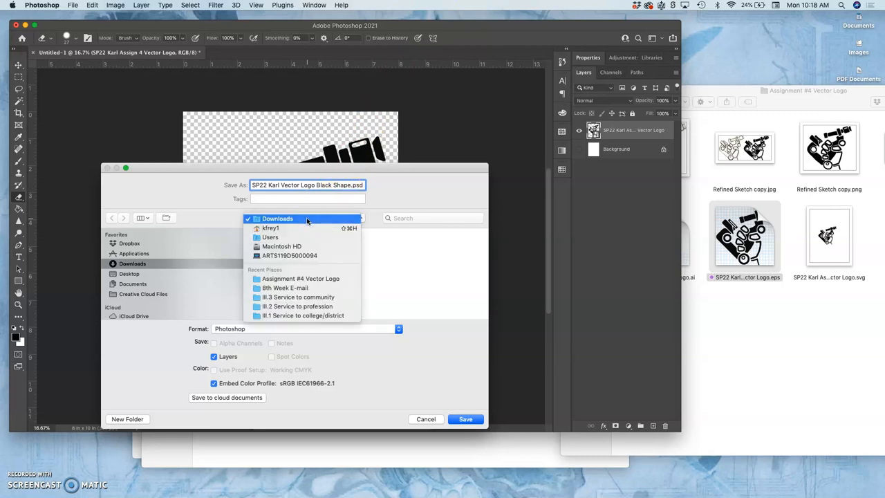
Step: Save the transparent logo as a PSD in the assignment folder and check it in Finder
click(277, 218)
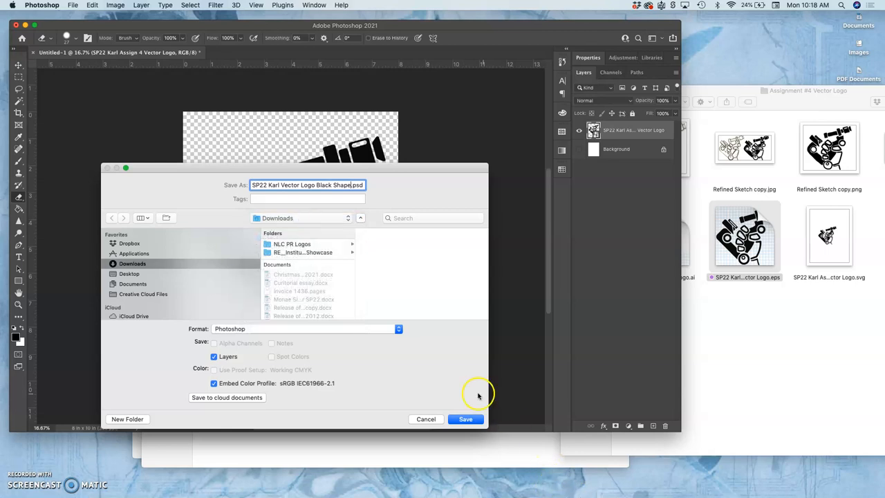
click(465, 419)
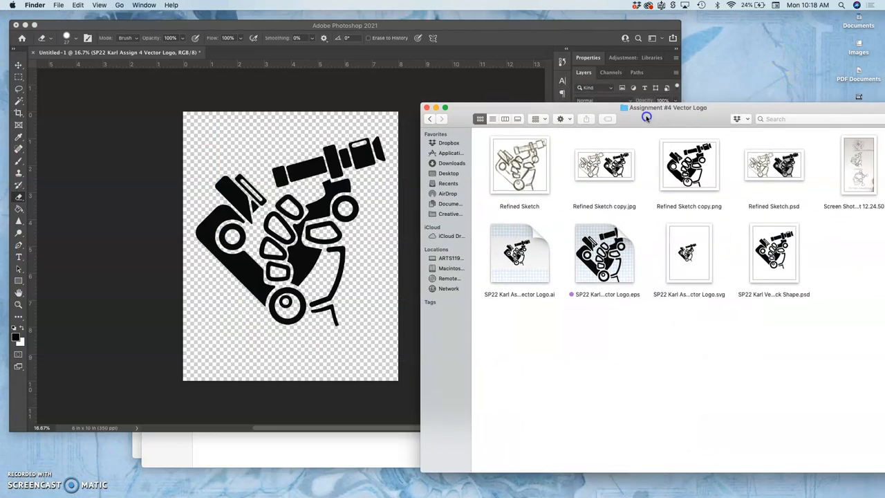
right_click(774, 254)
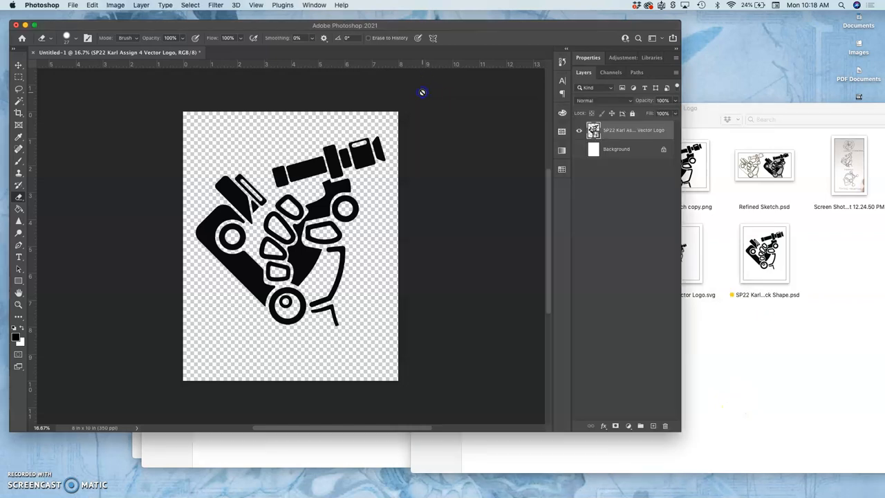
mouse_move(396, 165)
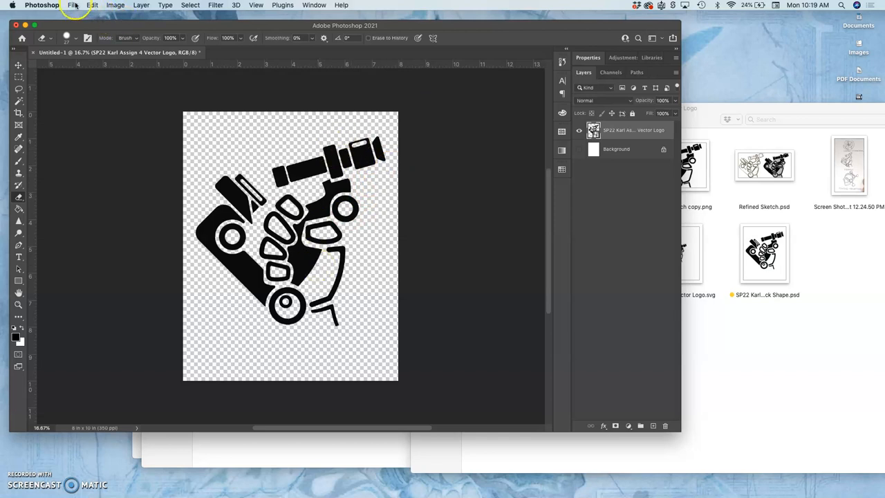
mouse_move(33, 55)
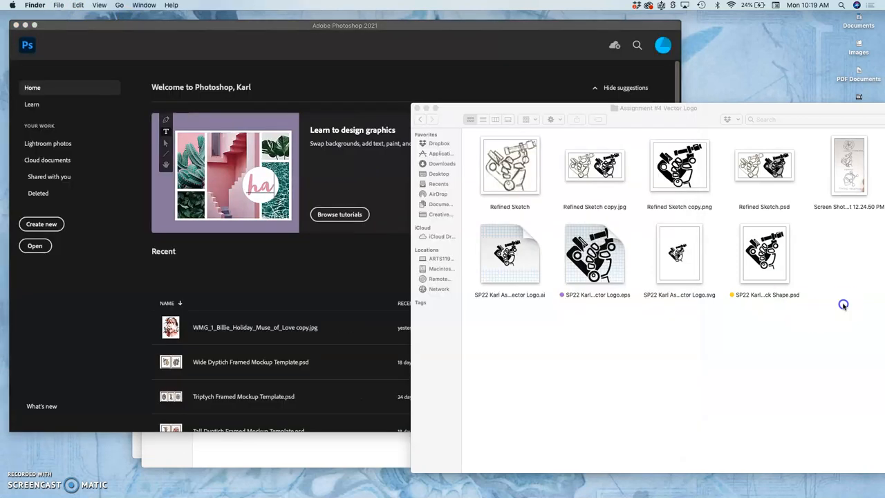
Step: Start saving a copy of the logo document and bring up the format choices
double_click(763, 252)
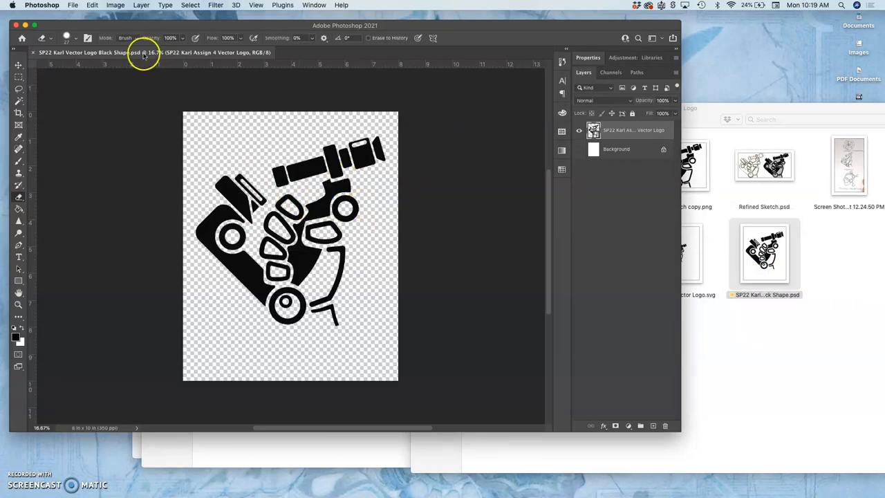
click(72, 6)
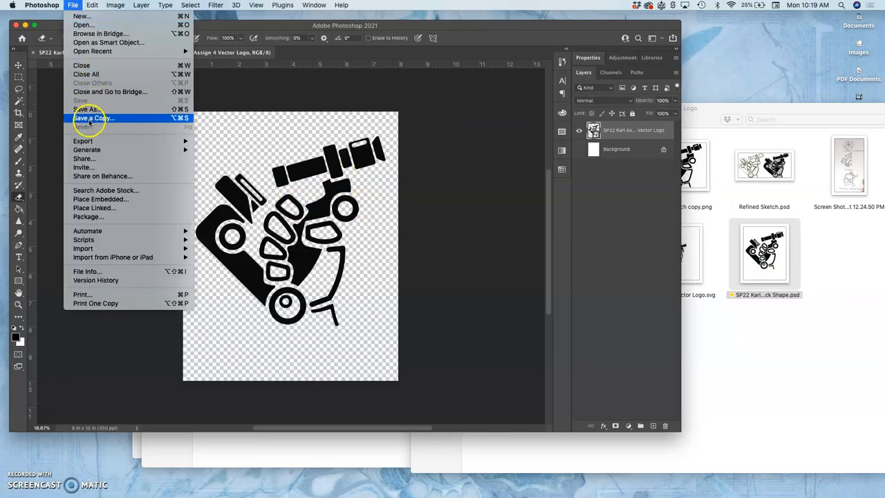
click(94, 118)
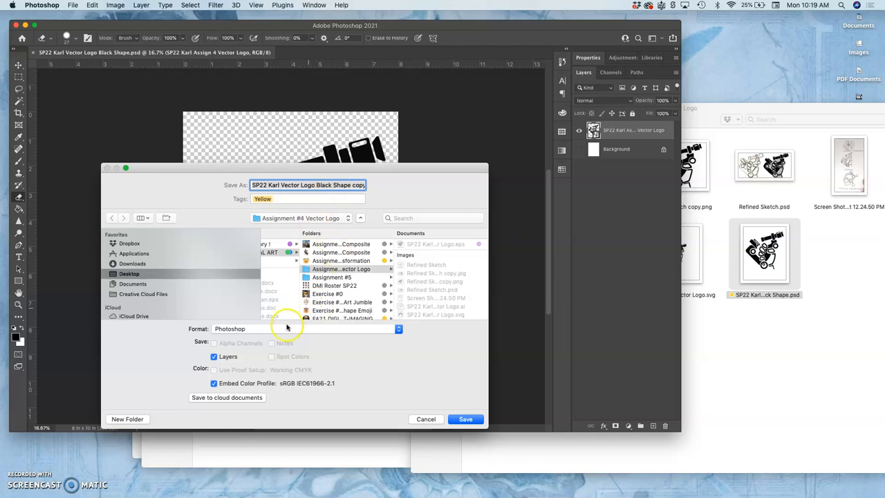
click(316, 329)
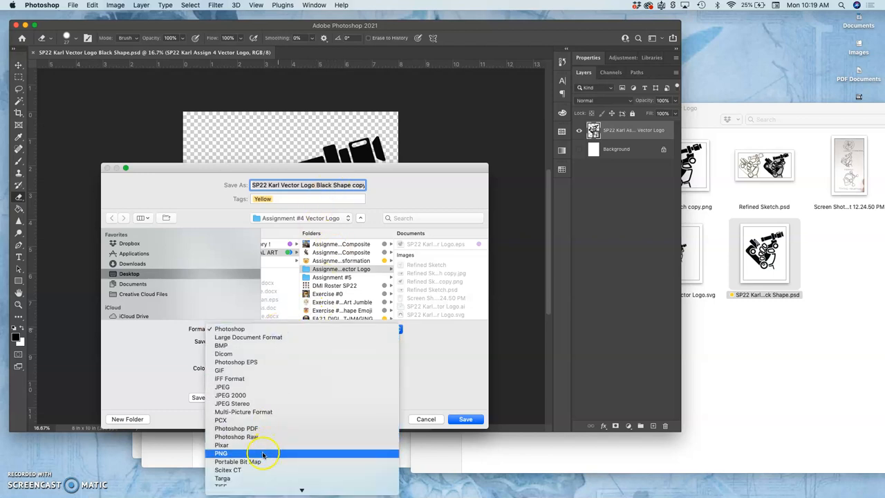
Step: Save the copy as a PNG with the large, fastest-saving file size
click(222, 454)
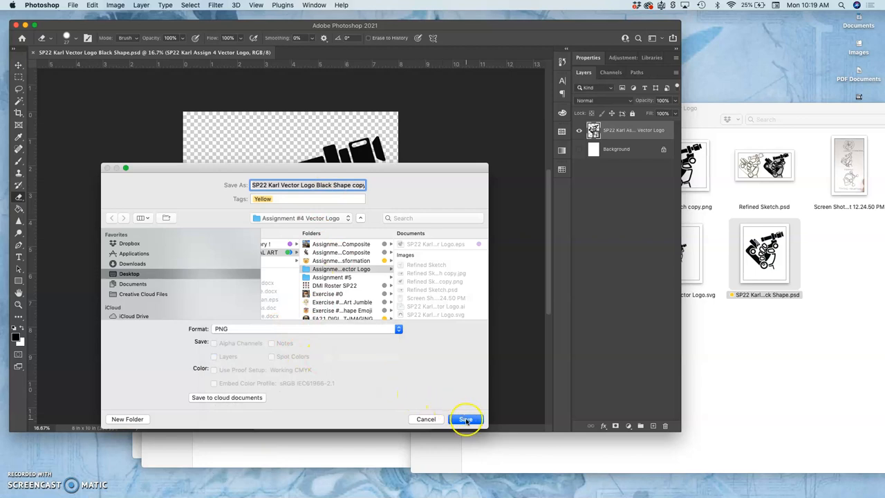
click(466, 419)
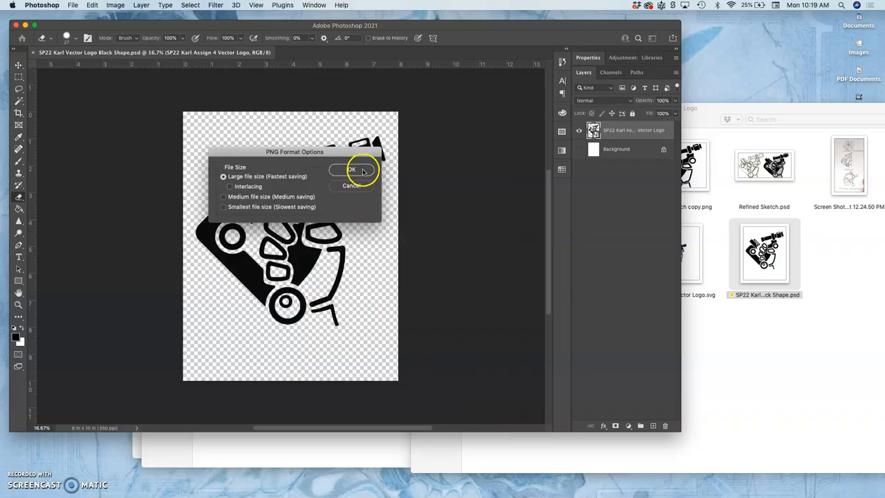
click(351, 170)
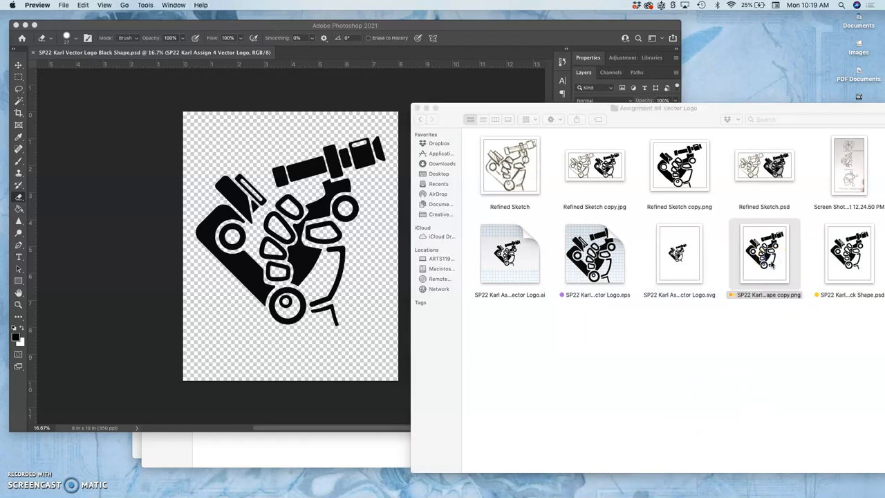
double_click(763, 252)
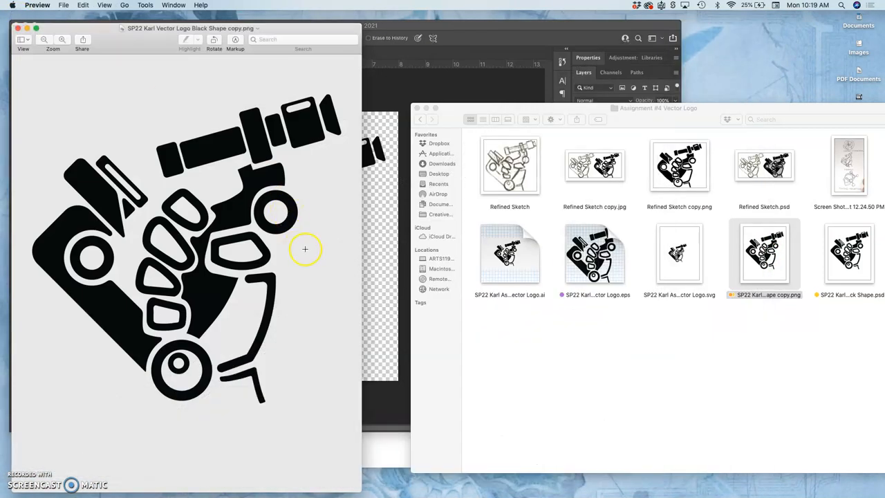
mouse_move(194, 296)
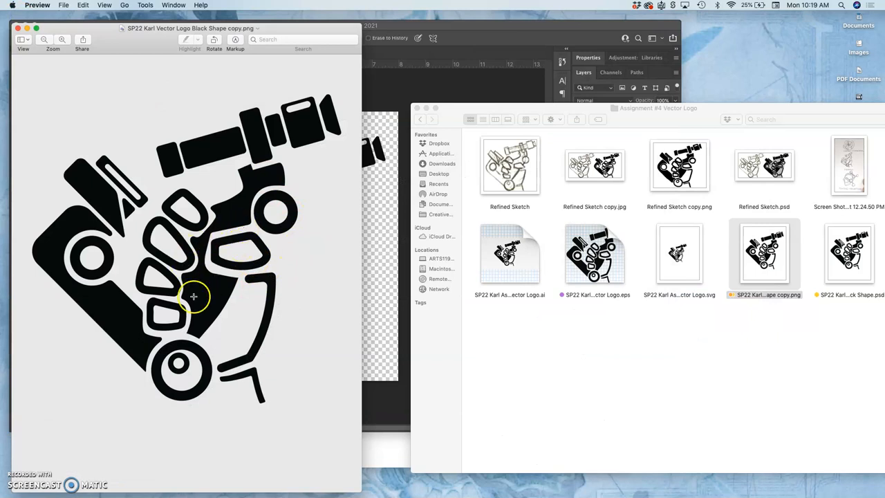
mouse_move(89, 172)
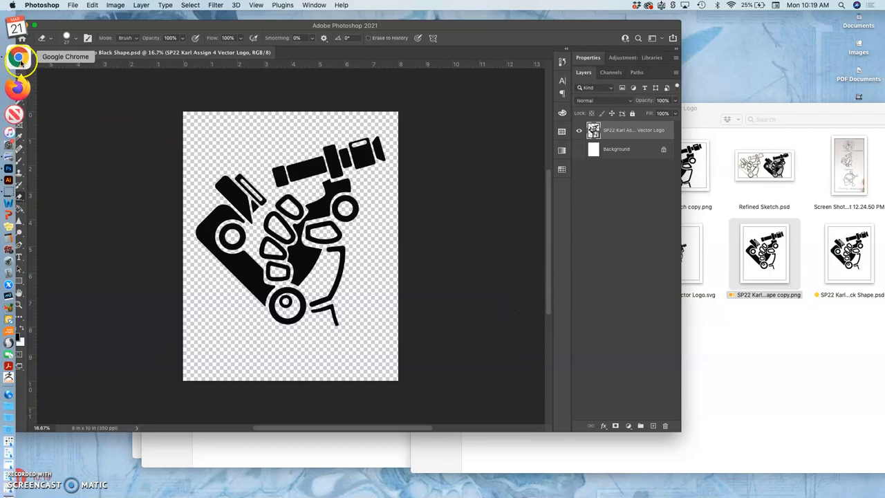
Step: Return to the Canvas course in Chrome, close the PDF viewer and go to Assignments
click(20, 58)
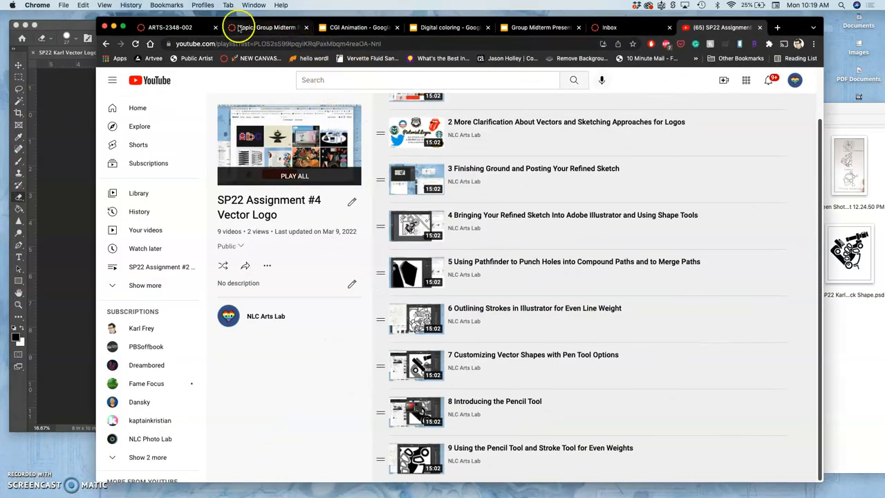
click(265, 28)
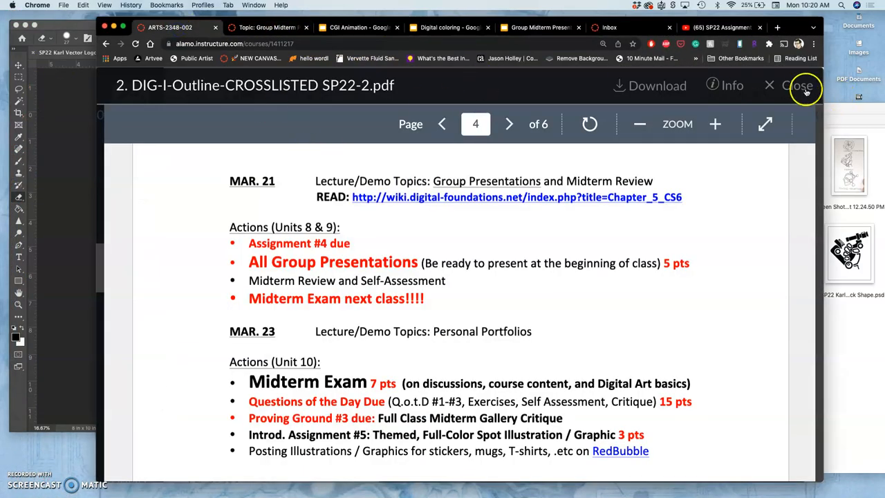
click(796, 86)
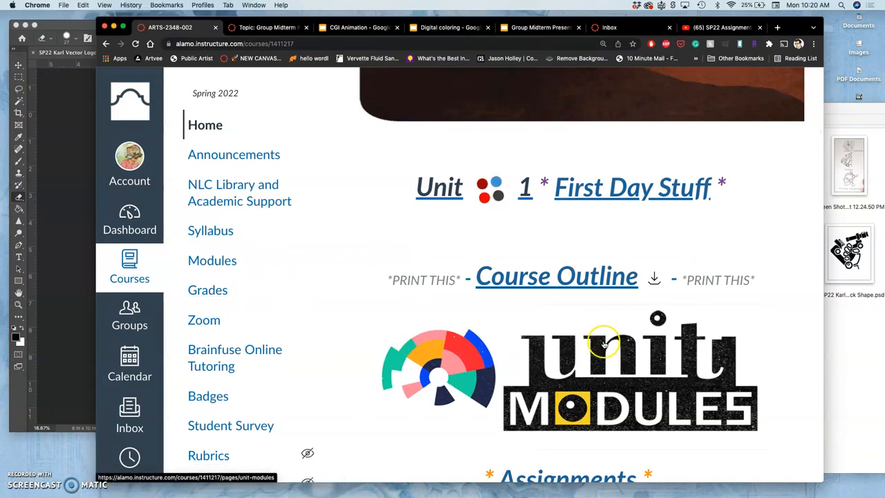
scroll(down, 3)
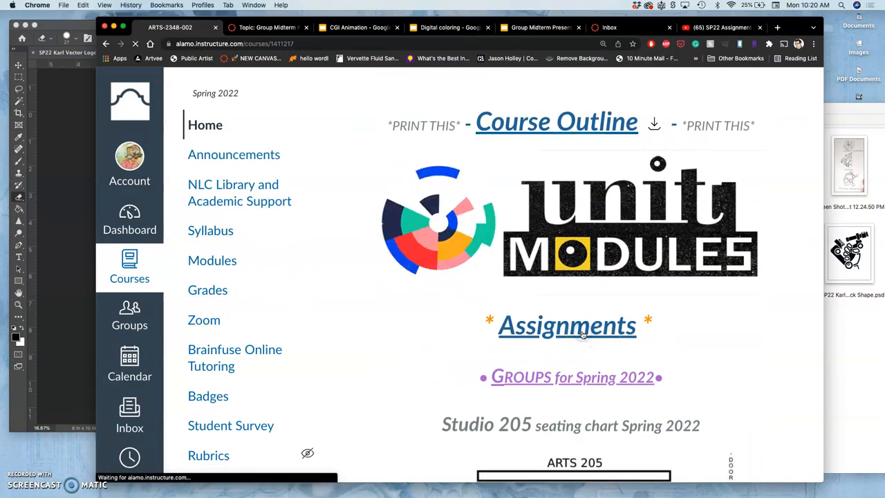
click(566, 324)
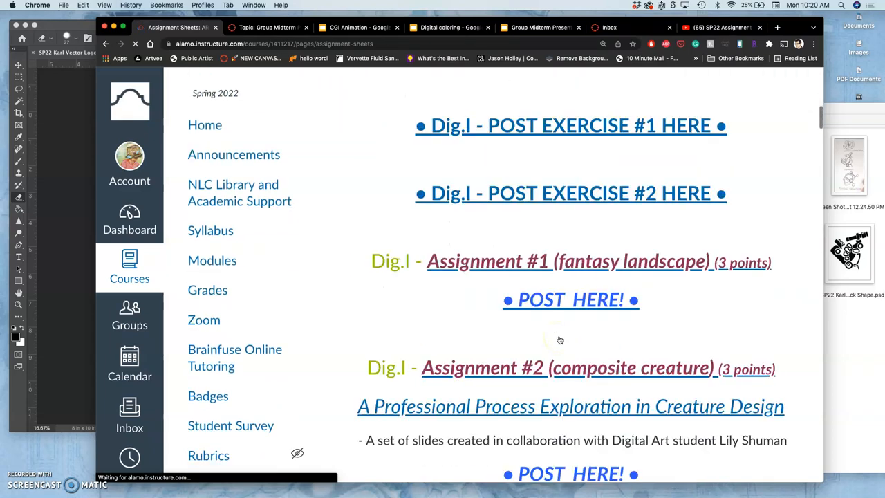
Step: Enter the POST FINAL LOGOs HERE discussion and reach the refined sketch post
scroll(down, 3)
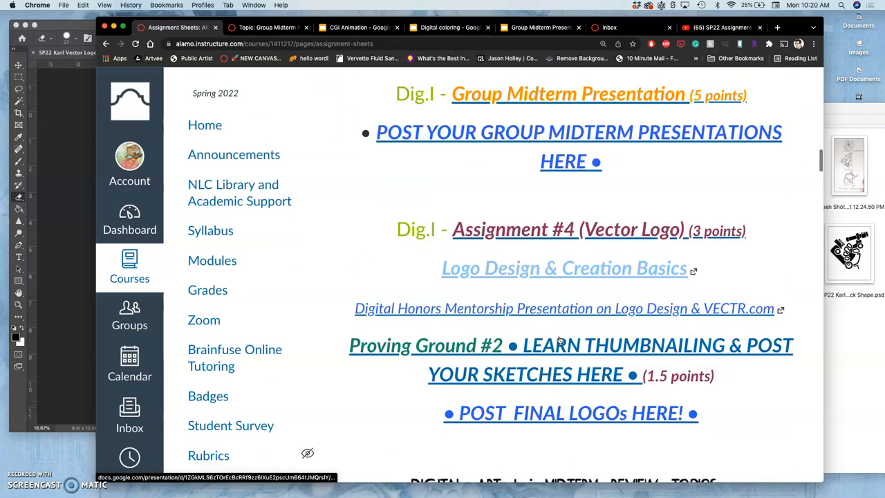
scroll(down, 3)
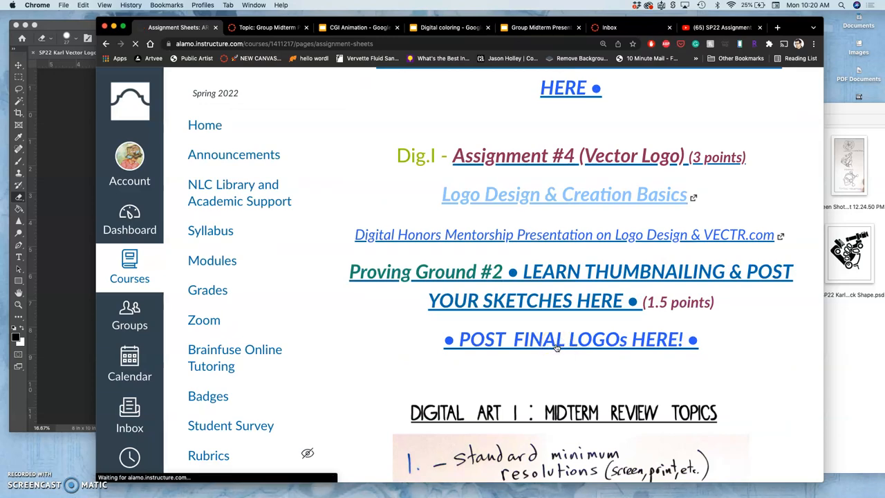
click(570, 340)
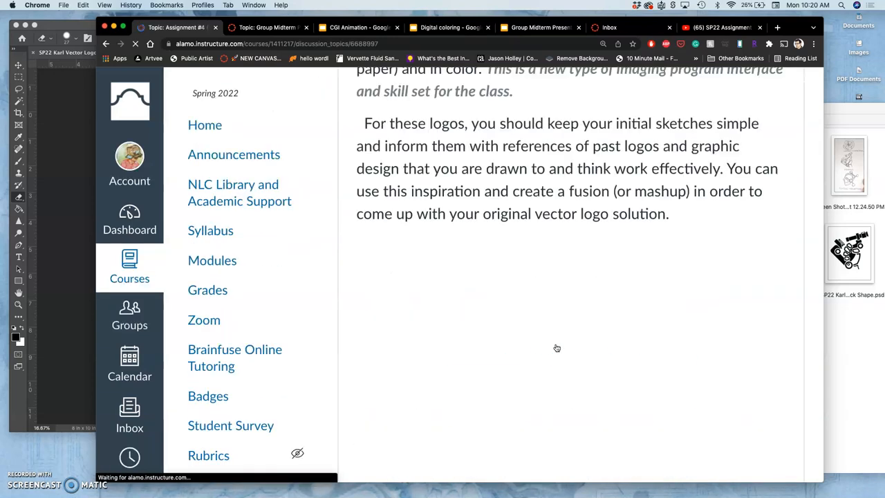
scroll(down, 3)
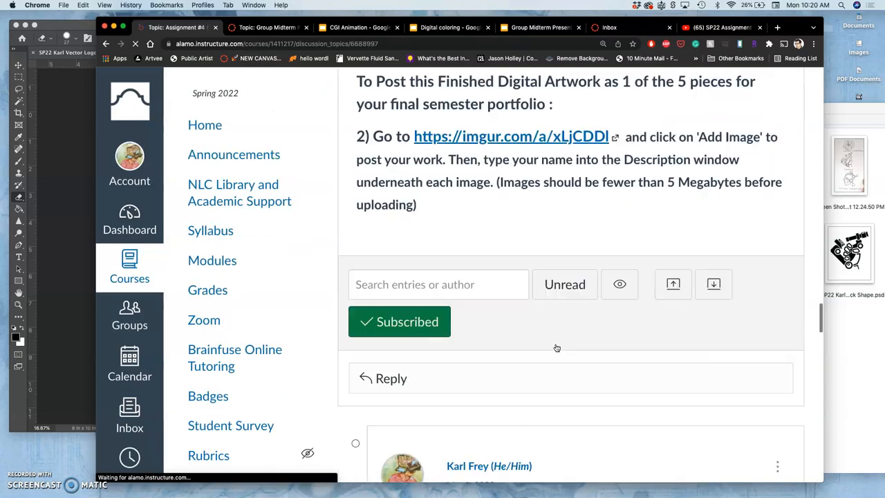
scroll(down, 3)
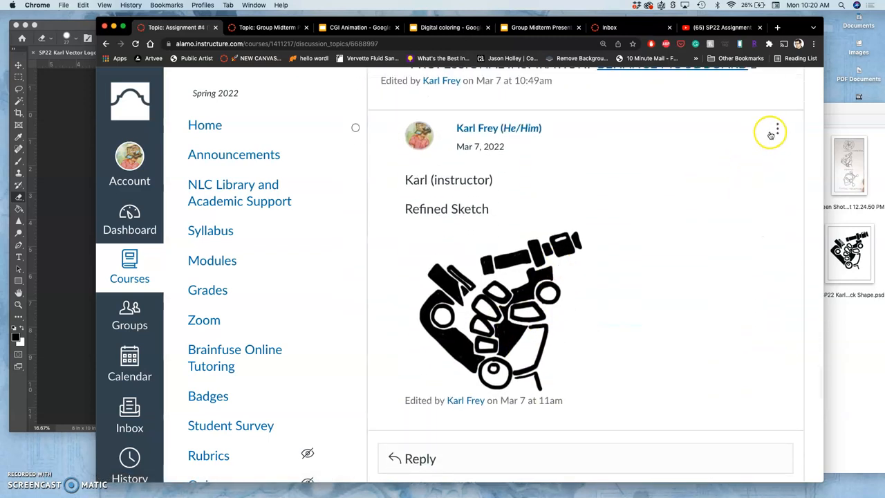
Step: Edit the refined sketch reply, adding the caption 'Black Shape Logo' and starting an image insert
click(777, 128)
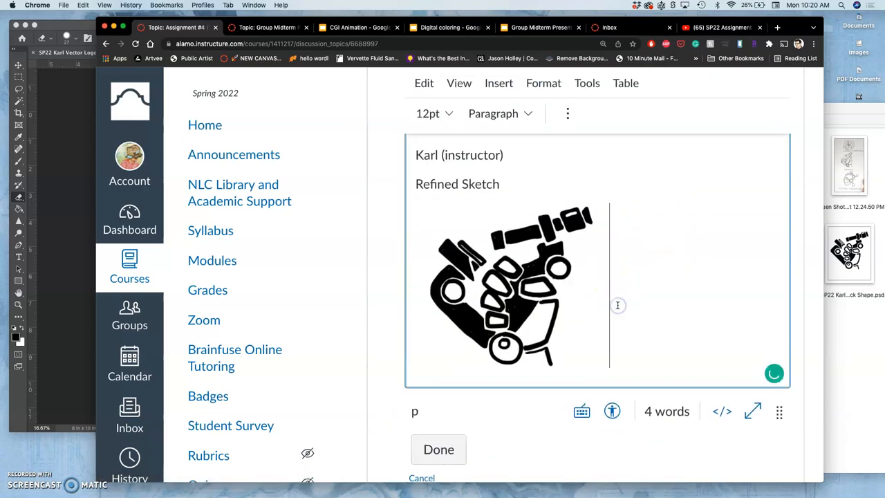
text(Black Shape Logo)
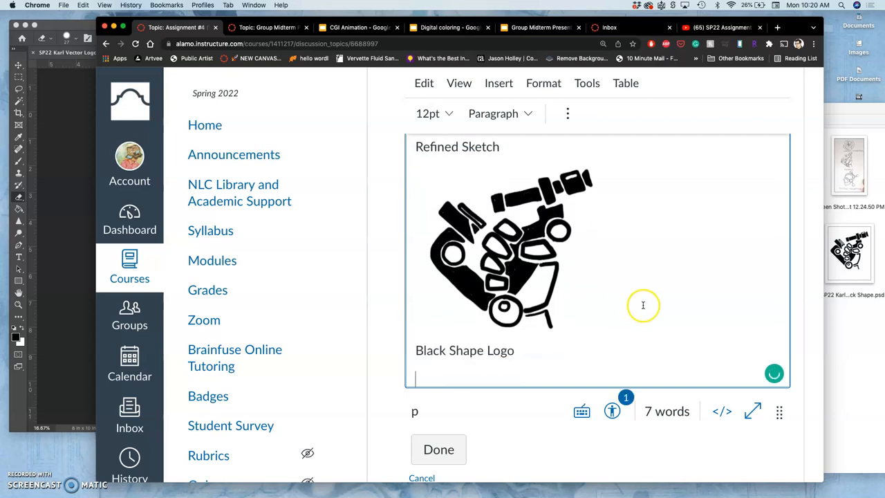
mouse_move(555, 309)
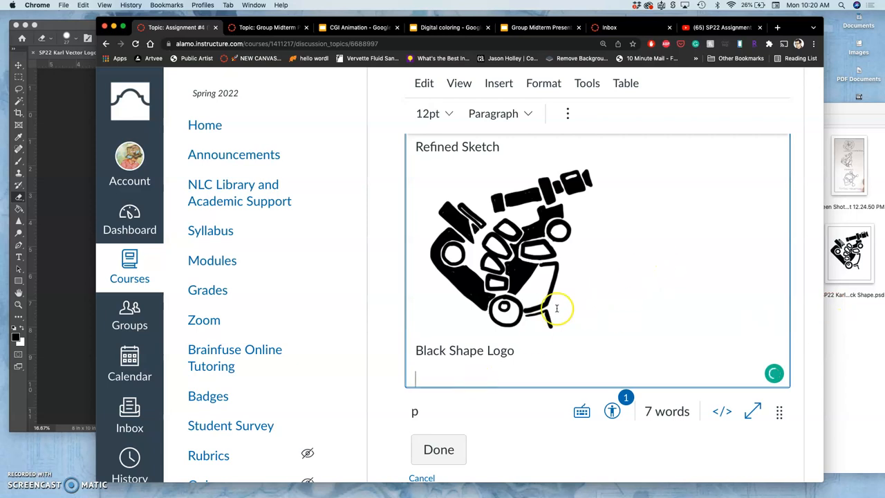
mouse_move(550, 273)
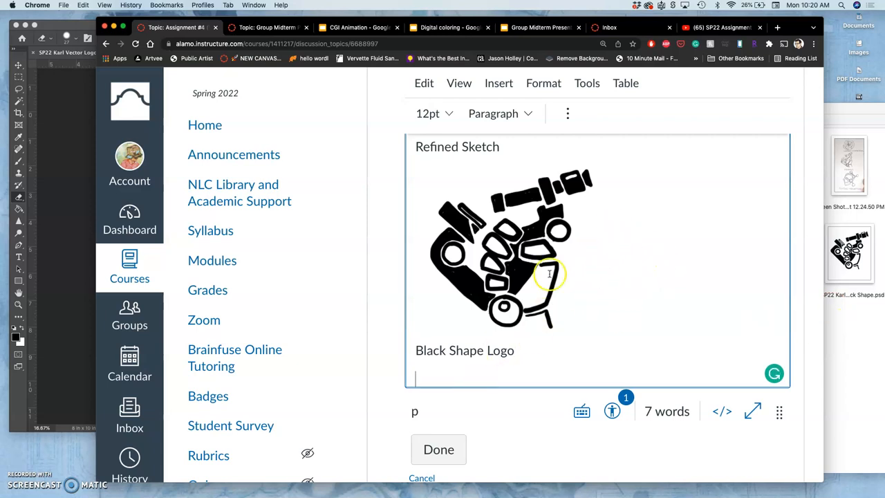
mouse_move(489, 367)
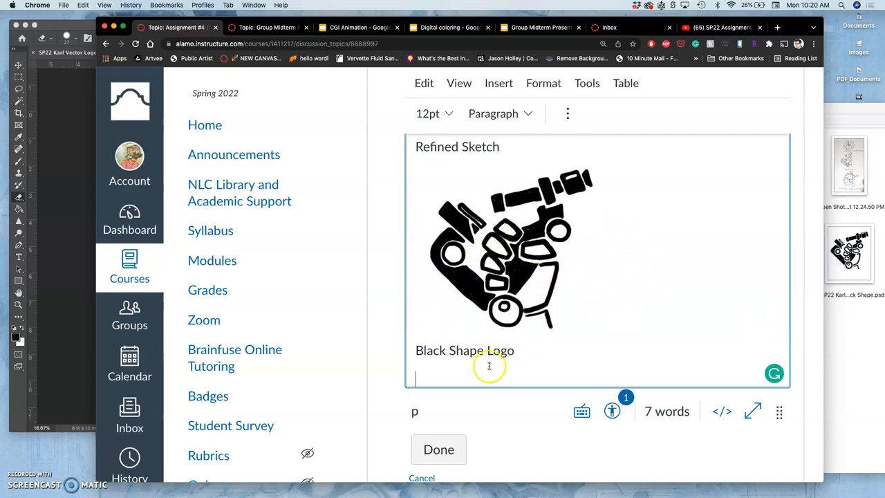
mouse_move(474, 366)
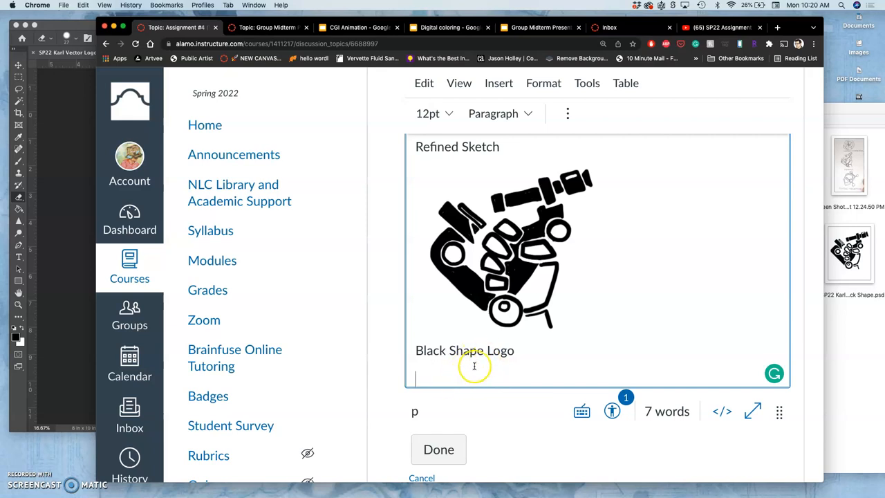
mouse_move(524, 355)
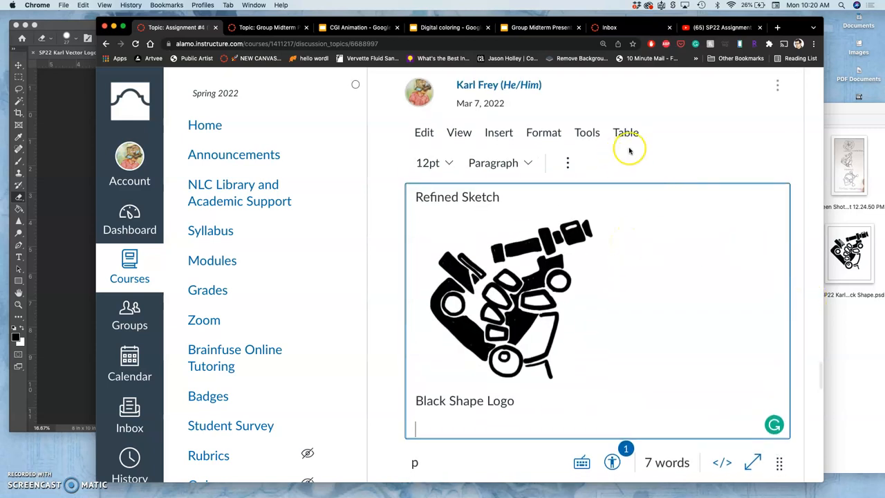
click(566, 163)
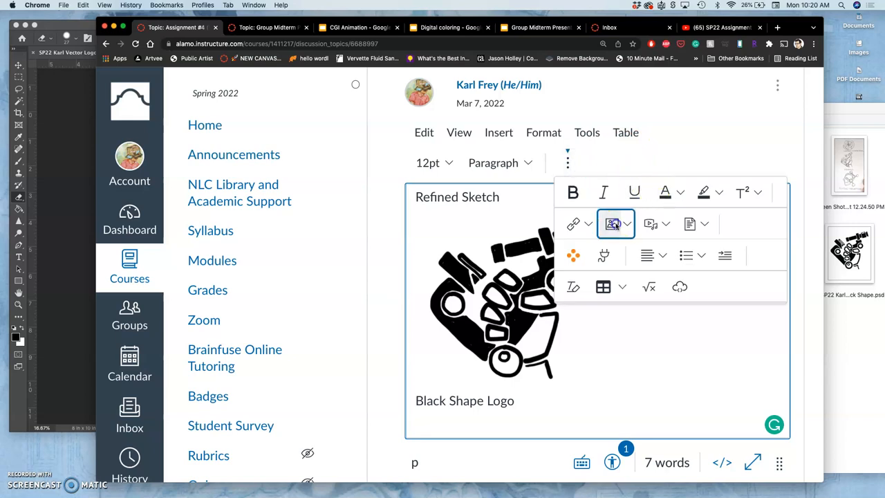
click(611, 224)
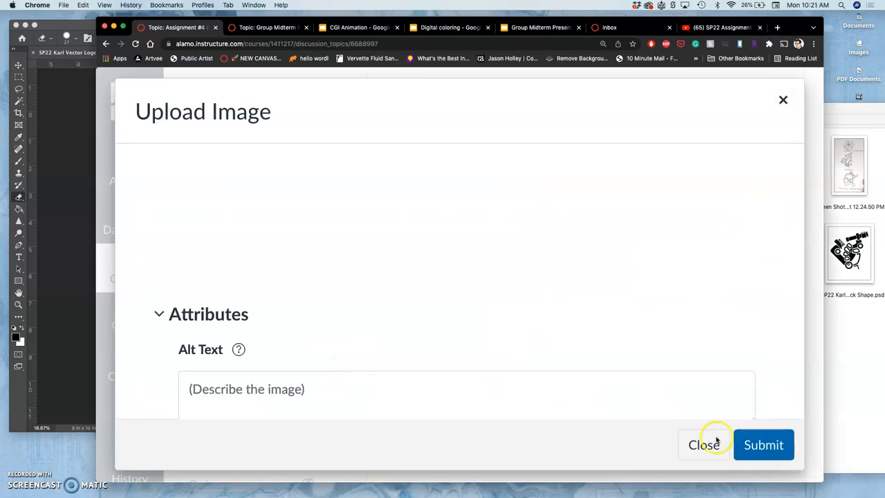
Step: Insert the black shape logo image and save the edited reply
click(704, 445)
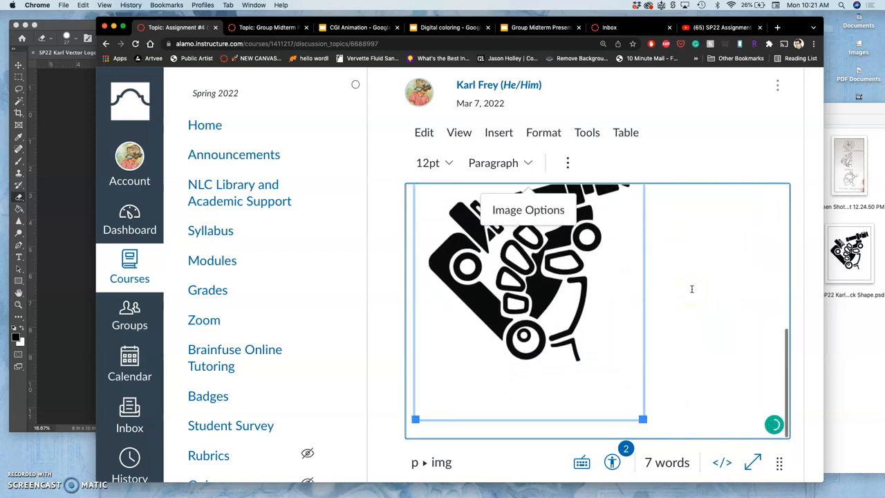
scroll(down, 3)
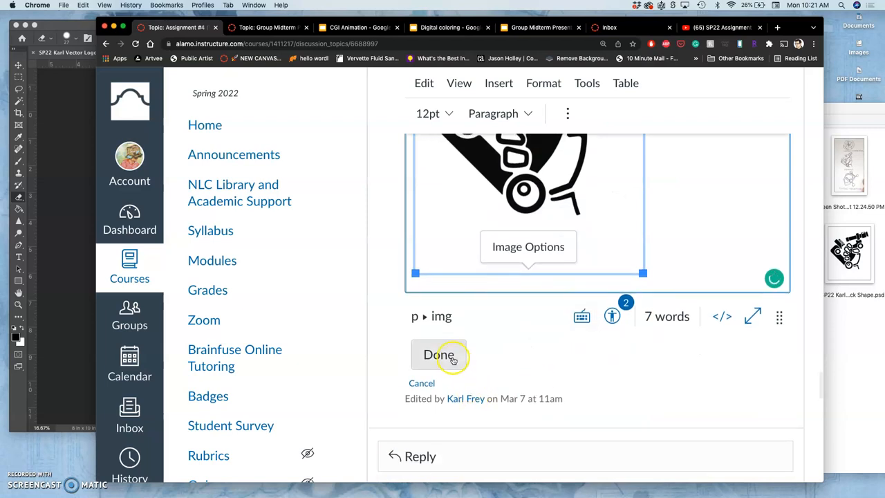
click(439, 354)
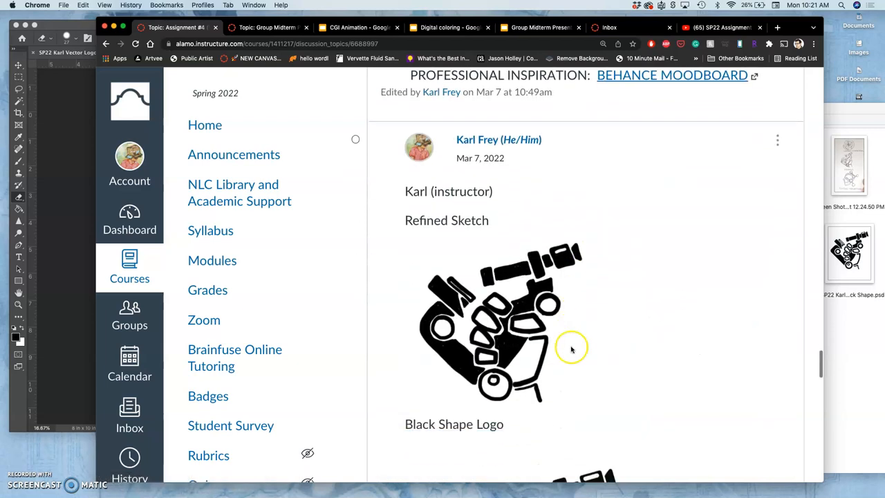
scroll(down, 3)
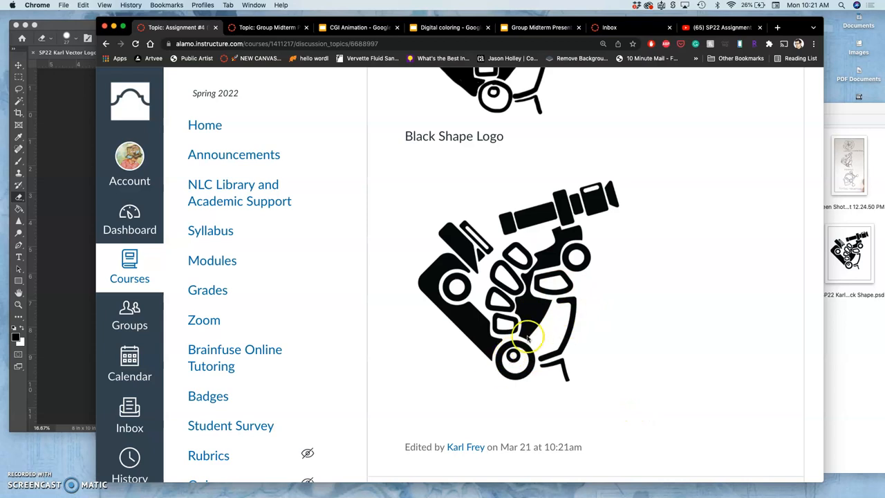
mouse_move(551, 177)
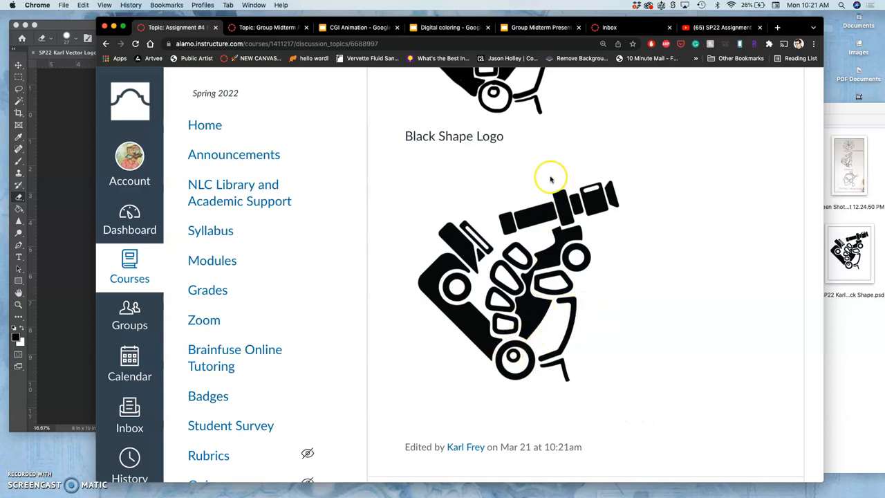
mouse_move(69, 183)
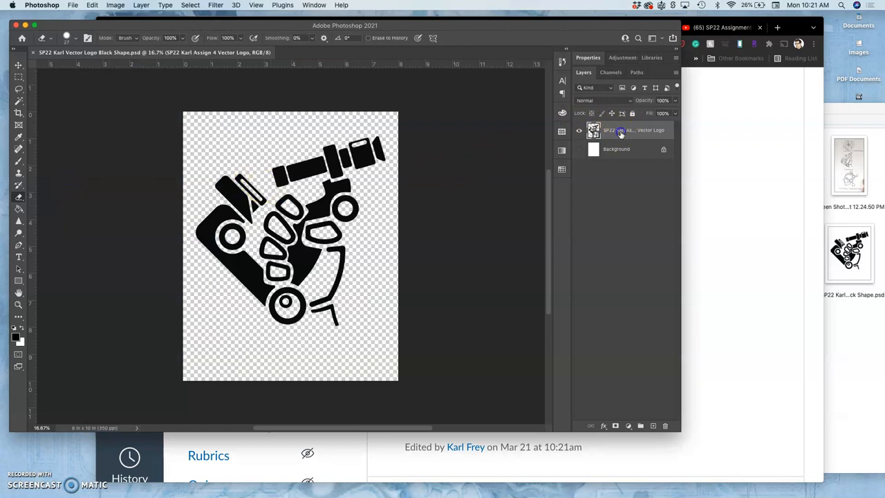
mouse_move(619, 133)
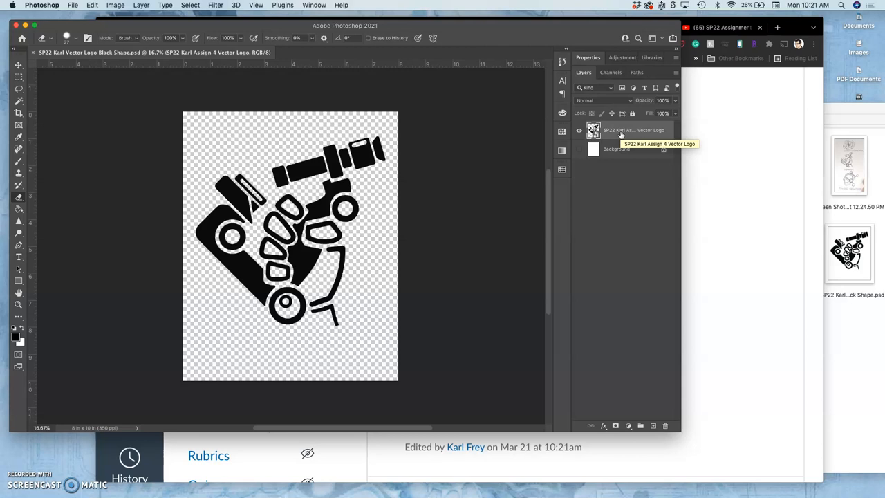
Step: Bring up the layer style for the logo copy and enable Color Overlay
click(665, 426)
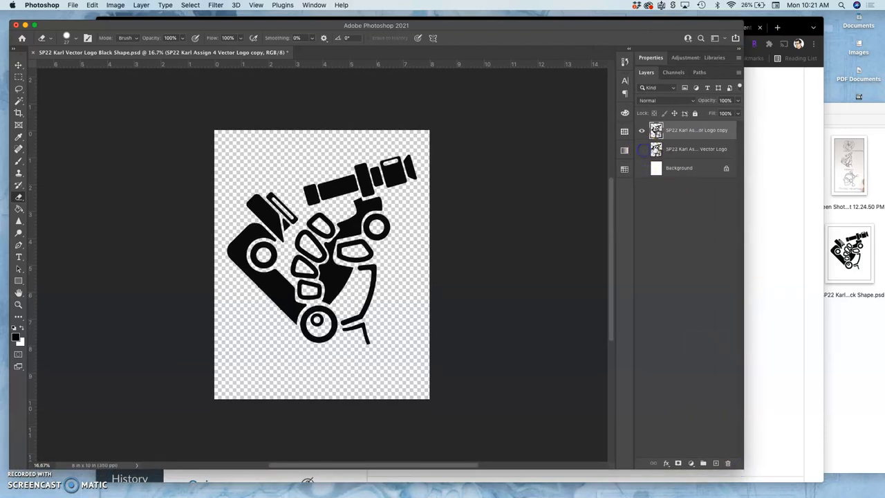
mouse_move(734, 137)
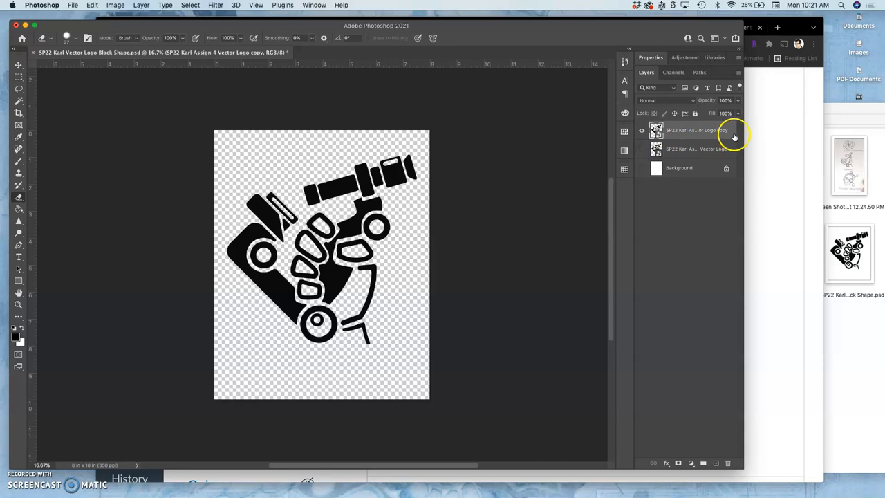
double_click(697, 130)
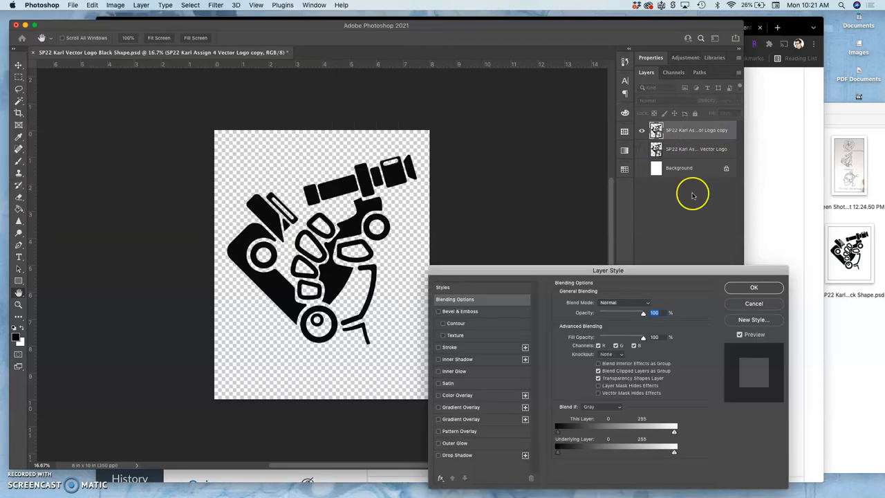
drag(608, 269, 650, 131)
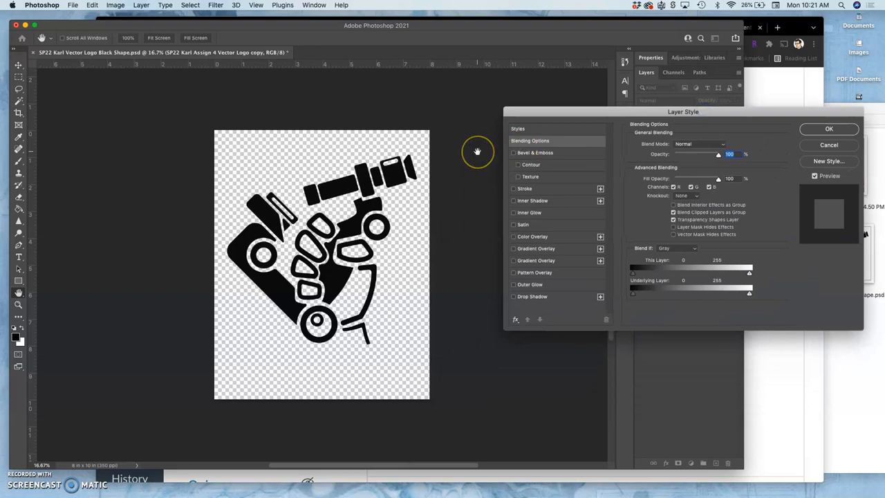
mouse_move(477, 151)
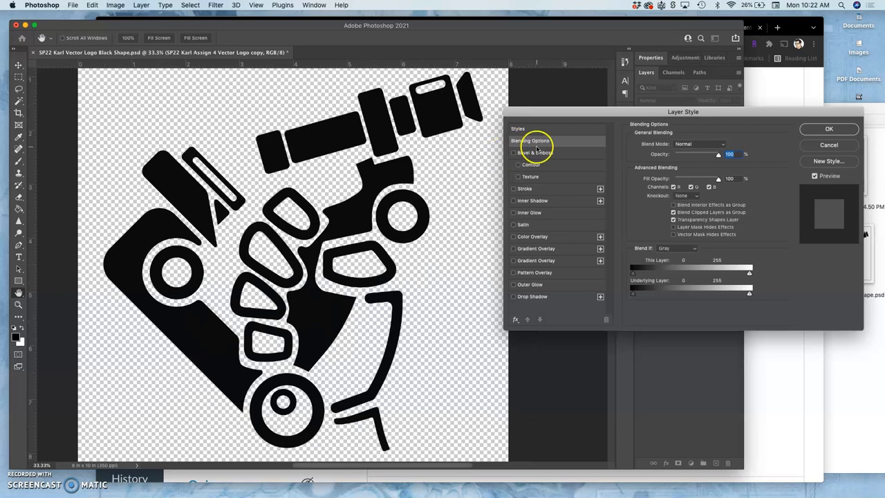
mouse_move(553, 224)
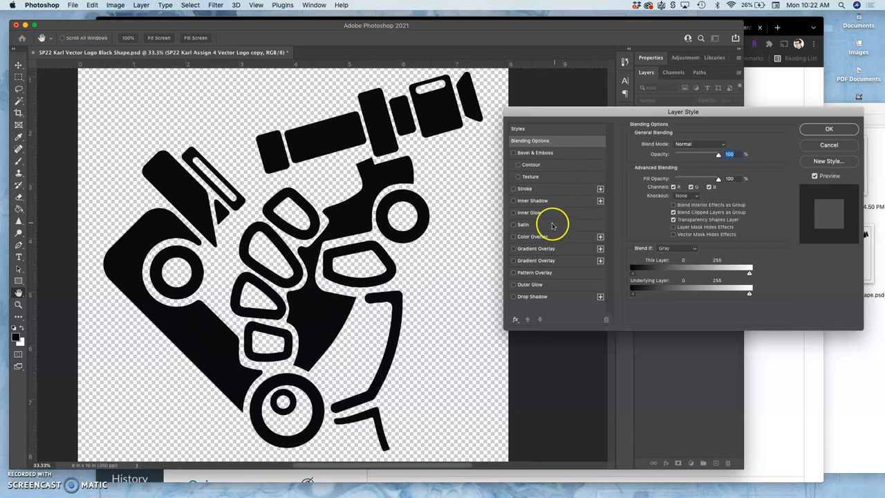
mouse_move(514, 238)
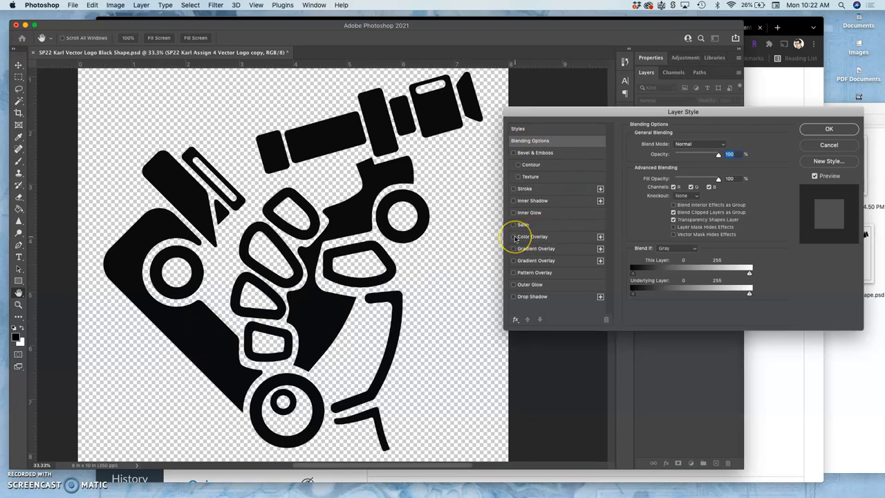
mouse_move(532, 236)
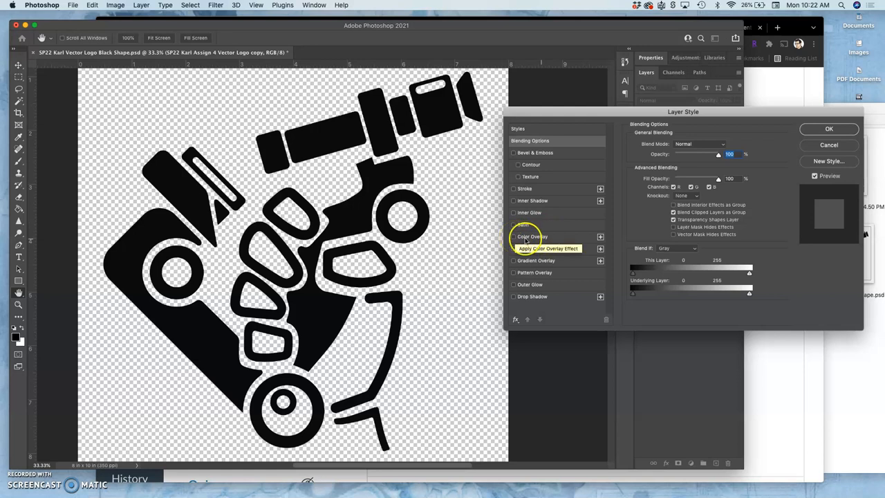
click(514, 236)
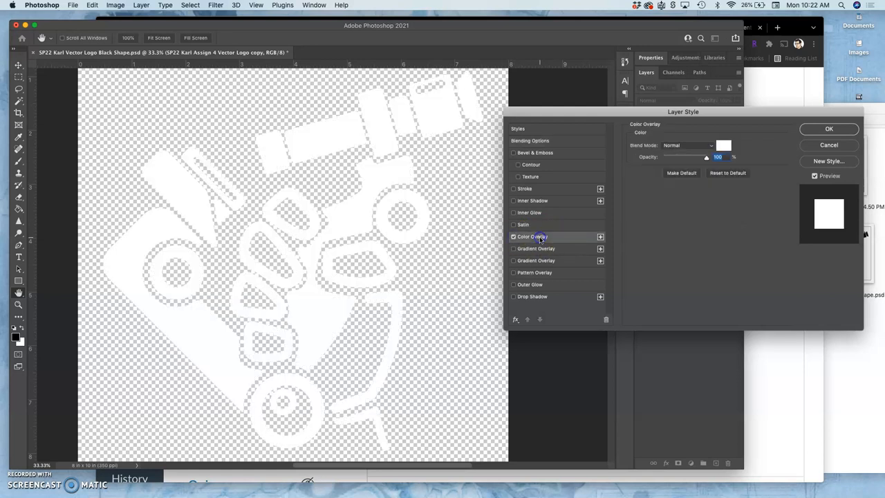
Step: Set the overlay colour to a blue hue
click(723, 145)
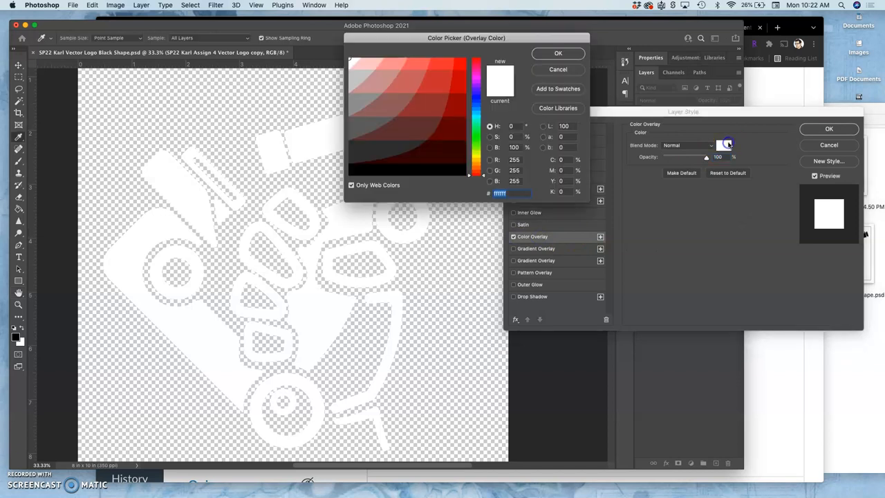
click(436, 116)
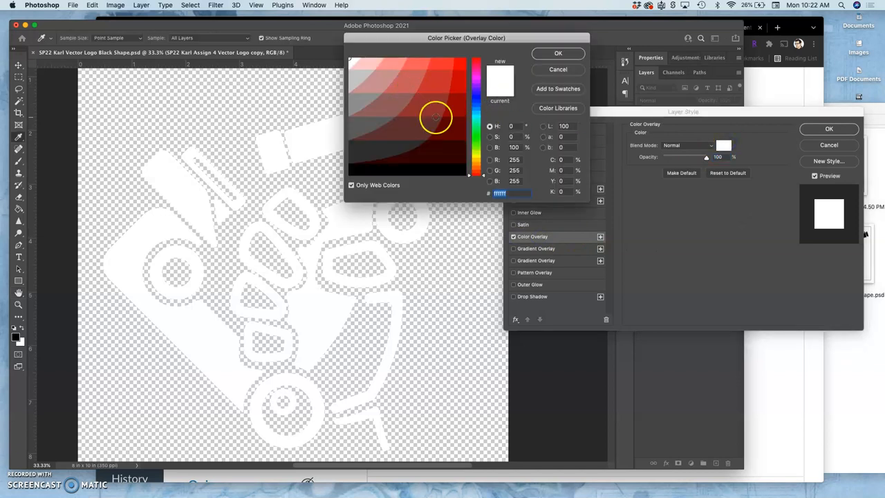
click(475, 104)
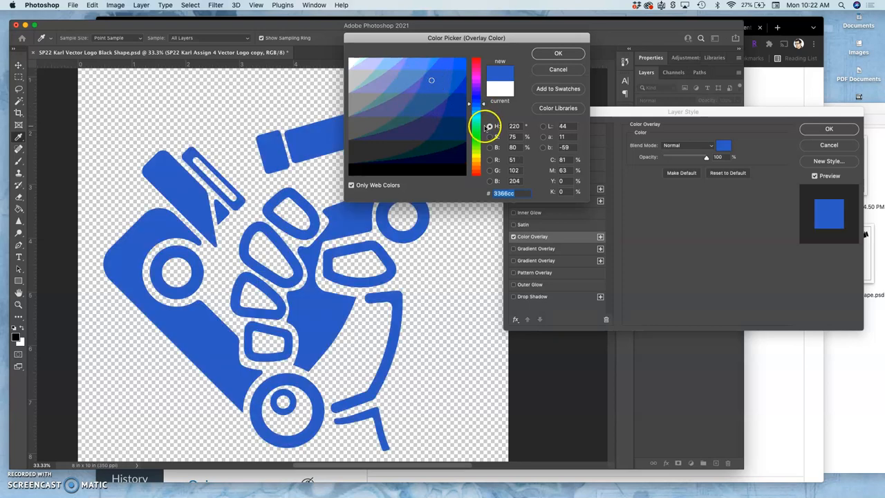
mouse_move(415, 305)
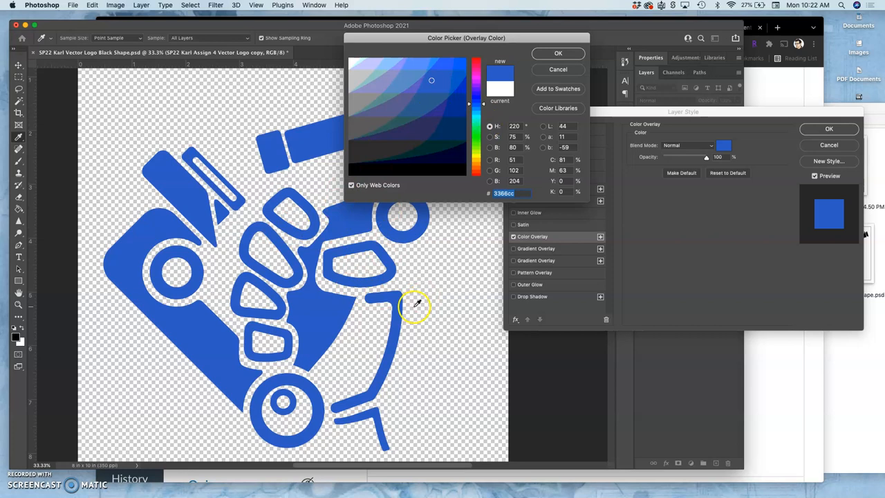
click(558, 53)
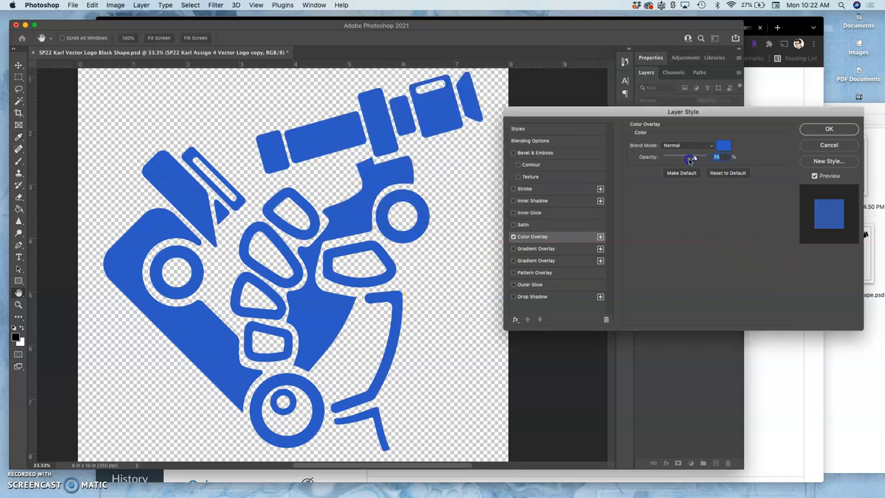
Step: Lower the overlay opacity until the logo reads as a dark navy blue
drag(694, 157, 686, 157)
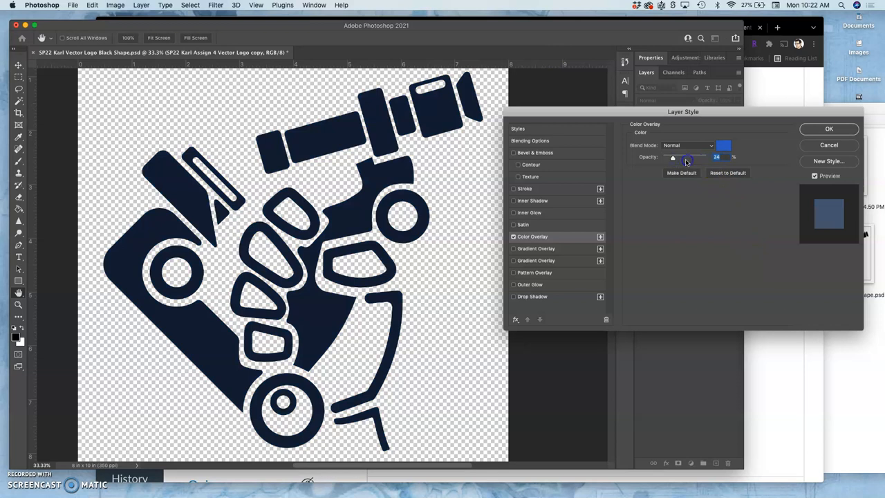
drag(685, 158, 697, 157)
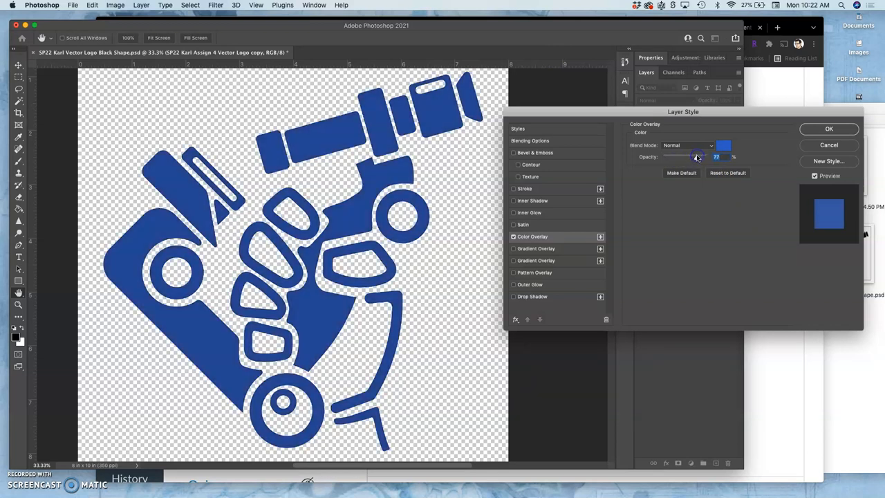
mouse_move(697, 156)
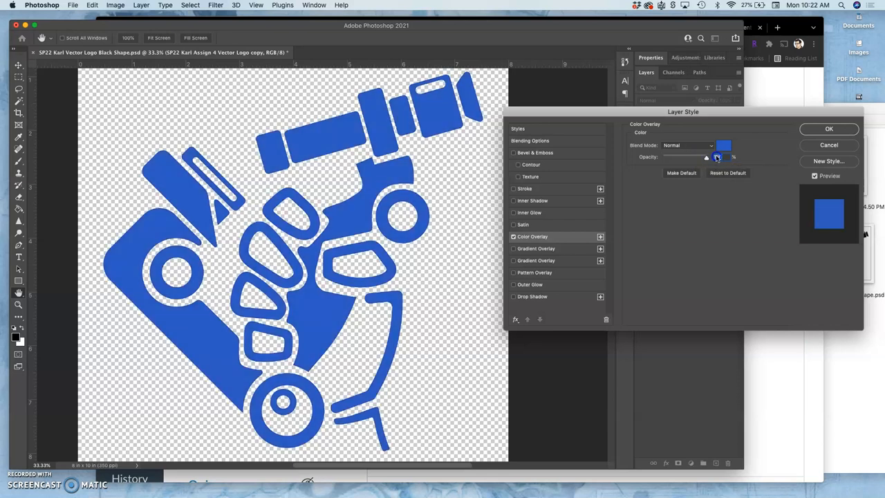
drag(716, 157, 694, 157)
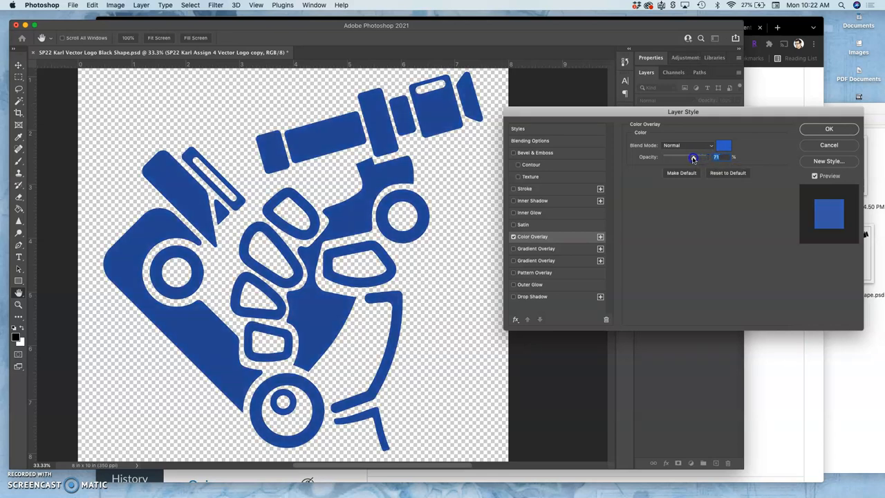
drag(694, 158, 689, 158)
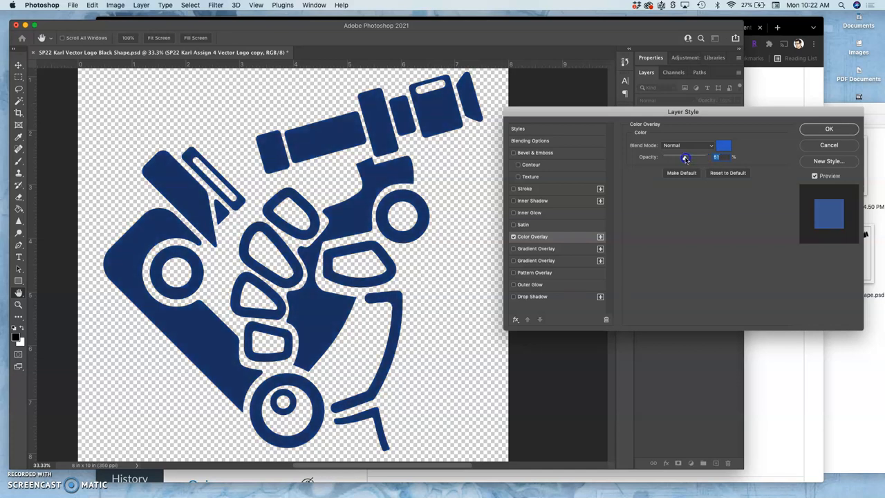
mouse_move(820, 129)
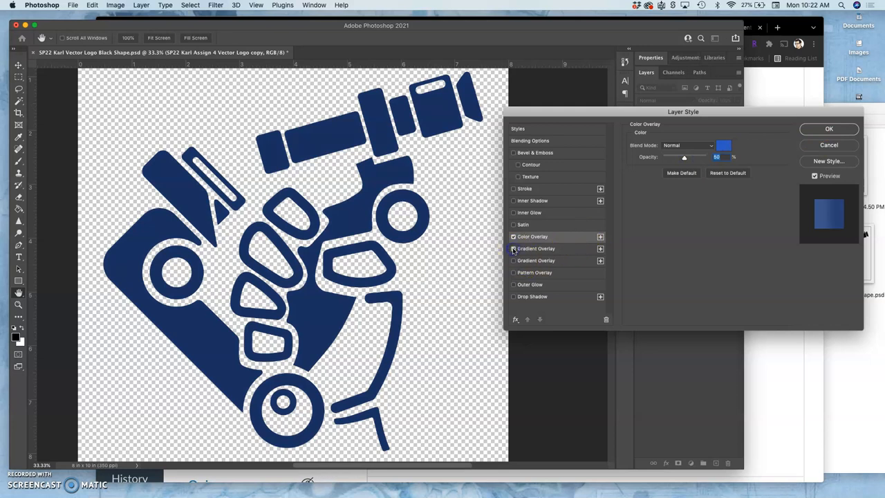
Step: Enable Gradient Overlay, choose its blend mode and show the gradient presets
click(512, 249)
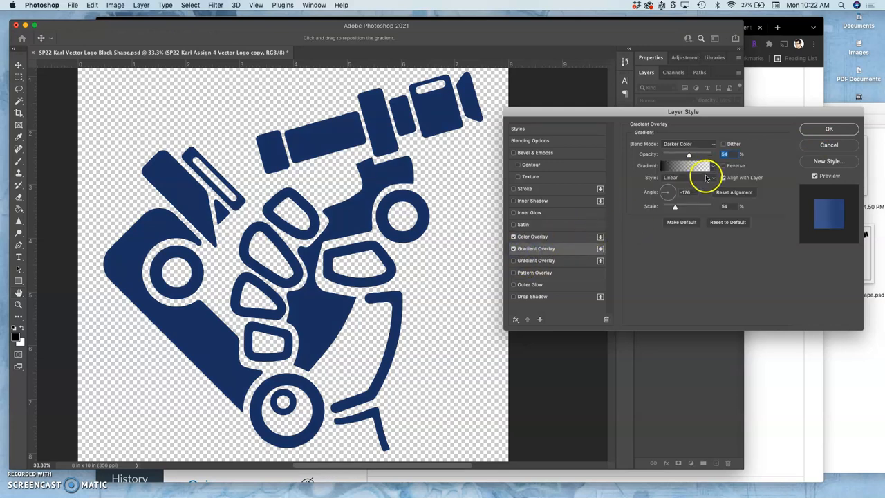
click(688, 143)
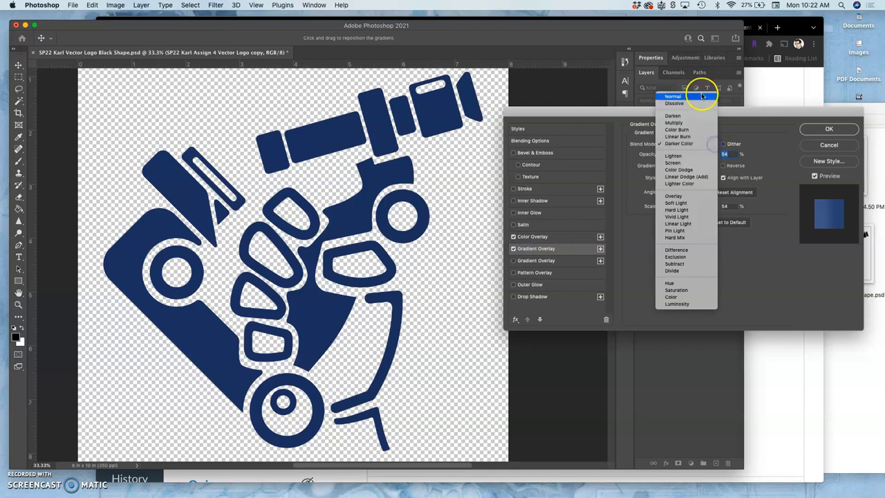
click(672, 97)
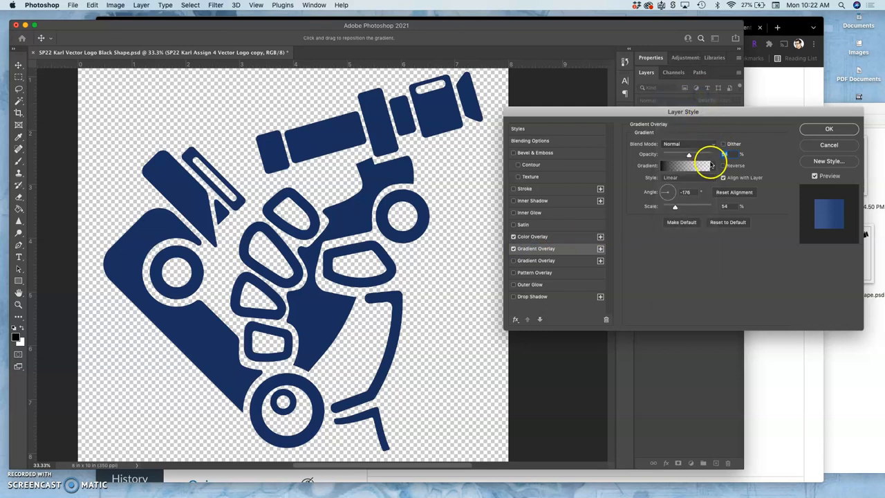
click(712, 166)
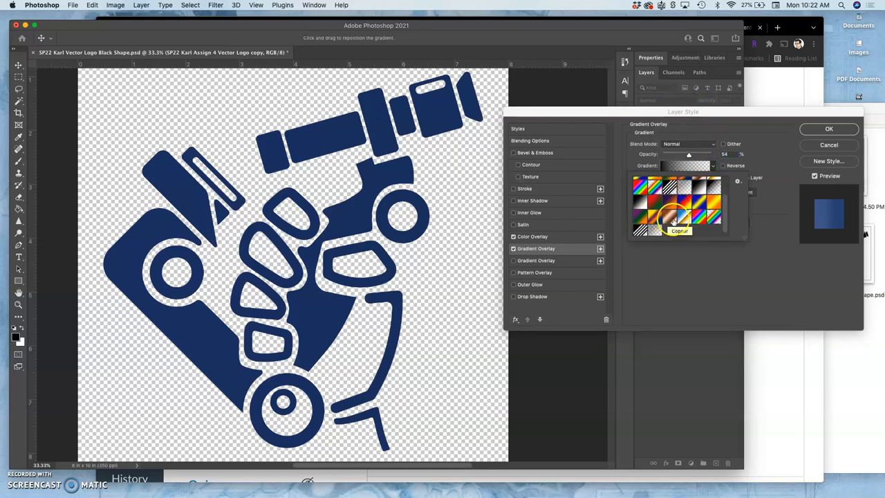
mouse_move(707, 221)
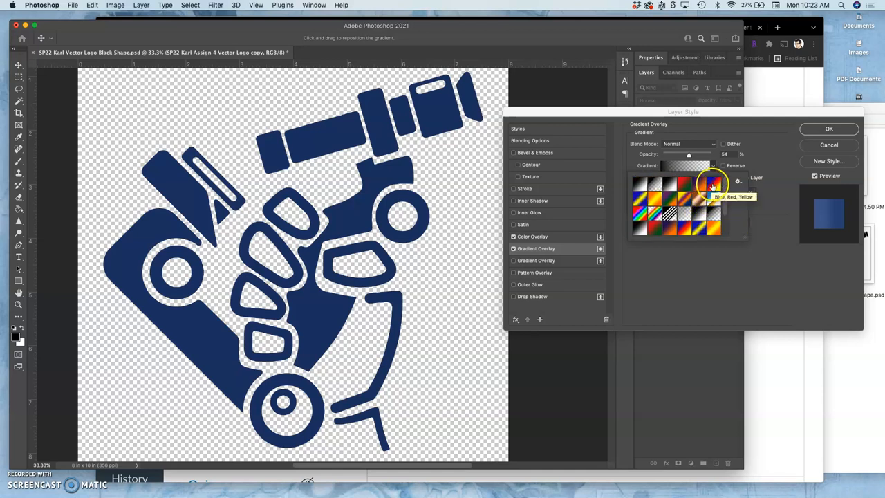
Step: Try purple-green, blue-teal and multicolour presets, settling on the blue-to-green one
click(711, 182)
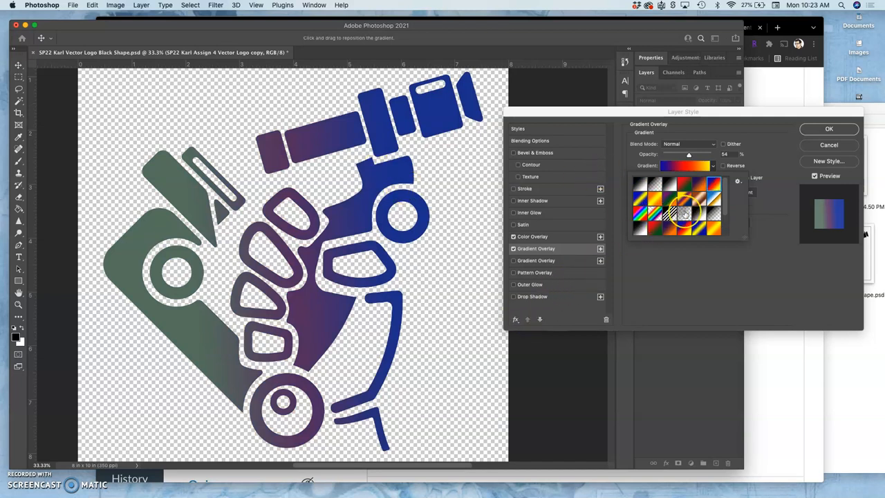
click(700, 213)
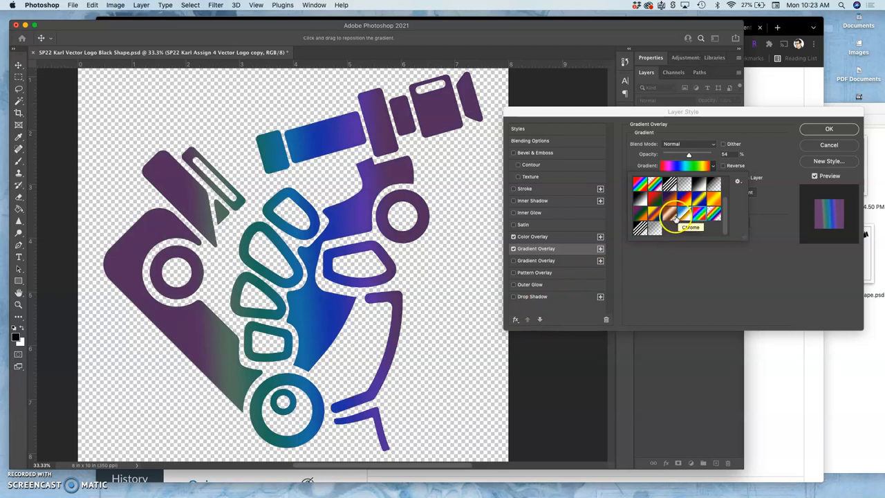
click(705, 210)
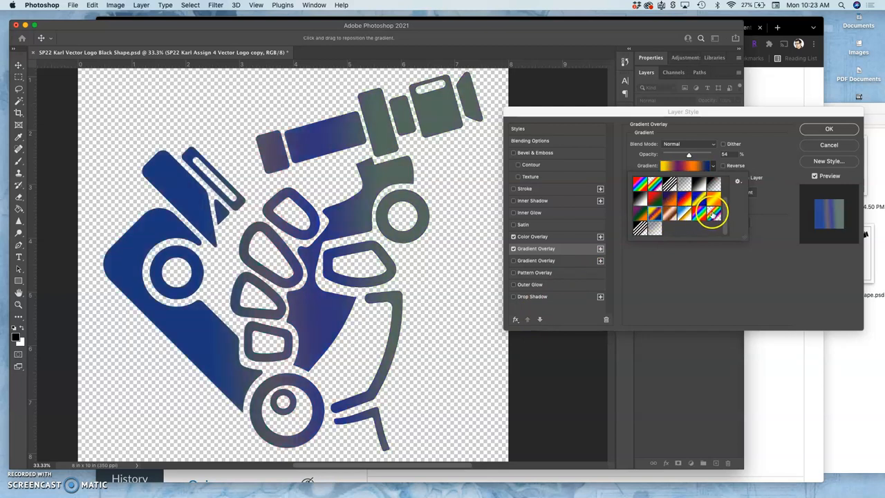
click(698, 212)
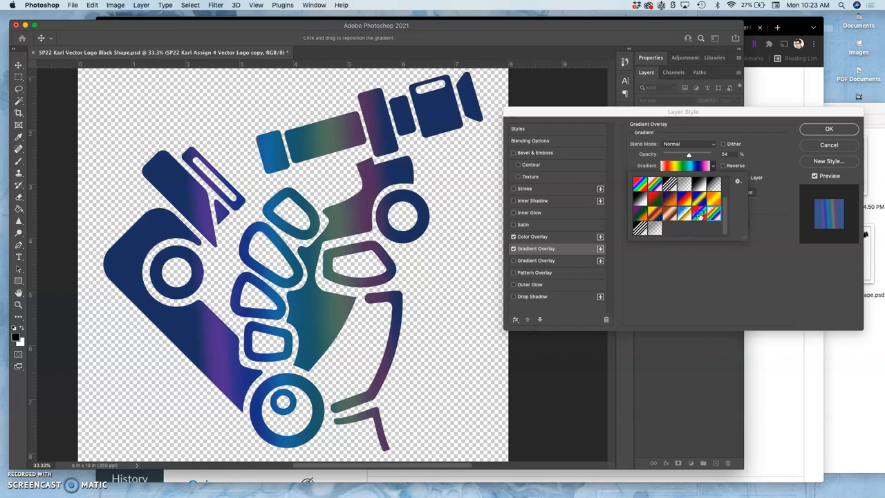
click(695, 202)
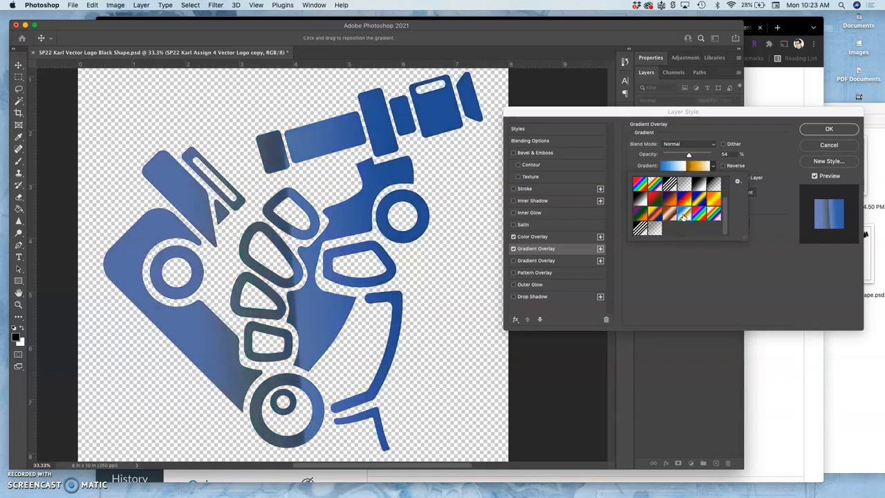
click(716, 213)
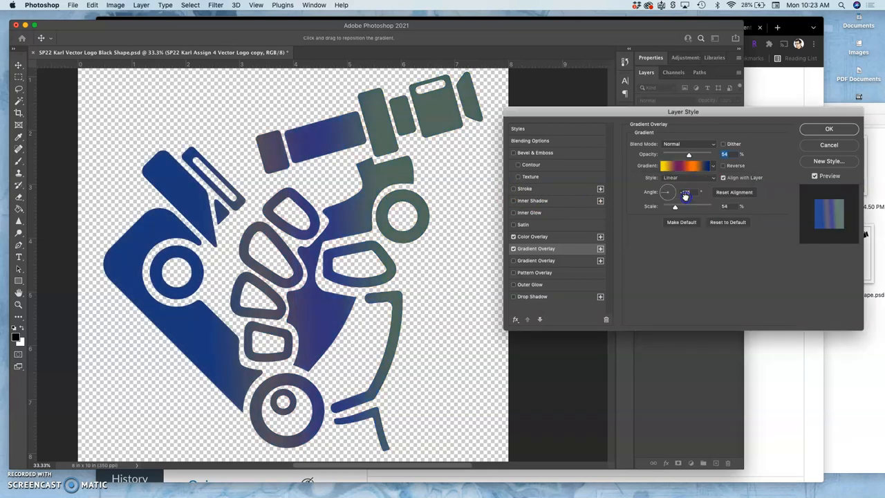
Step: In the Gradient Editor, recolour one stop to green
click(680, 166)
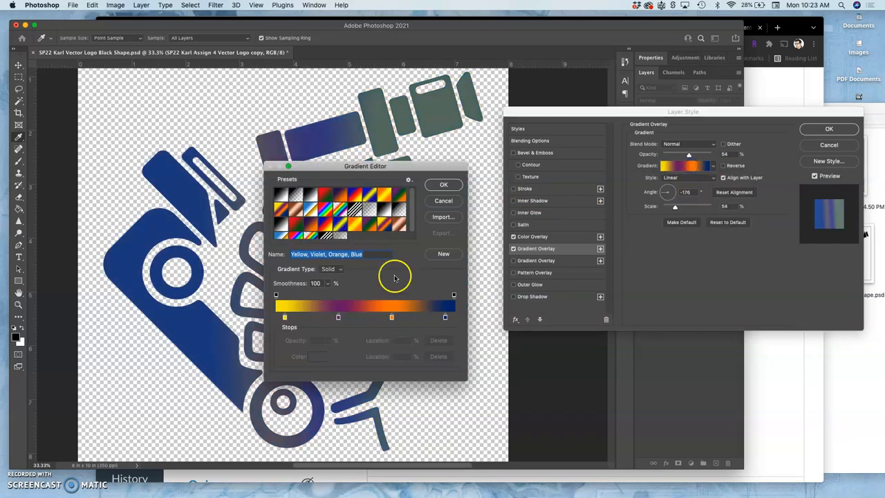
mouse_move(322, 315)
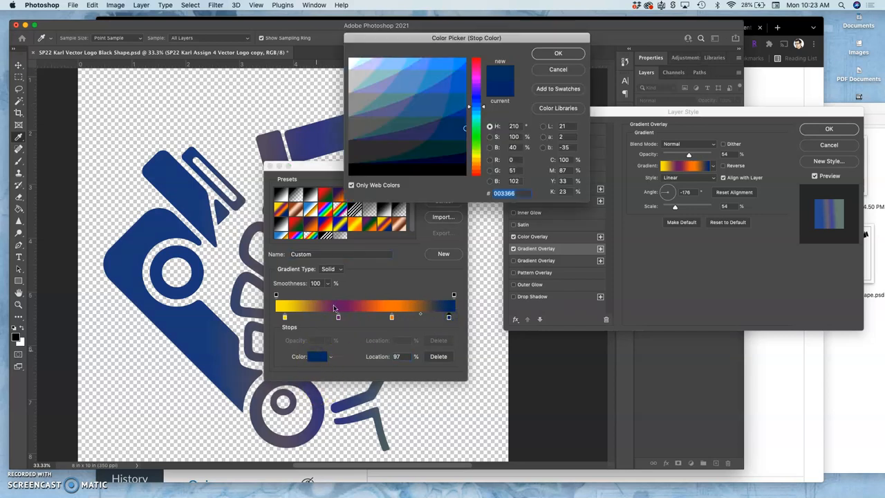
click(394, 162)
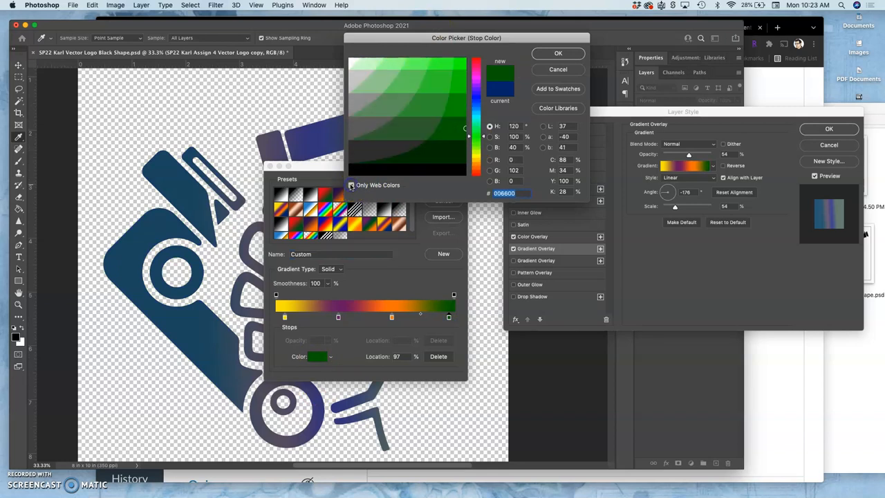
click(423, 112)
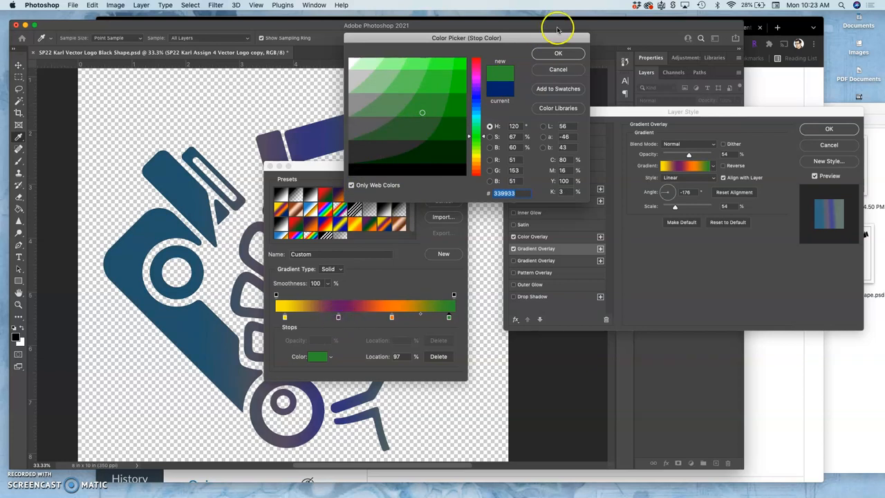
click(558, 52)
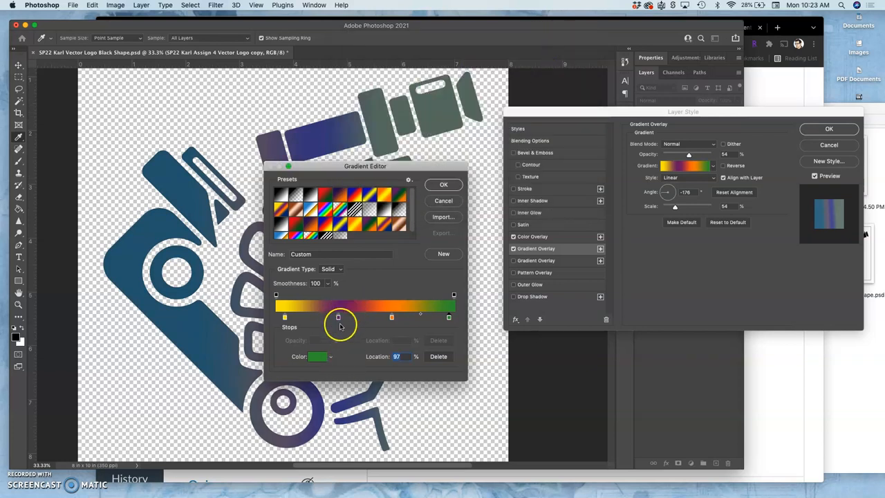
Step: Recolour another stop to pink and apply the custom gradient to the logo
click(318, 356)
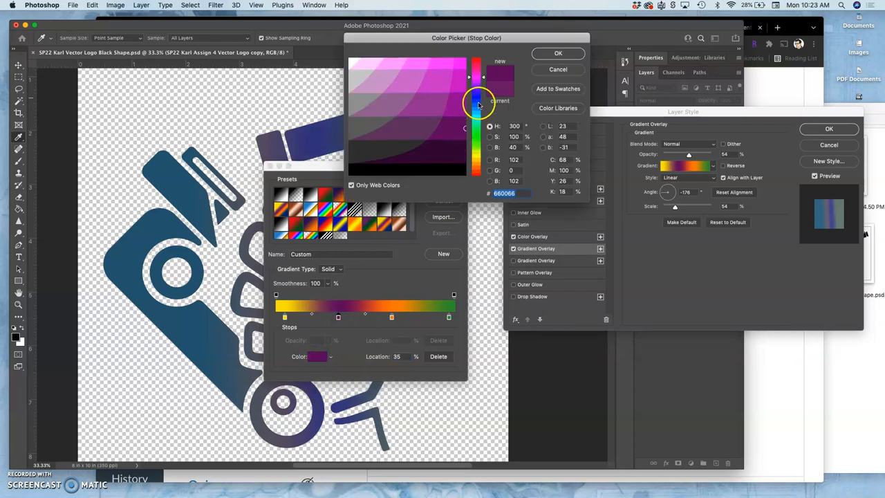
click(403, 105)
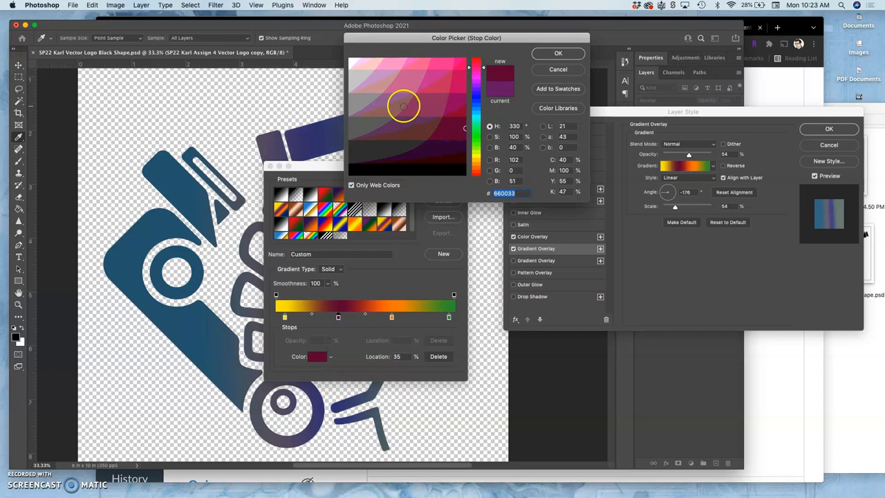
click(396, 110)
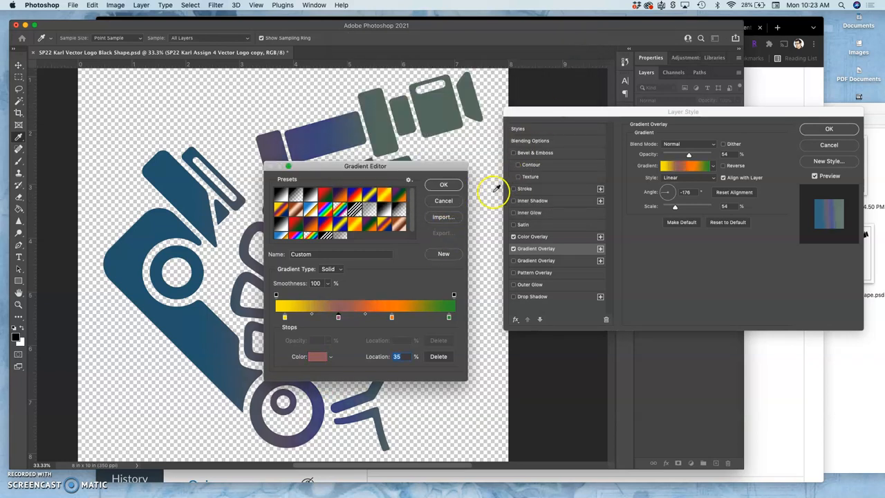
click(442, 184)
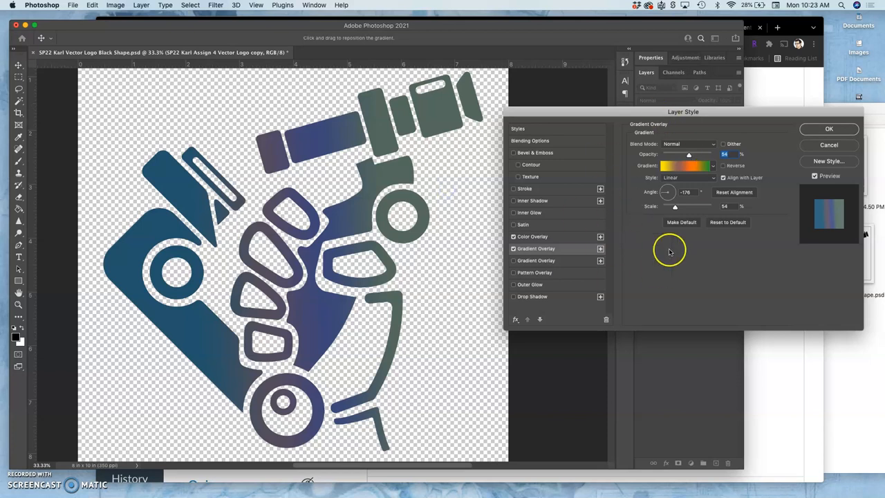
mouse_move(760, 122)
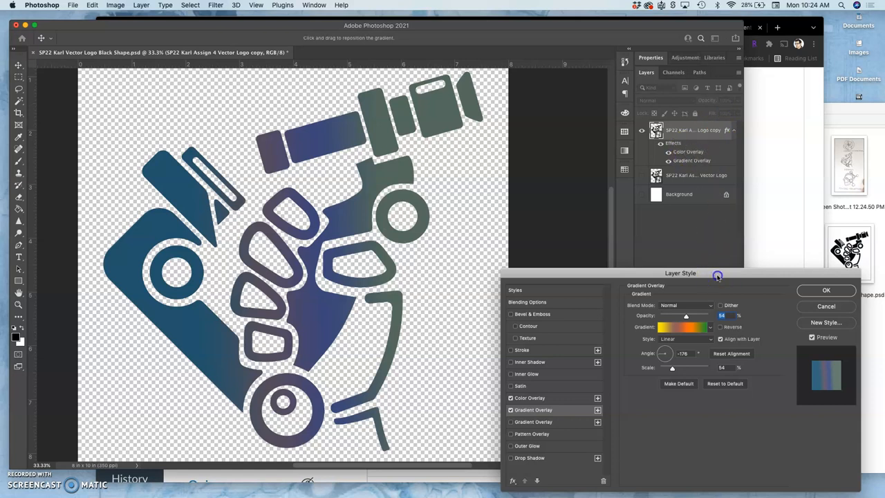
Step: Re-edit the gradient stops into a green-purple-brown-teal blend
click(680, 326)
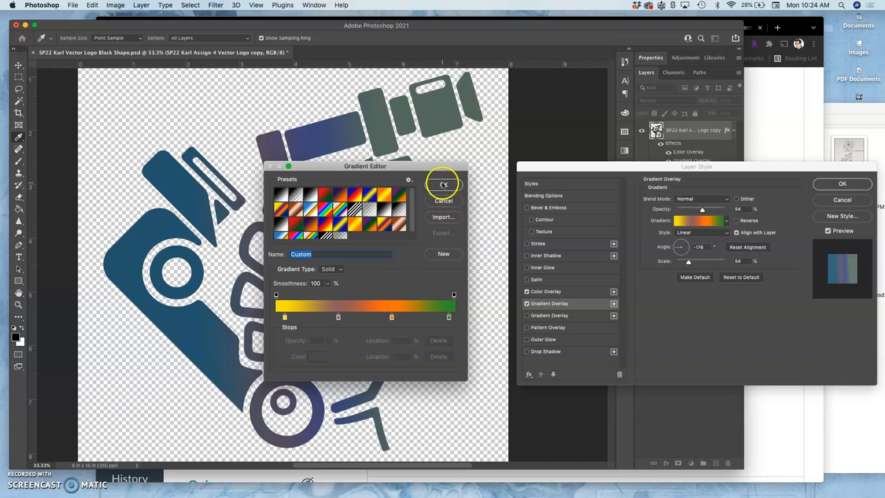
click(443, 184)
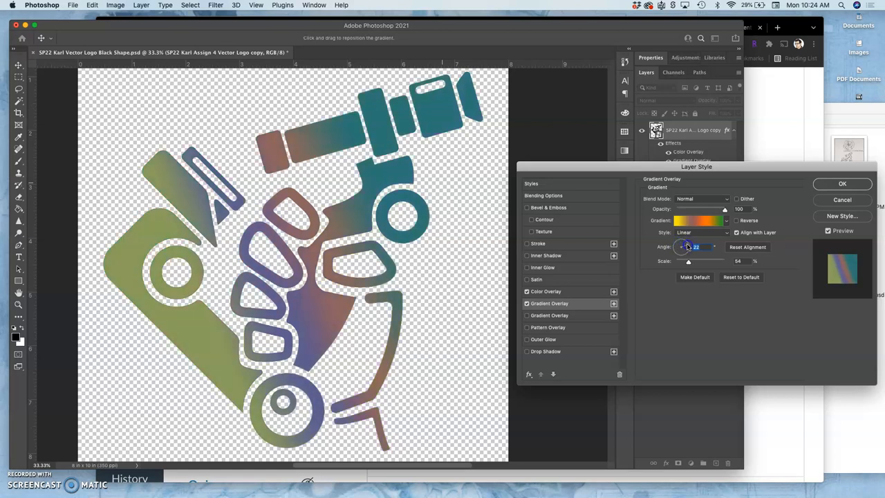
Step: Rotate the gradient's angle so the blend runs across the logo shape
drag(689, 246, 697, 243)
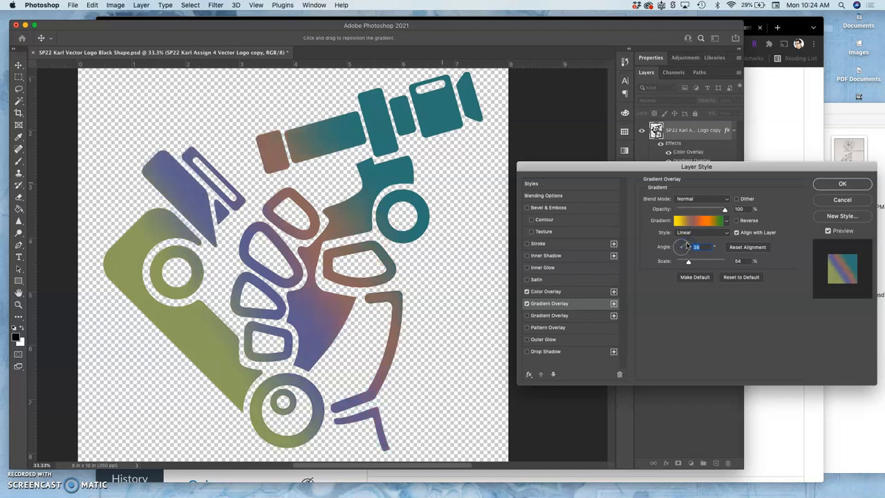
drag(686, 260, 700, 260)
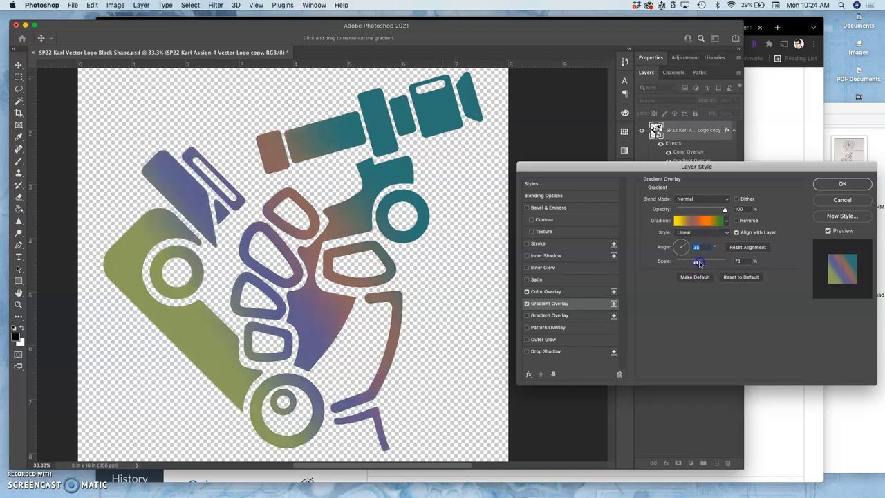
drag(694, 259, 705, 260)
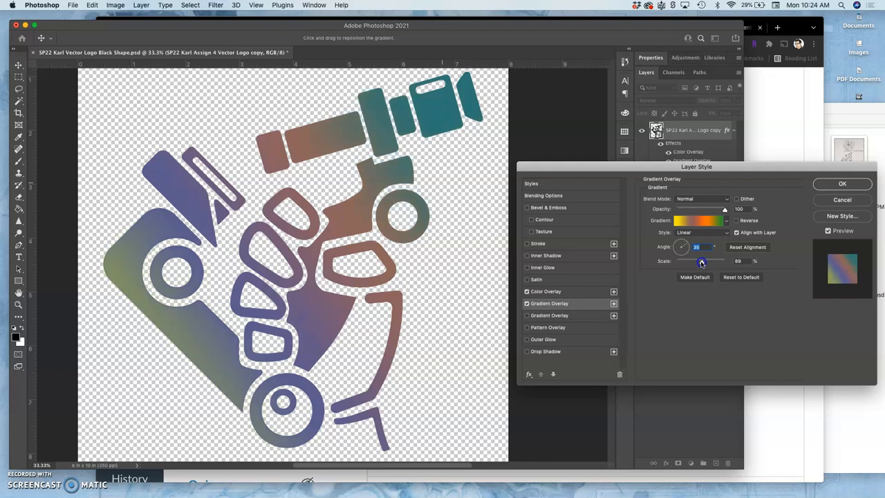
drag(702, 260, 700, 260)
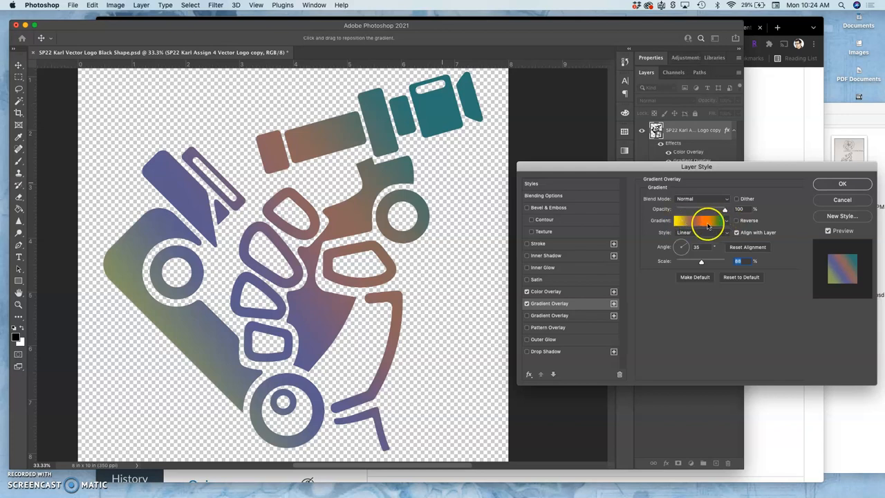
Step: Reopen the Gradient Editor and move it up clear of the logo
click(704, 220)
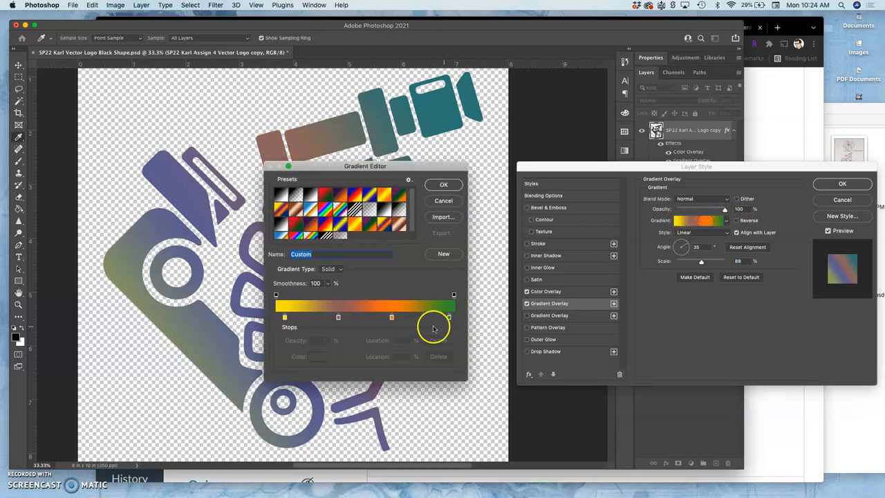
drag(365, 166, 629, 52)
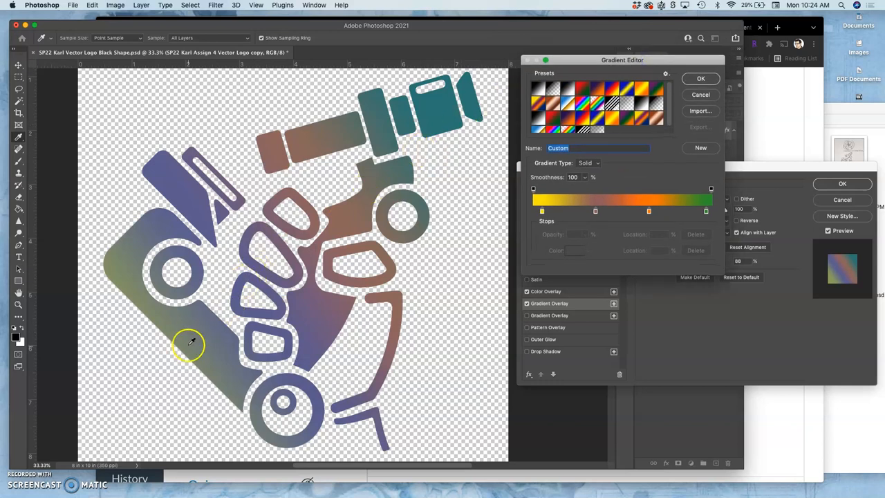
mouse_move(348, 191)
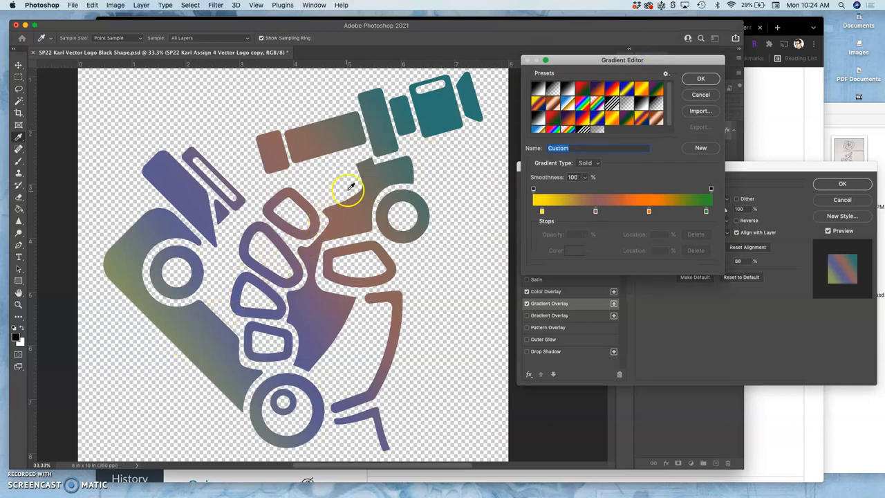